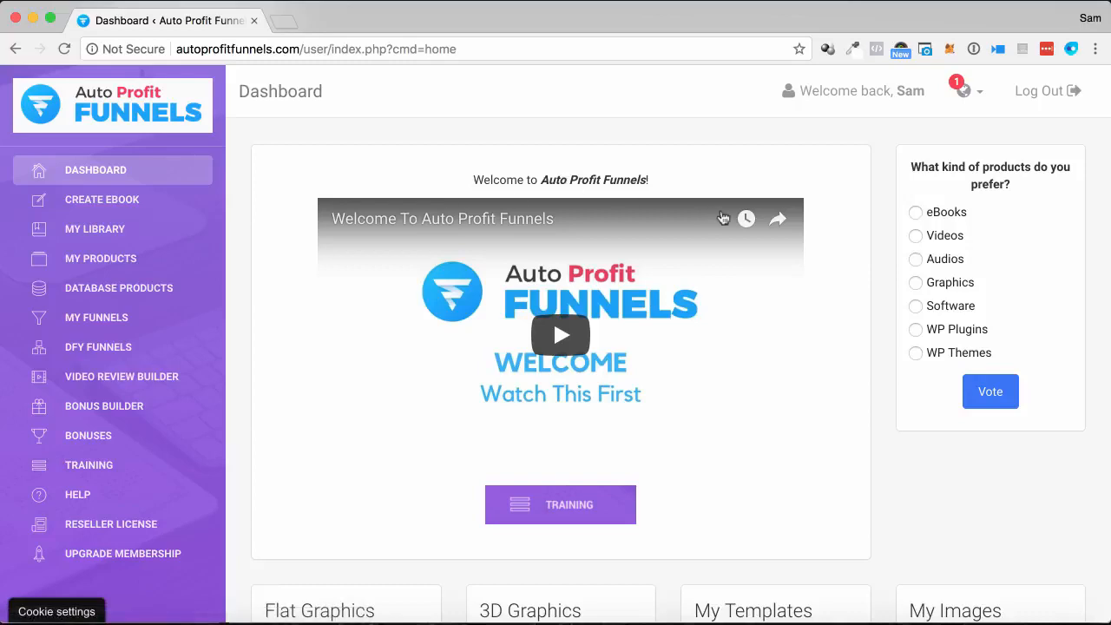
pyautogui.moveTo(861, 363)
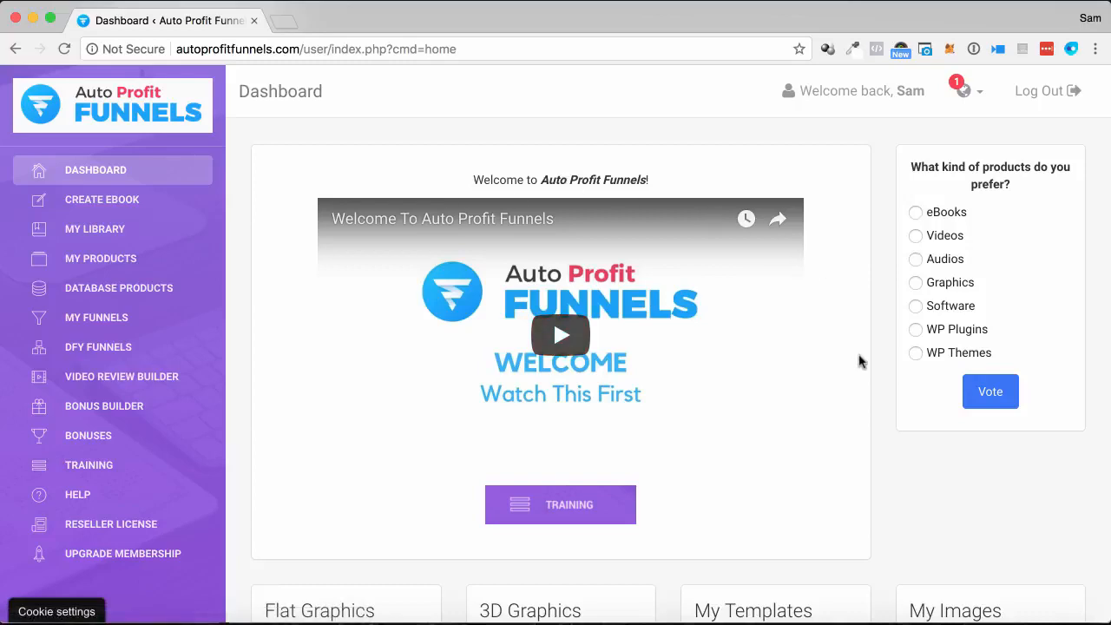
pyautogui.moveTo(795, 267)
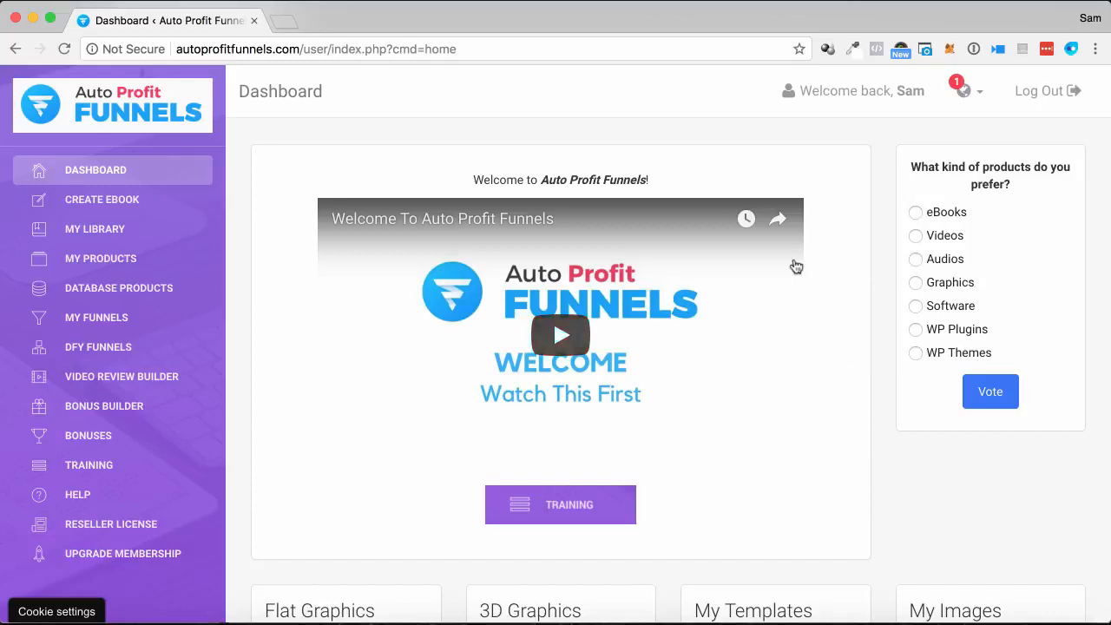
# Go to Create eBook and choose to build the ebook from existing articles
pyautogui.scroll(-3)
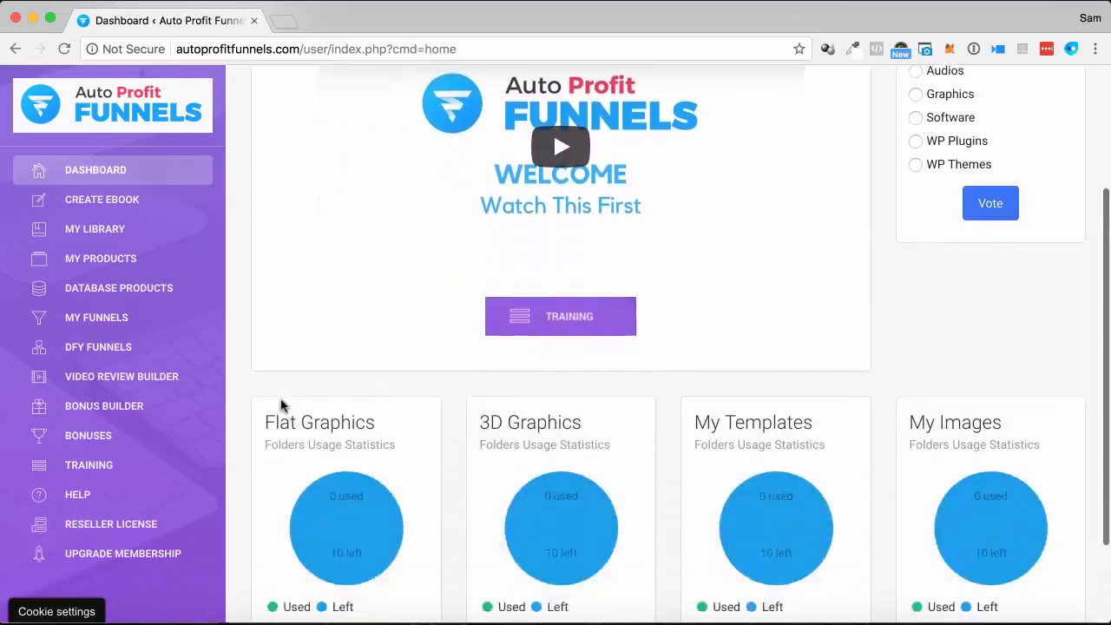
pyautogui.scroll(3)
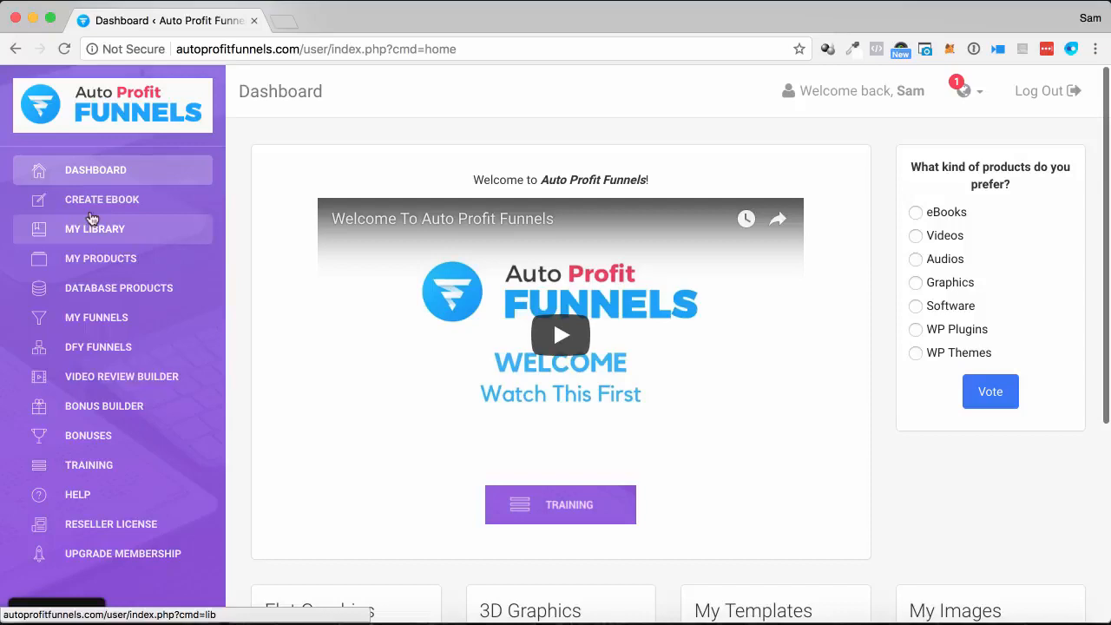
pyautogui.moveTo(101, 197)
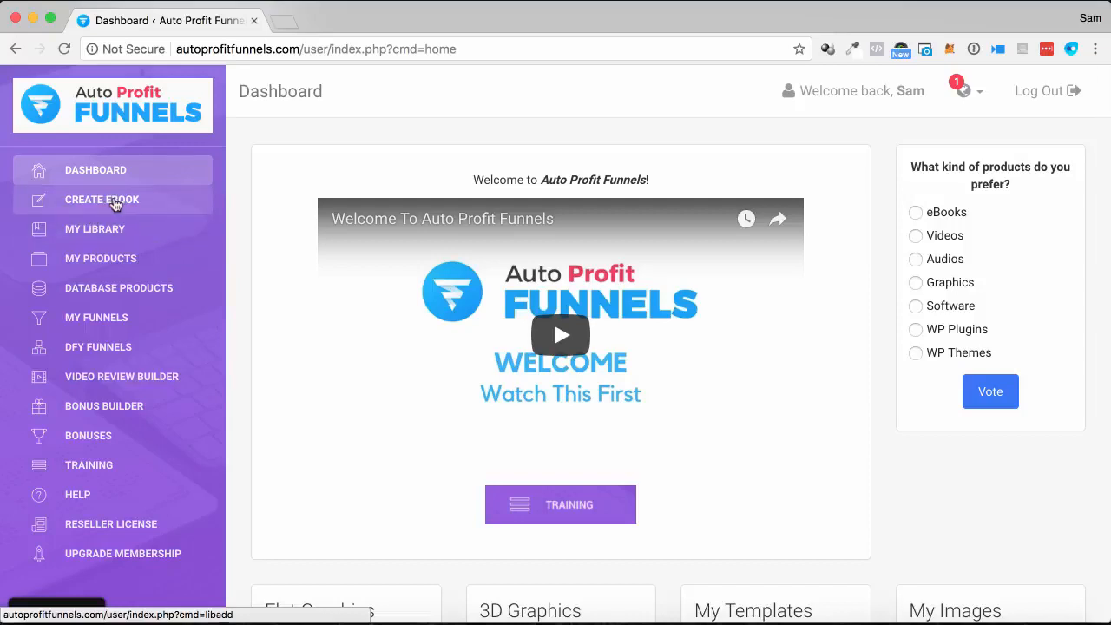
pyautogui.click(101, 198)
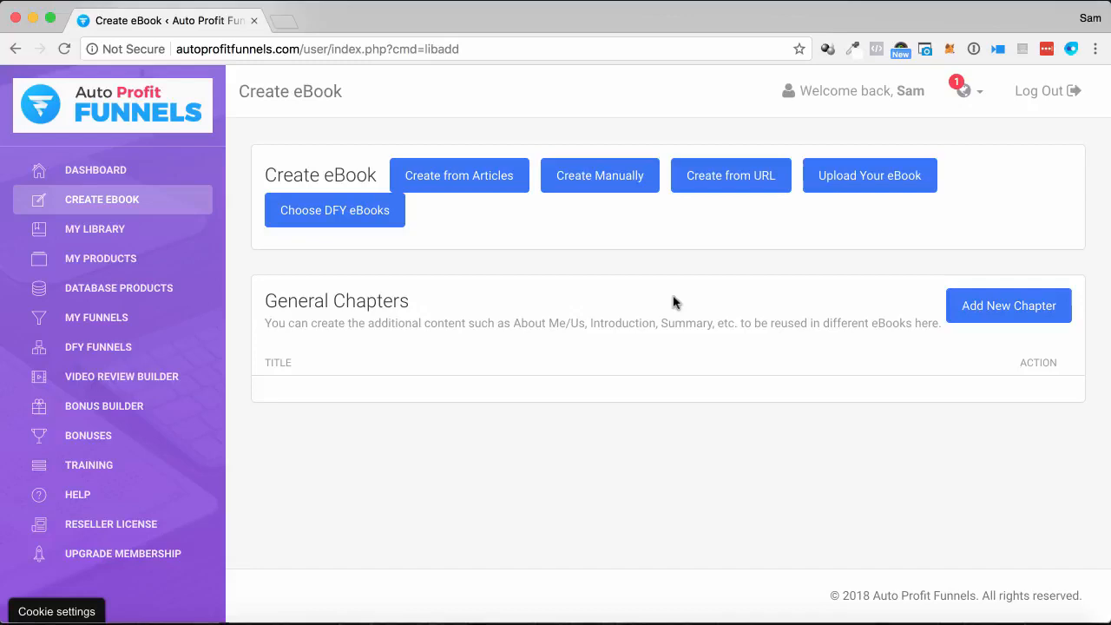
pyautogui.moveTo(601, 175)
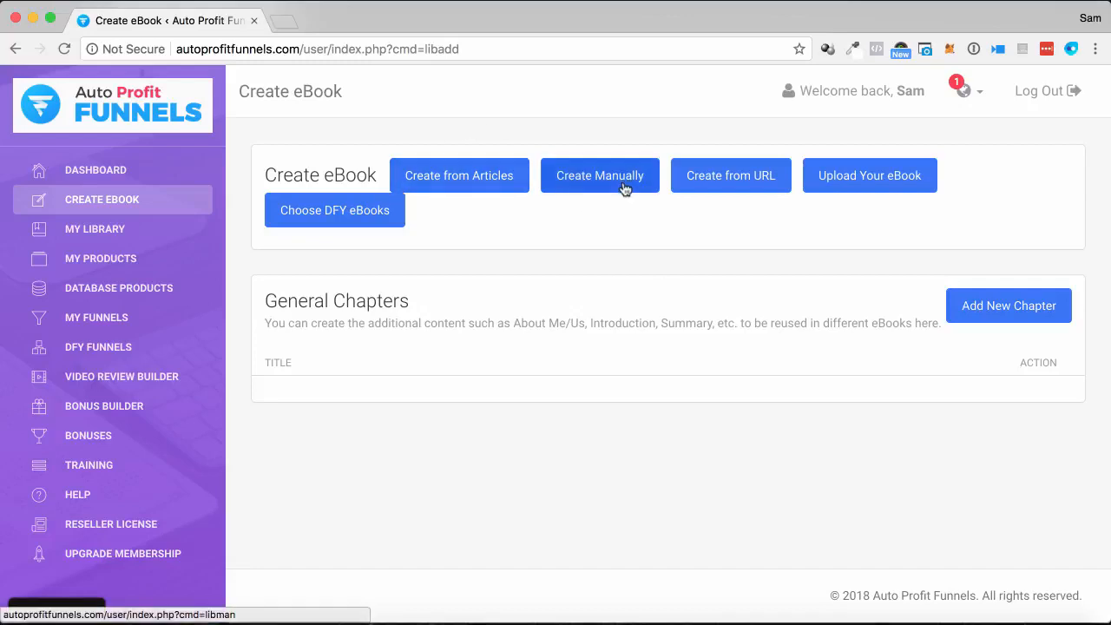
pyautogui.moveTo(743, 184)
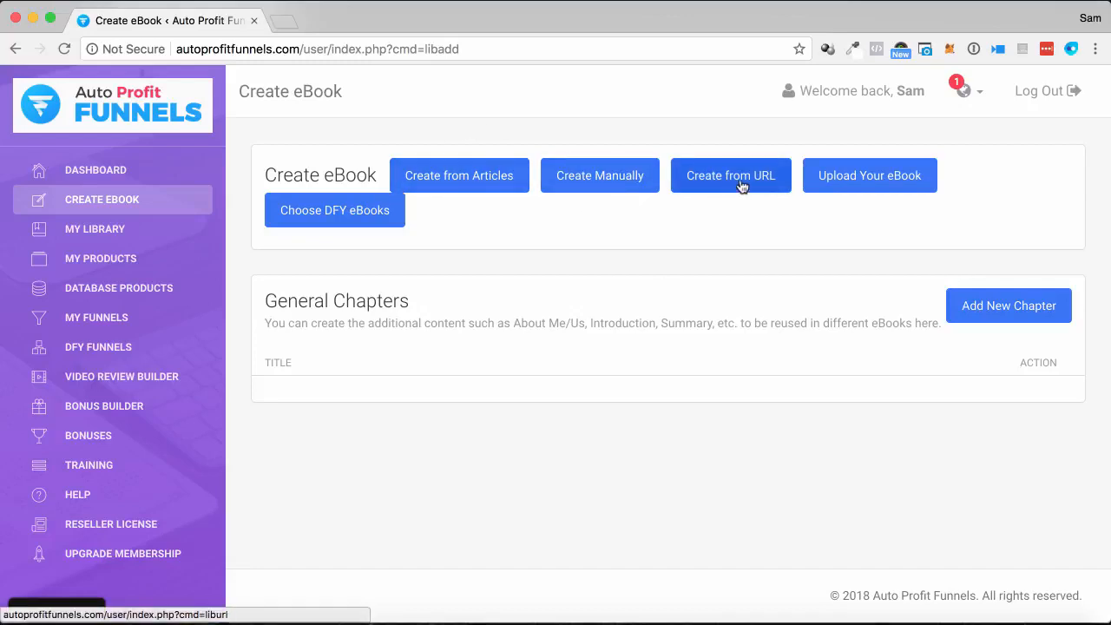
pyautogui.moveTo(427, 215)
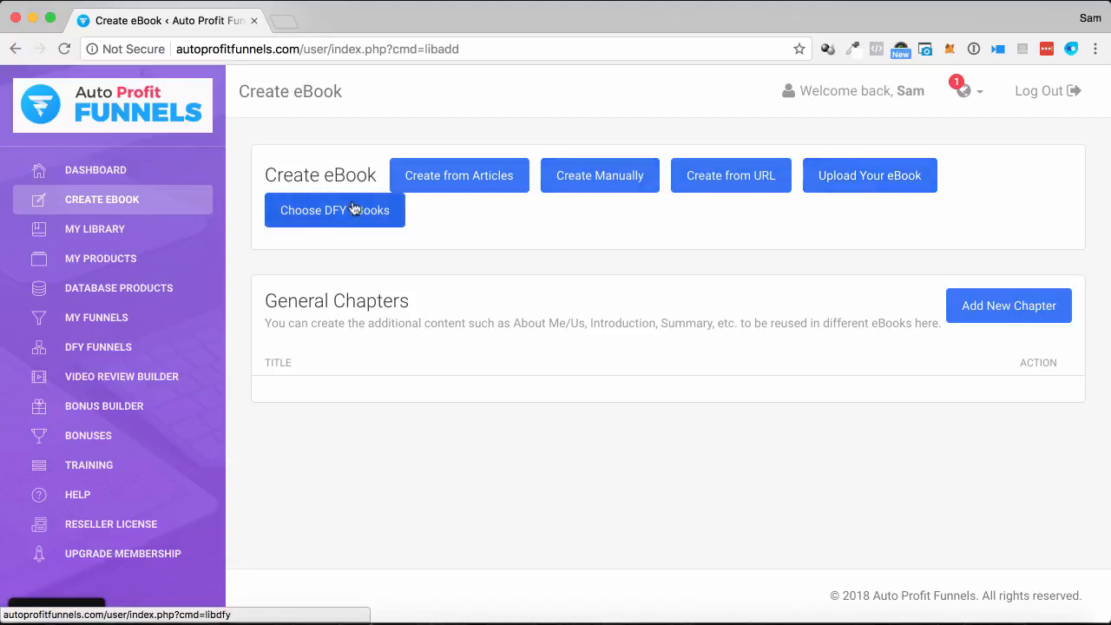
pyautogui.click(458, 175)
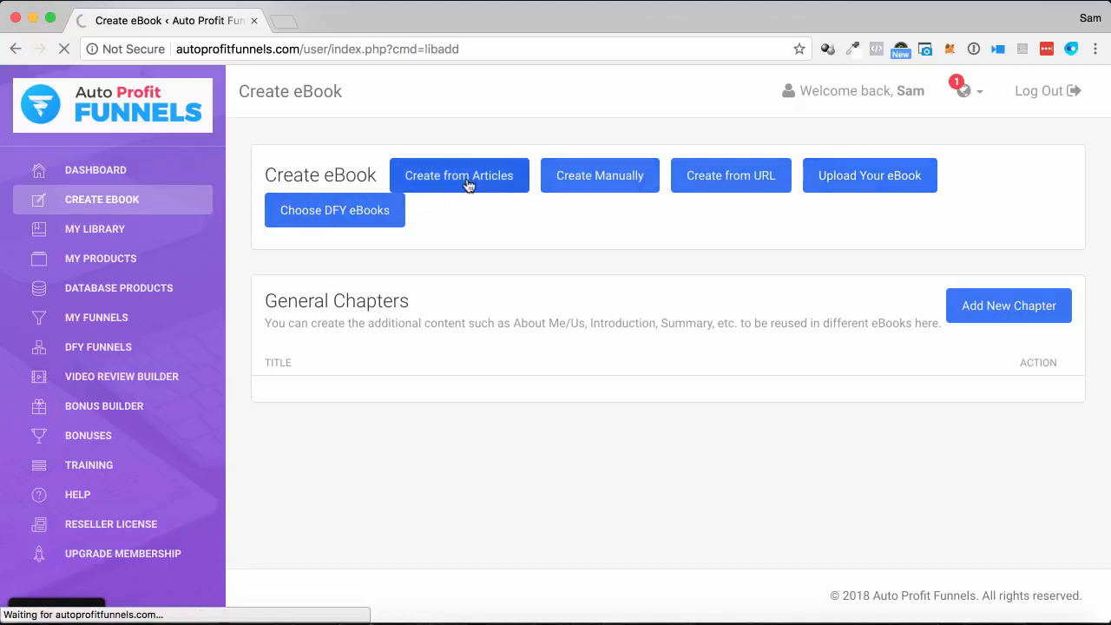
# Find 'fitness' articles in the PLR Repository matching All Keywords, collecting 10 results
pyautogui.click(458, 173)
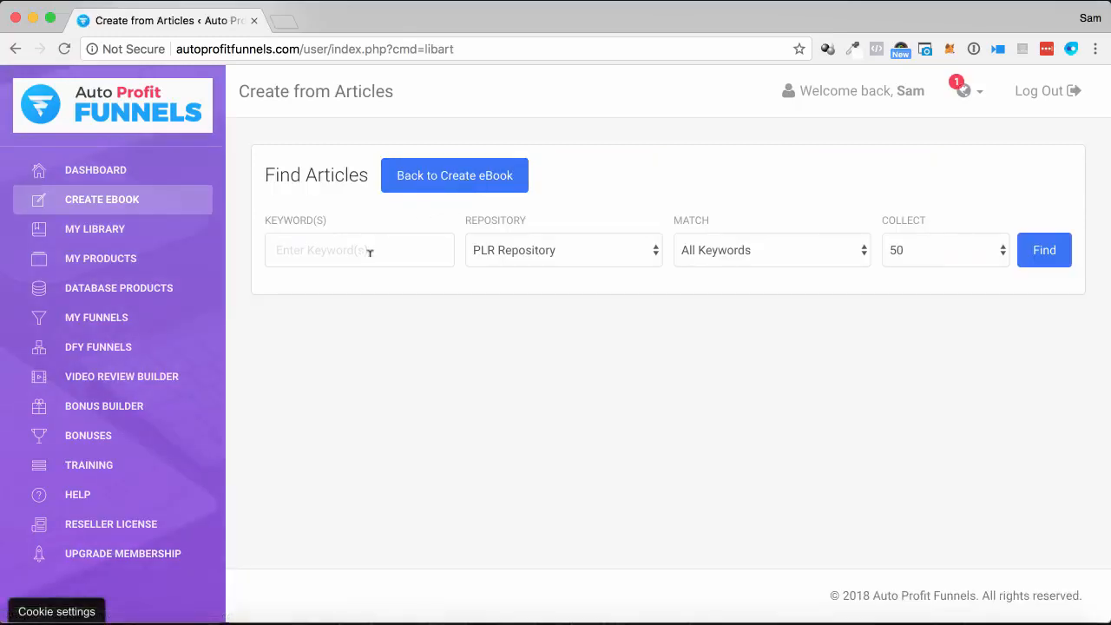
pyautogui.write('f')
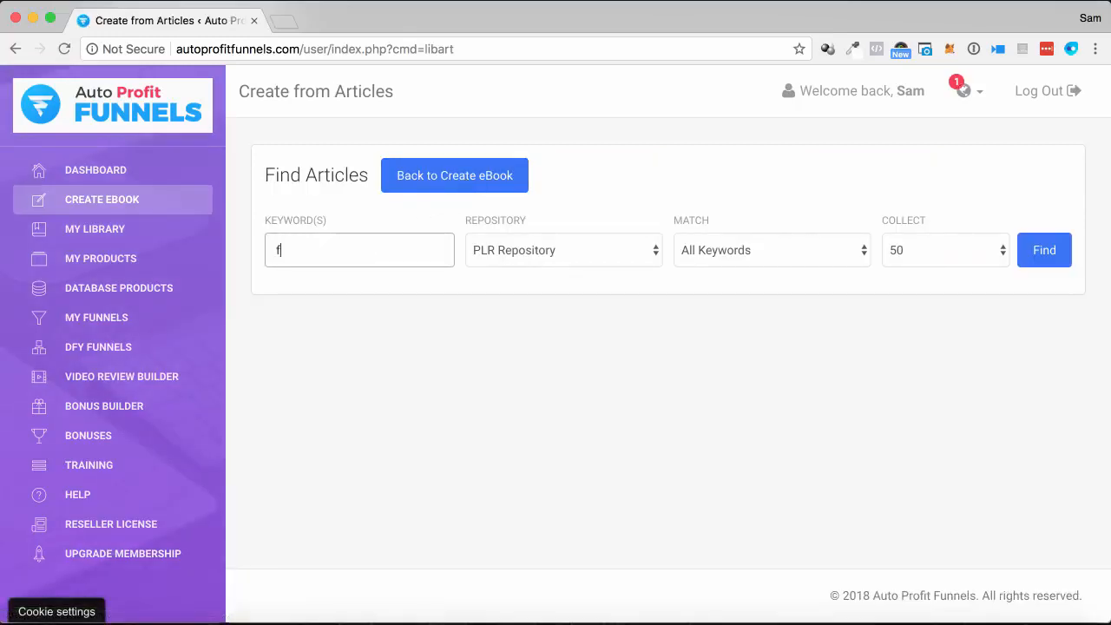
pyautogui.write('itness')
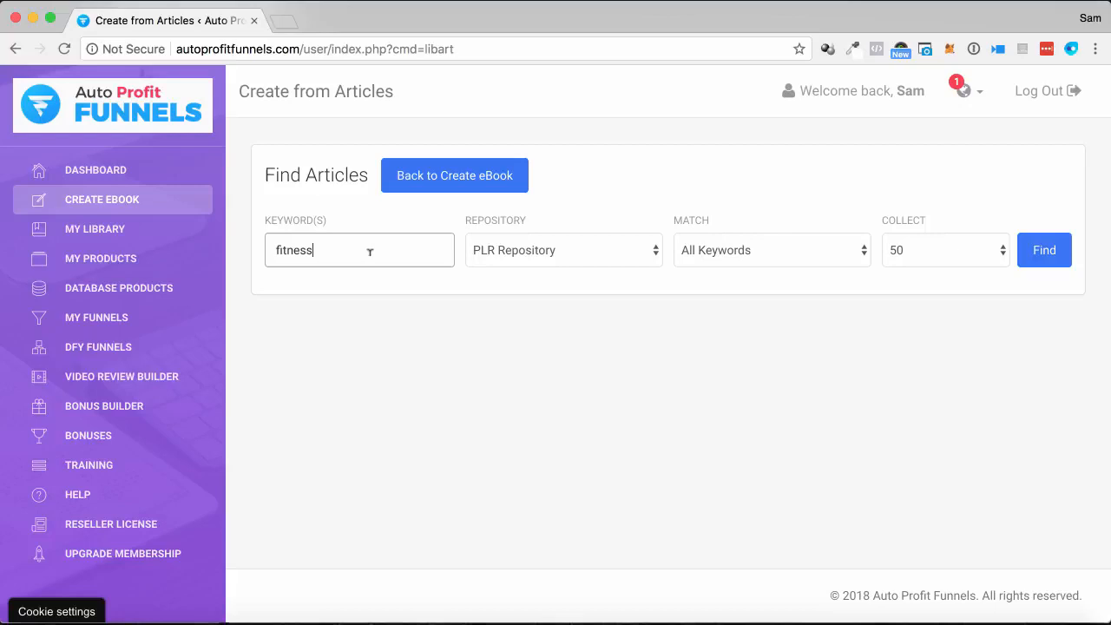
pyautogui.click(562, 250)
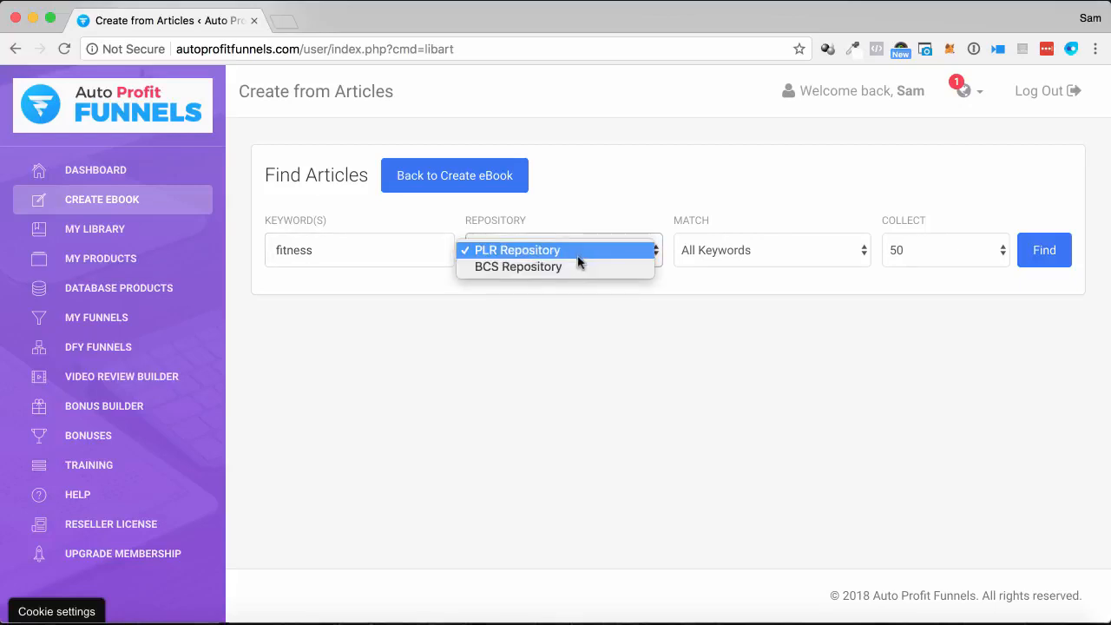
pyautogui.click(517, 250)
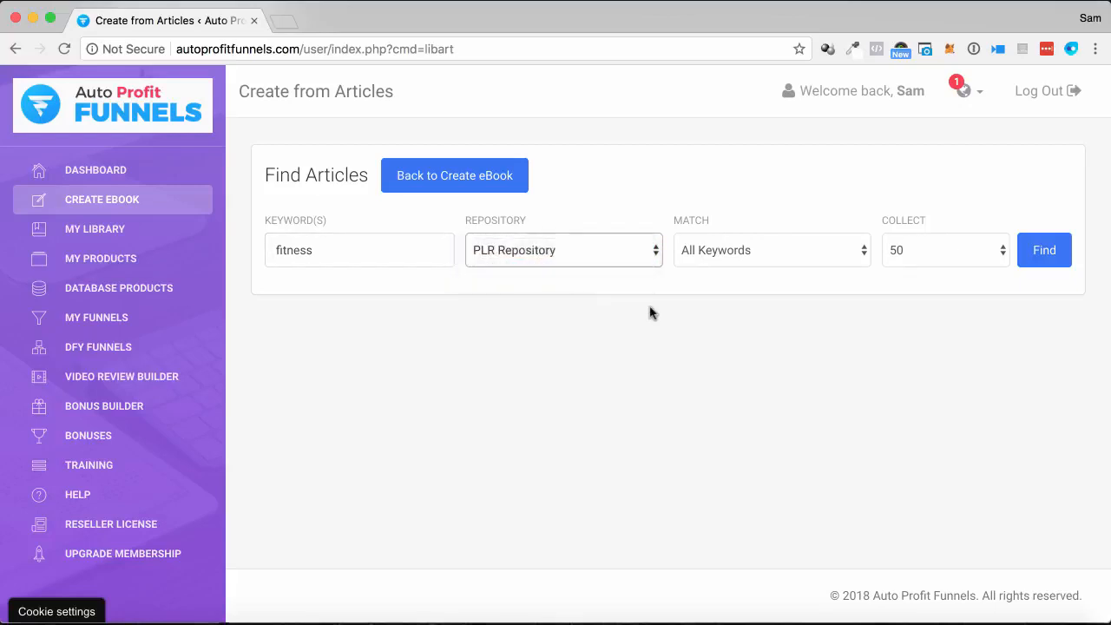
pyautogui.click(771, 250)
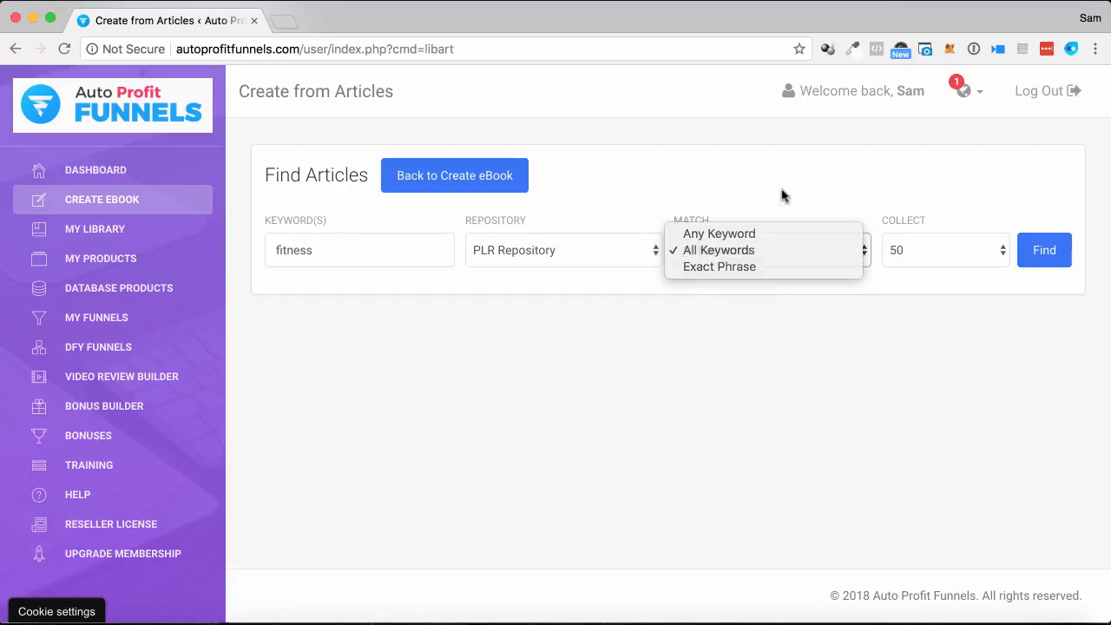
pyautogui.click(943, 250)
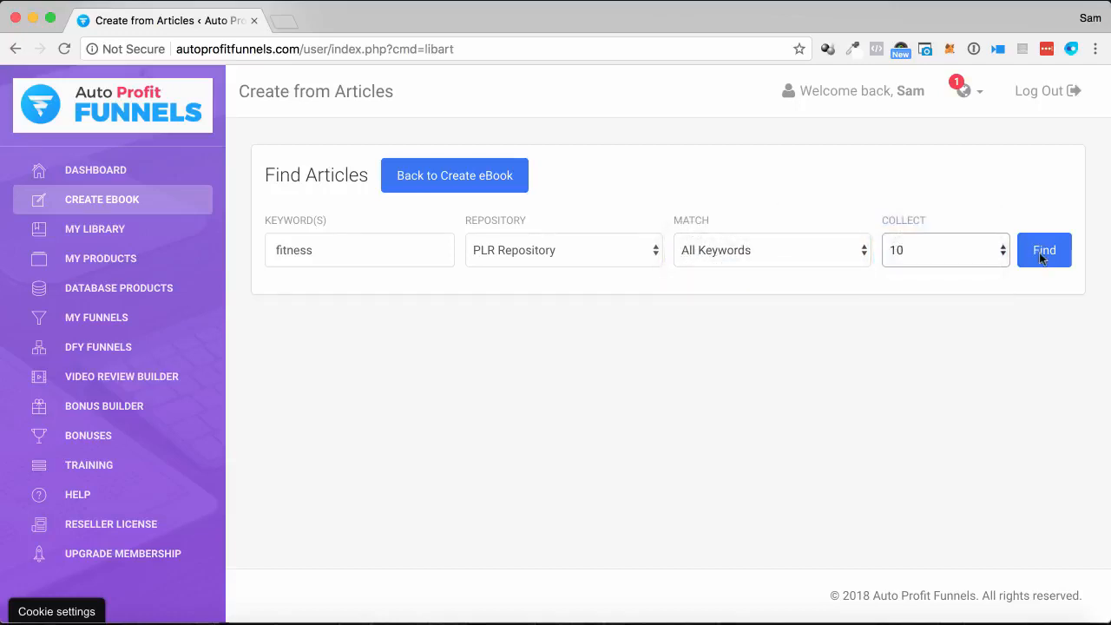
pyautogui.click(1045, 250)
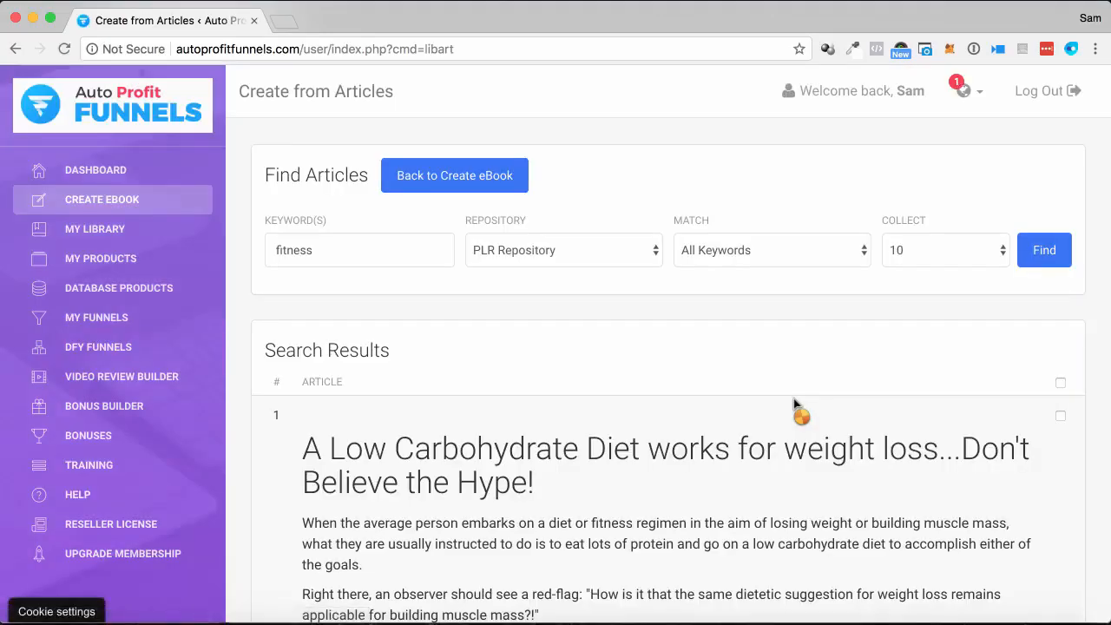
pyautogui.moveTo(935, 399)
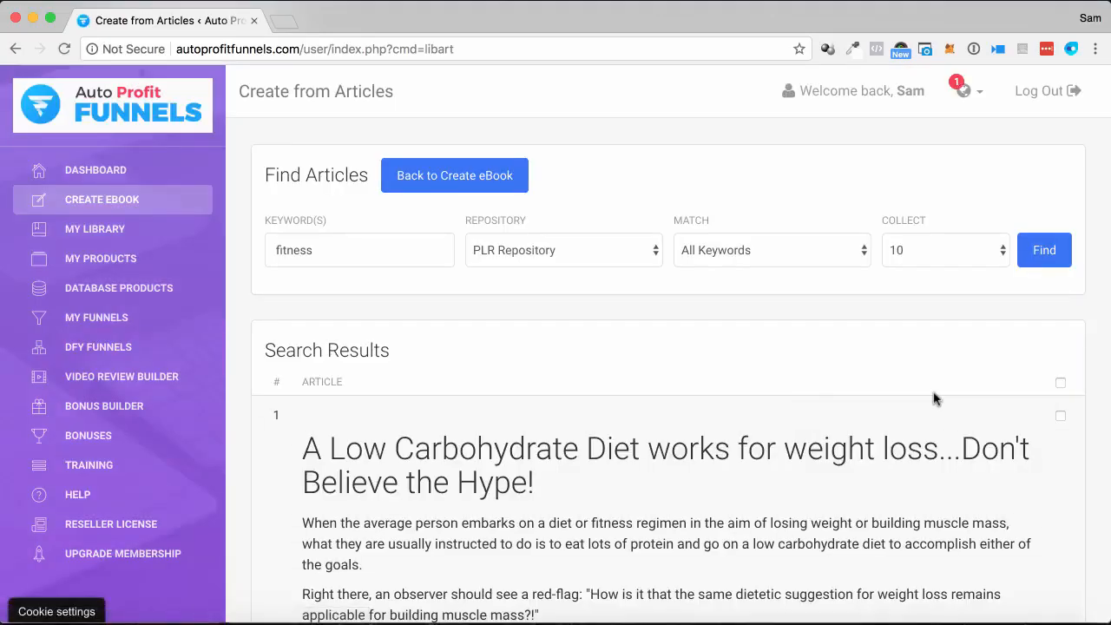
# Review the results and create the ebook from the low-carbohydrate diet article
pyautogui.scroll(-3)
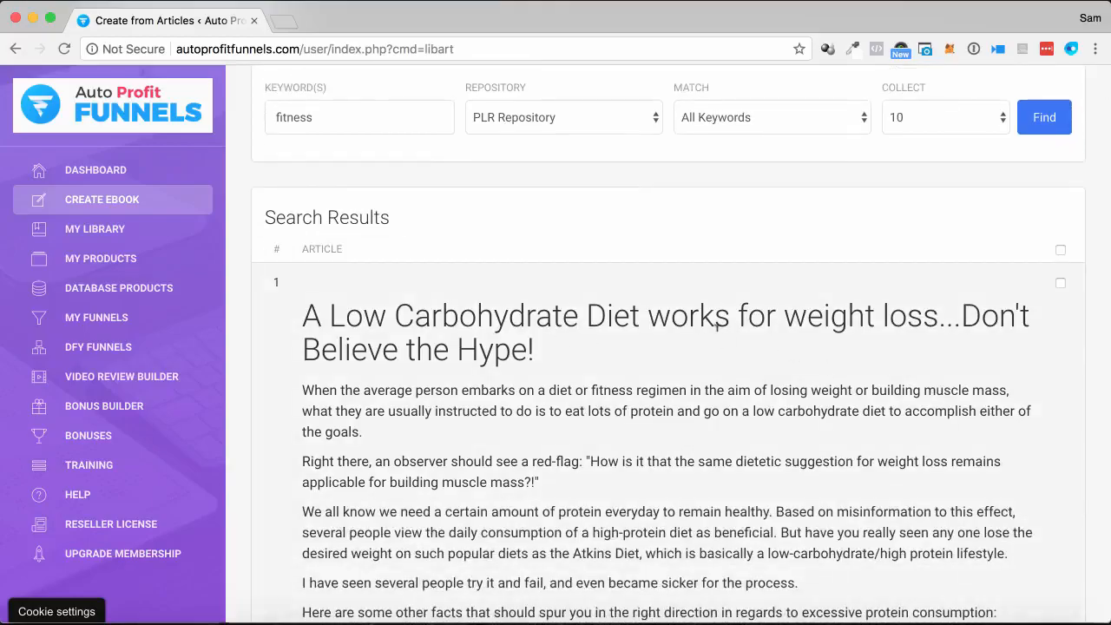
pyautogui.scroll(-3)
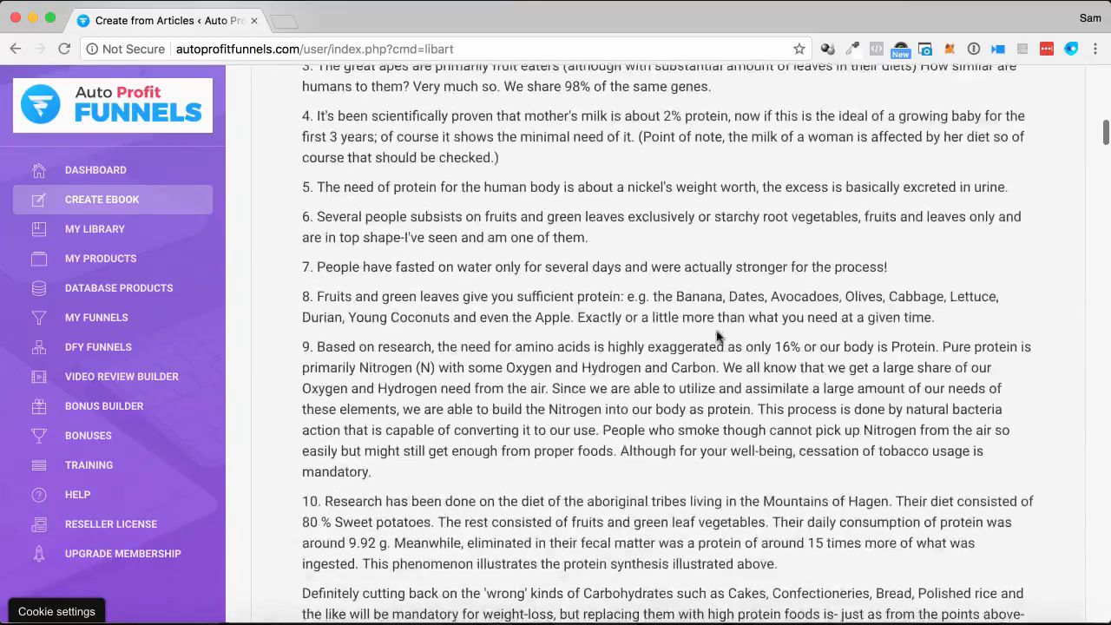
pyautogui.scroll(-3)
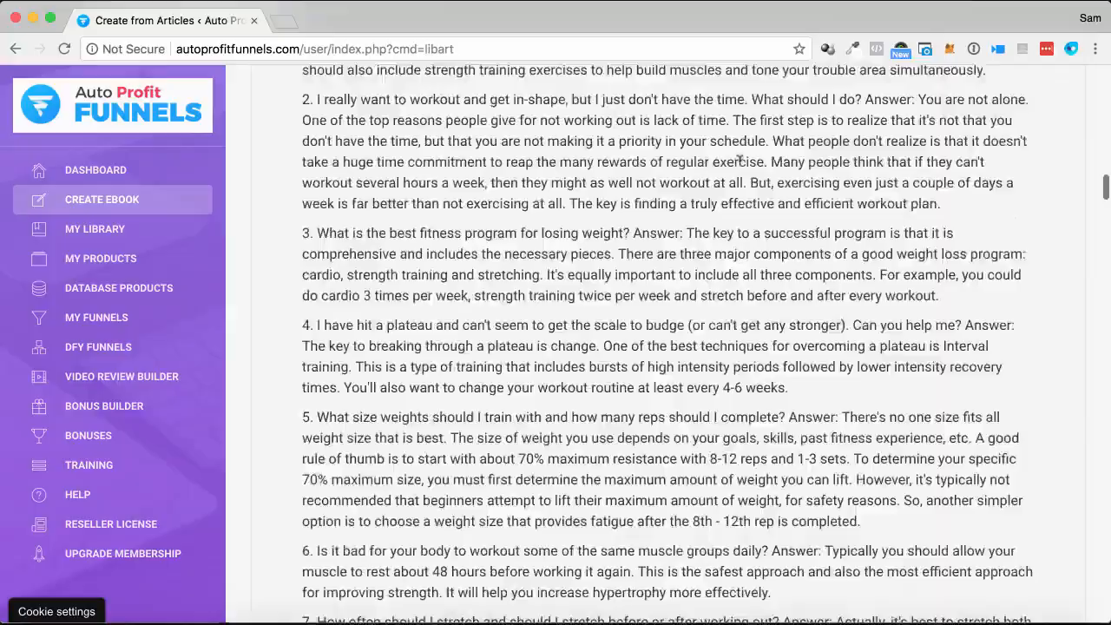
pyautogui.scroll(-3)
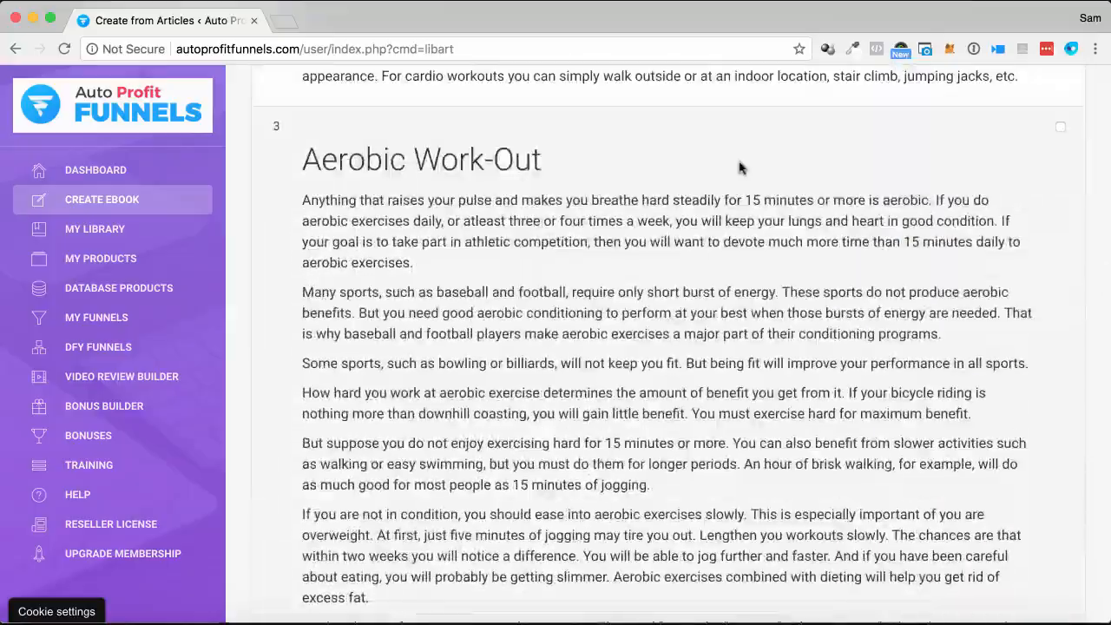
pyautogui.scroll(3)
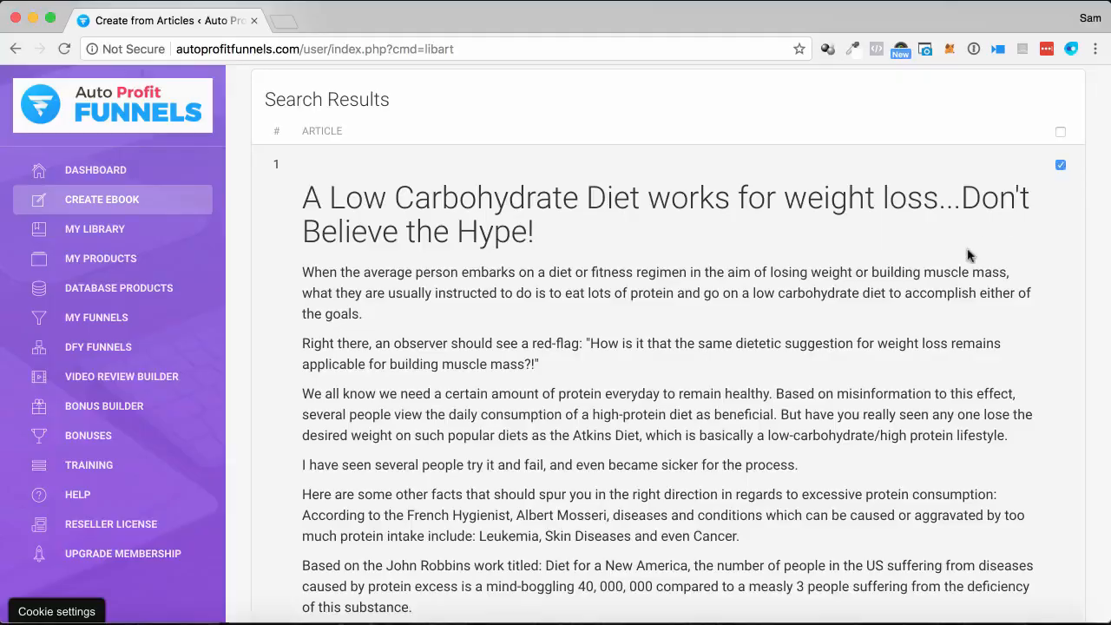
pyautogui.scroll(-3)
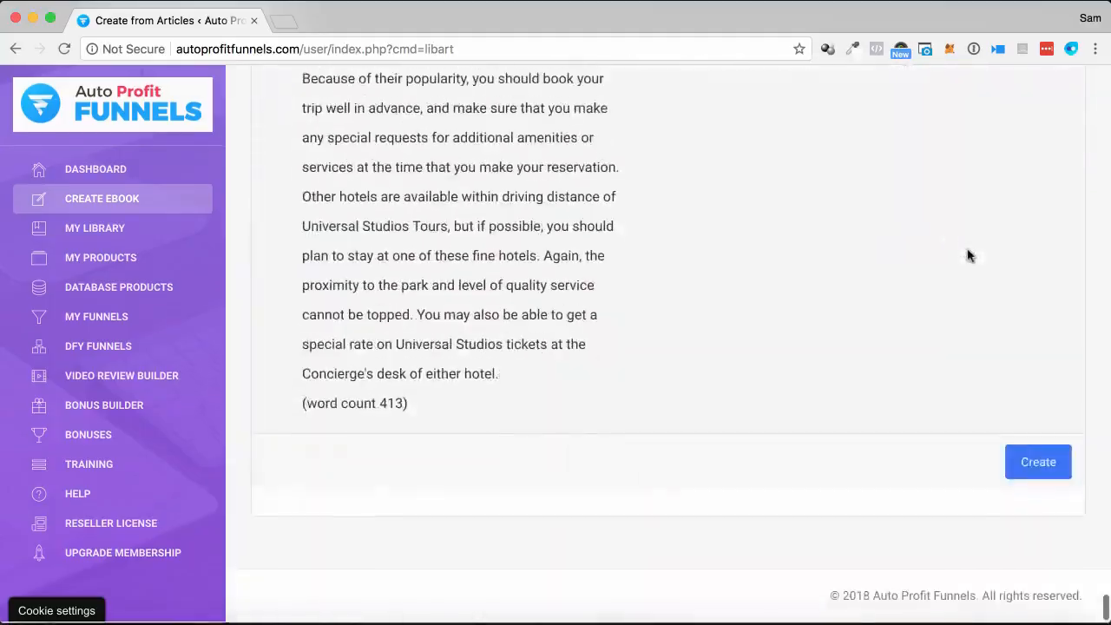
pyautogui.click(1037, 461)
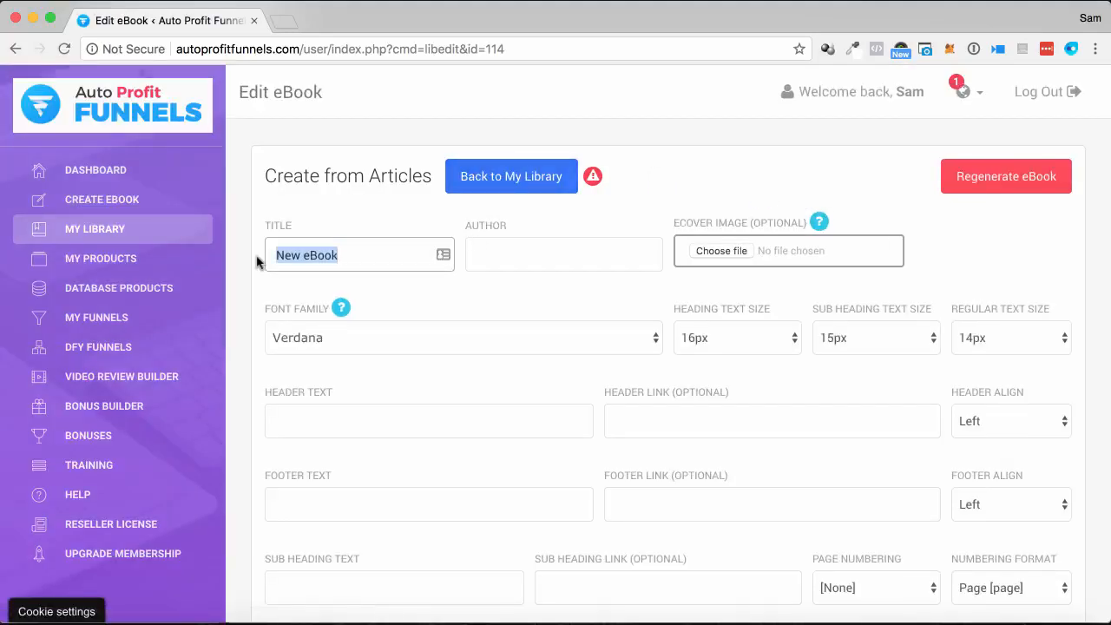
# Enter 'Demo' as the eBook title and 'Sam' as its author, then review the settings
pyautogui.write('Demo')
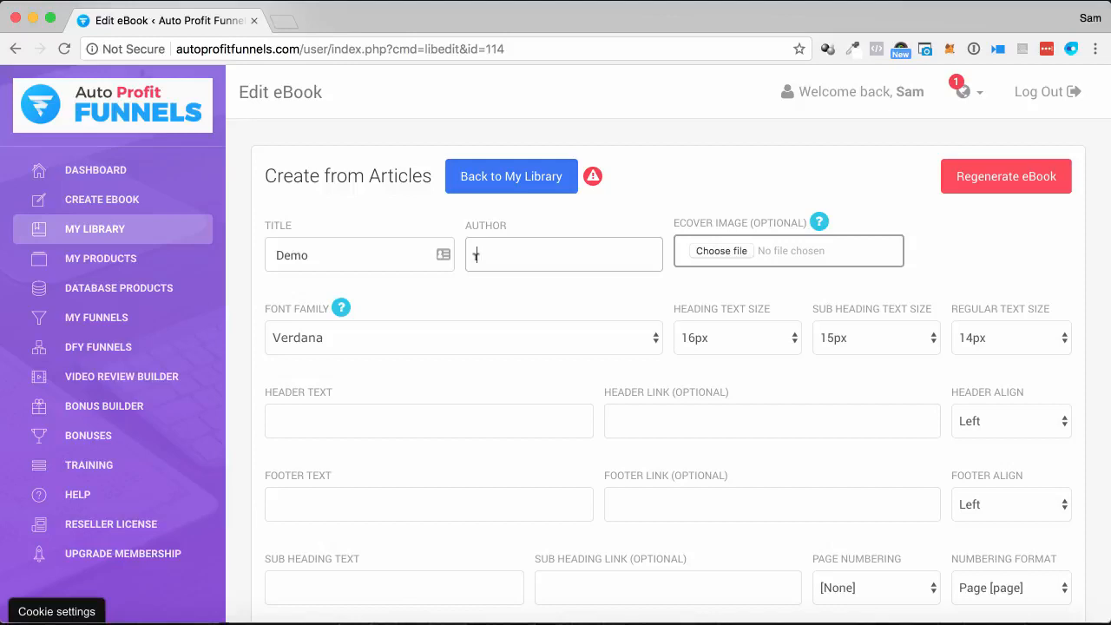
pyautogui.write('Sam')
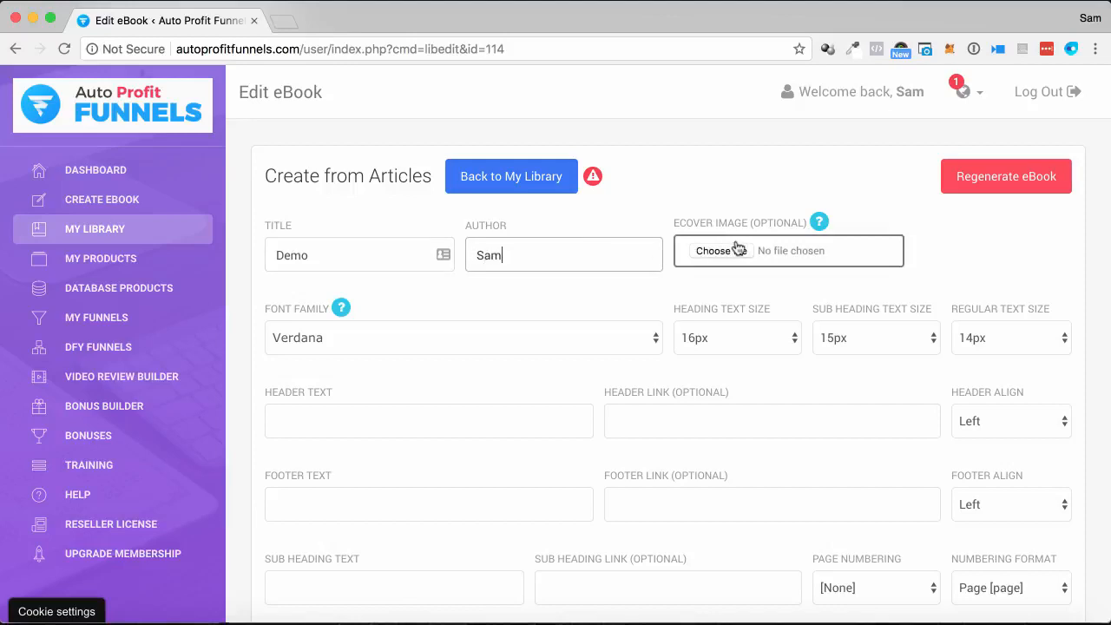
pyautogui.scroll(-3)
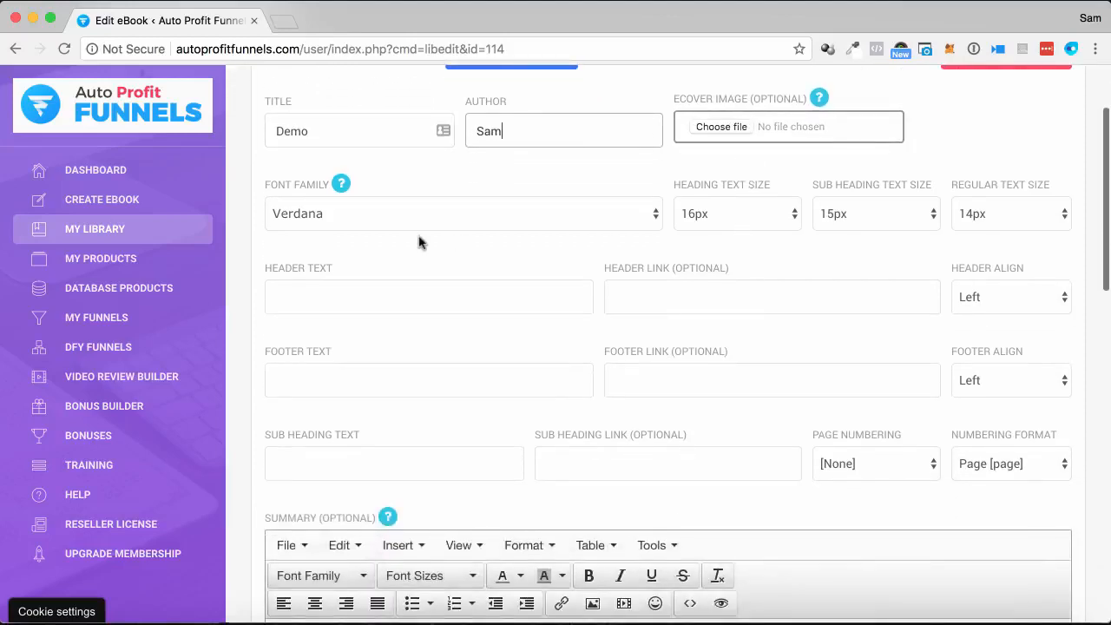
pyautogui.moveTo(918, 410)
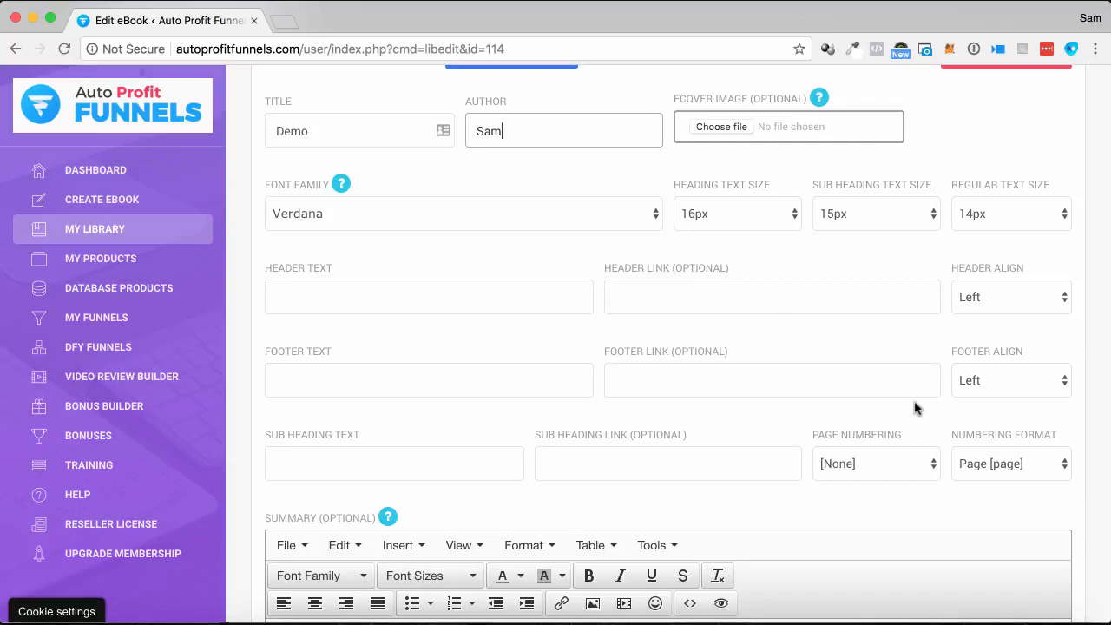
pyautogui.scroll(-3)
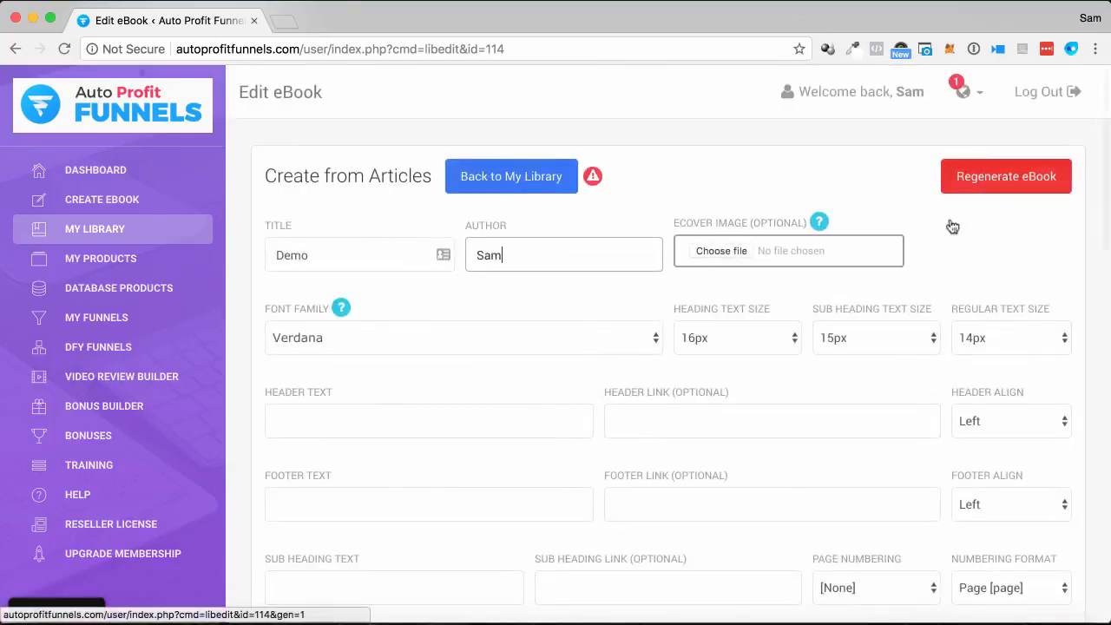
pyautogui.moveTo(982, 243)
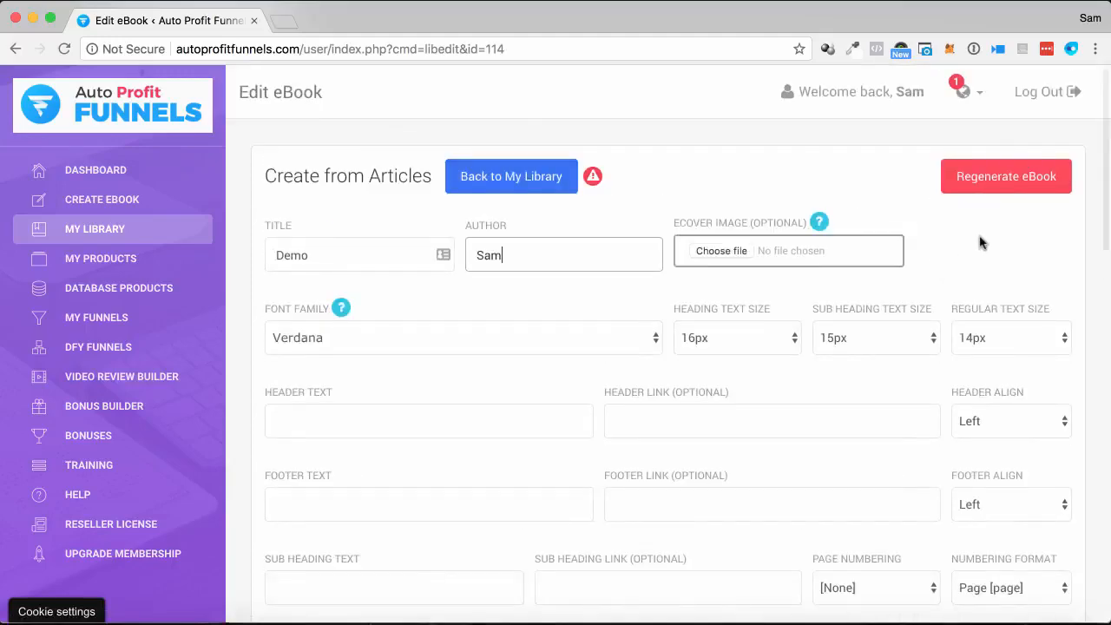
pyautogui.scroll(-3)
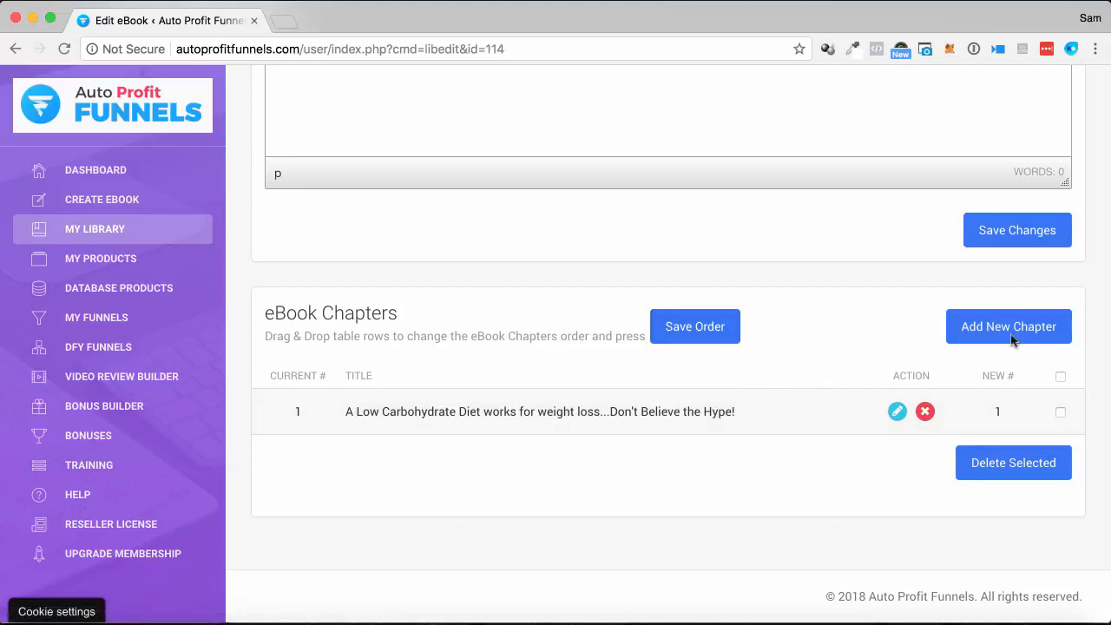
# Save the Demo eBook's changes and head to My Funnels
pyautogui.click(1016, 229)
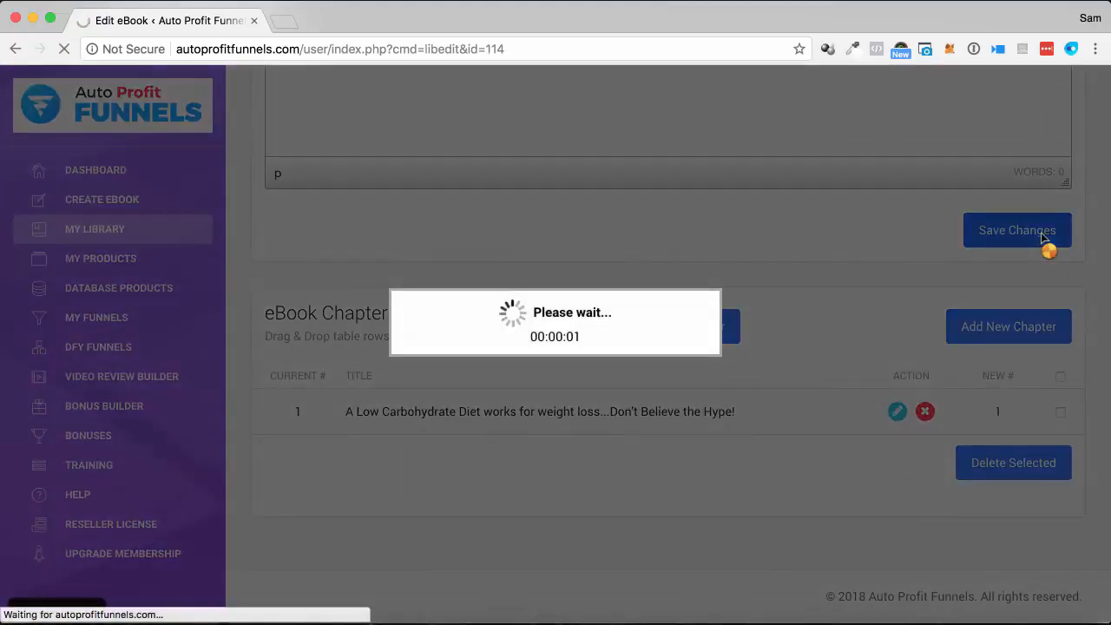
pyautogui.click(1017, 229)
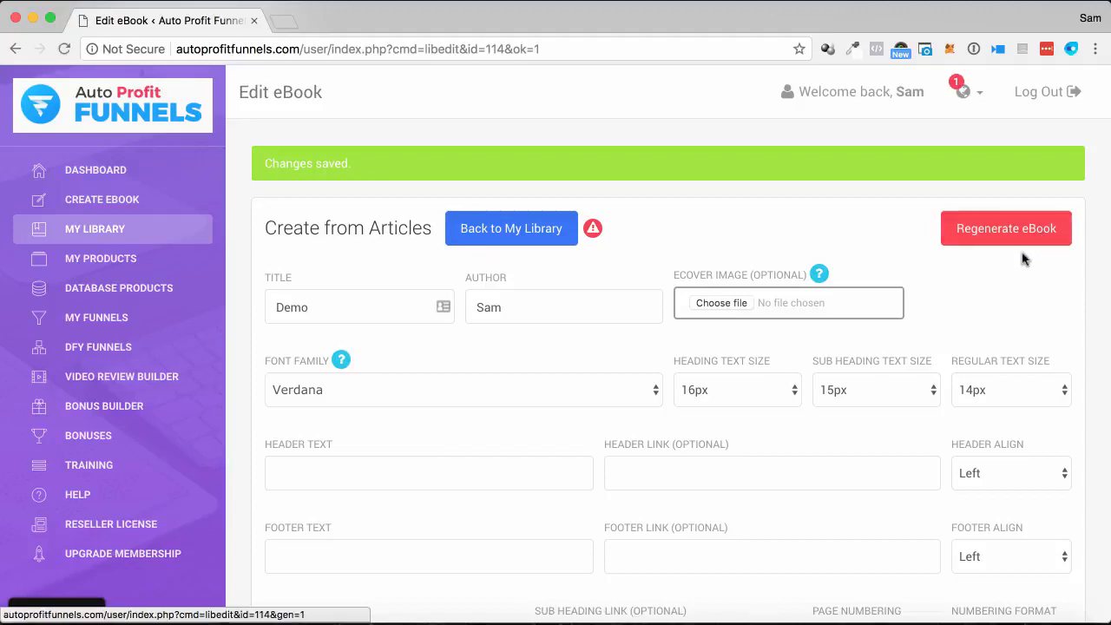
pyautogui.moveTo(83, 252)
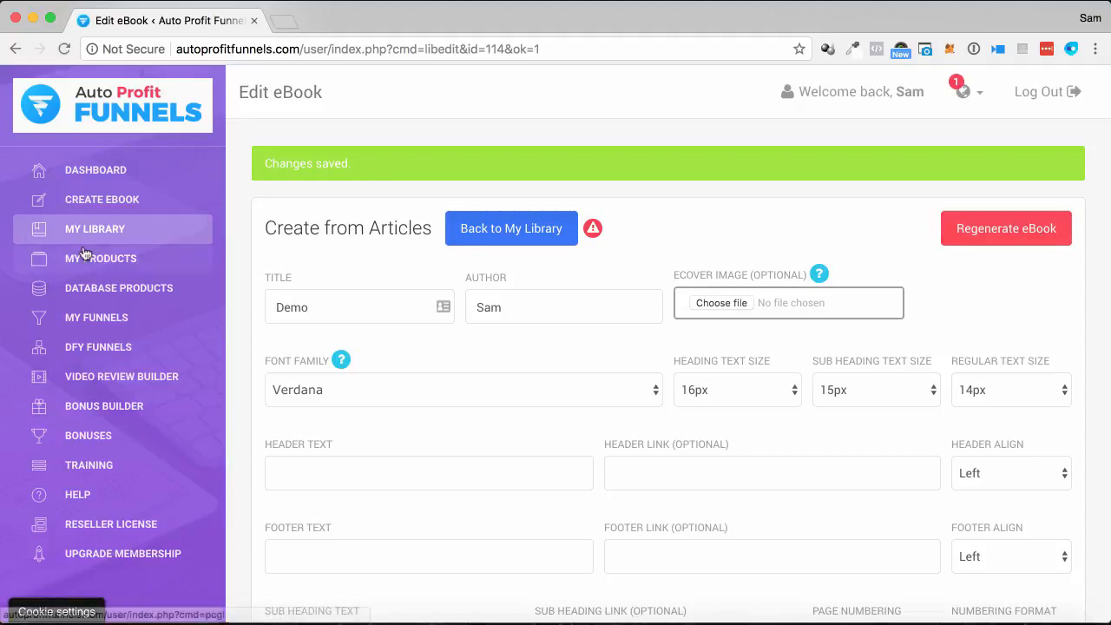
pyautogui.moveTo(101, 257)
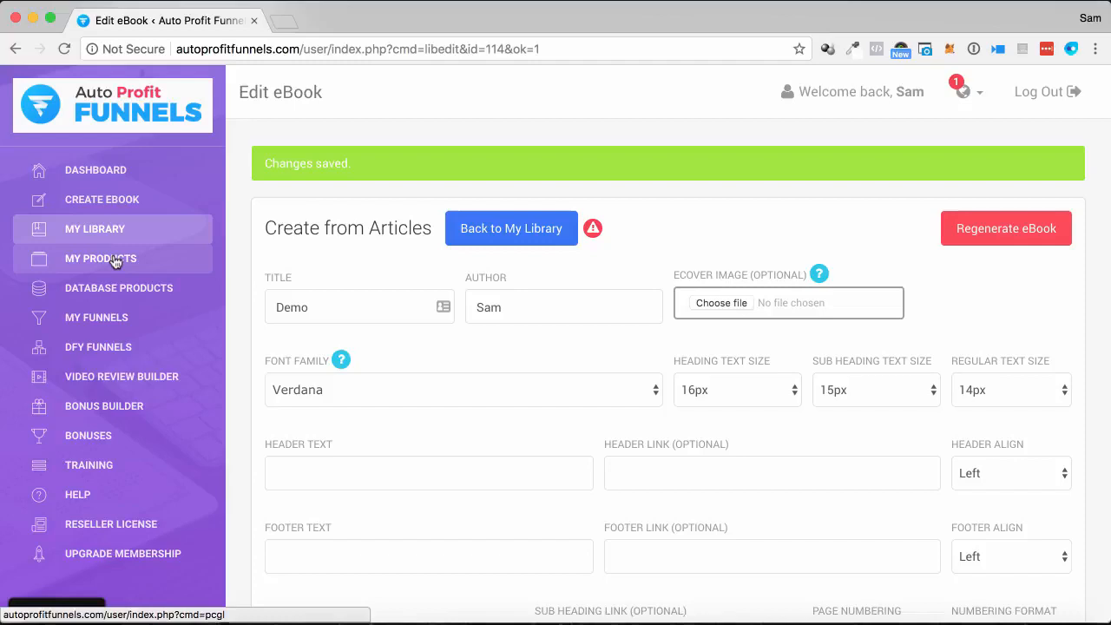
pyautogui.moveTo(97, 347)
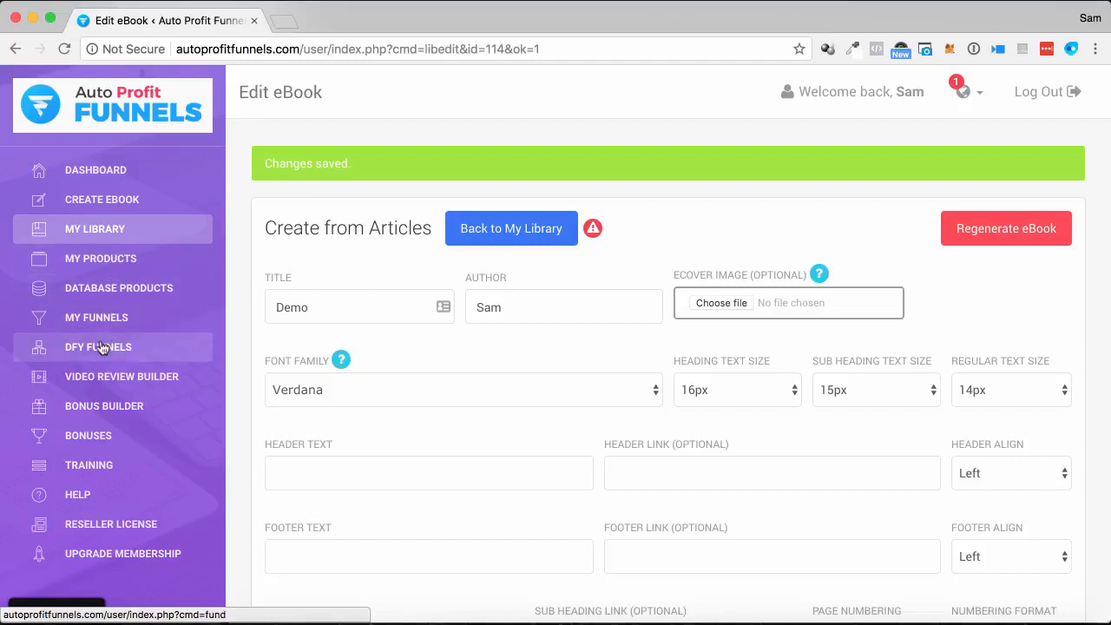
pyautogui.click(97, 315)
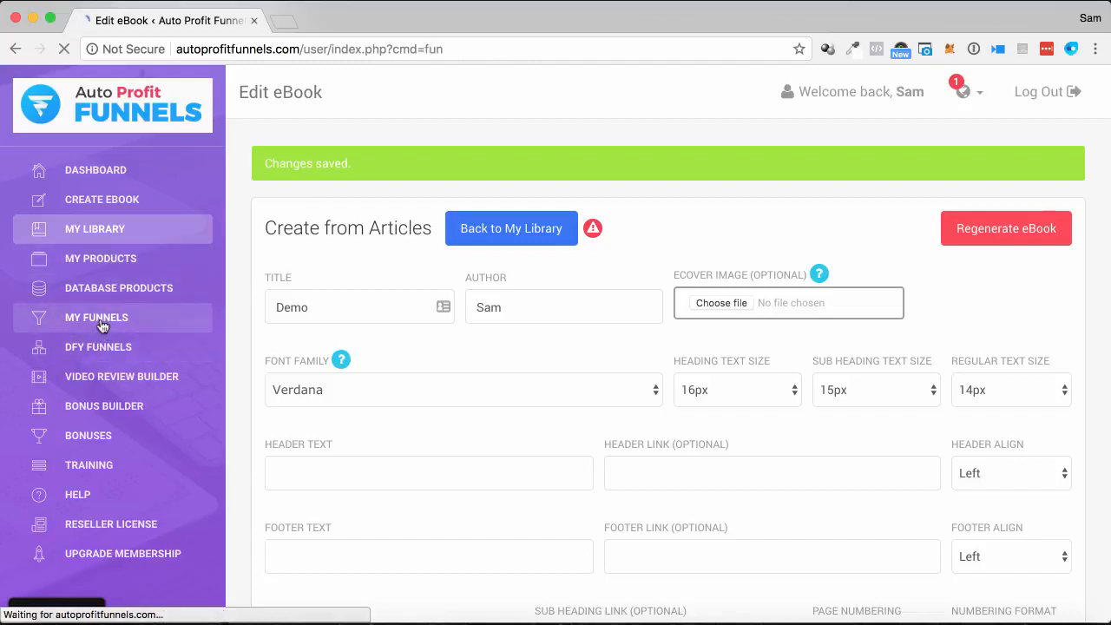
# View the My Funnels list, then go to the DFY Funnels catalogue
pyautogui.click(97, 316)
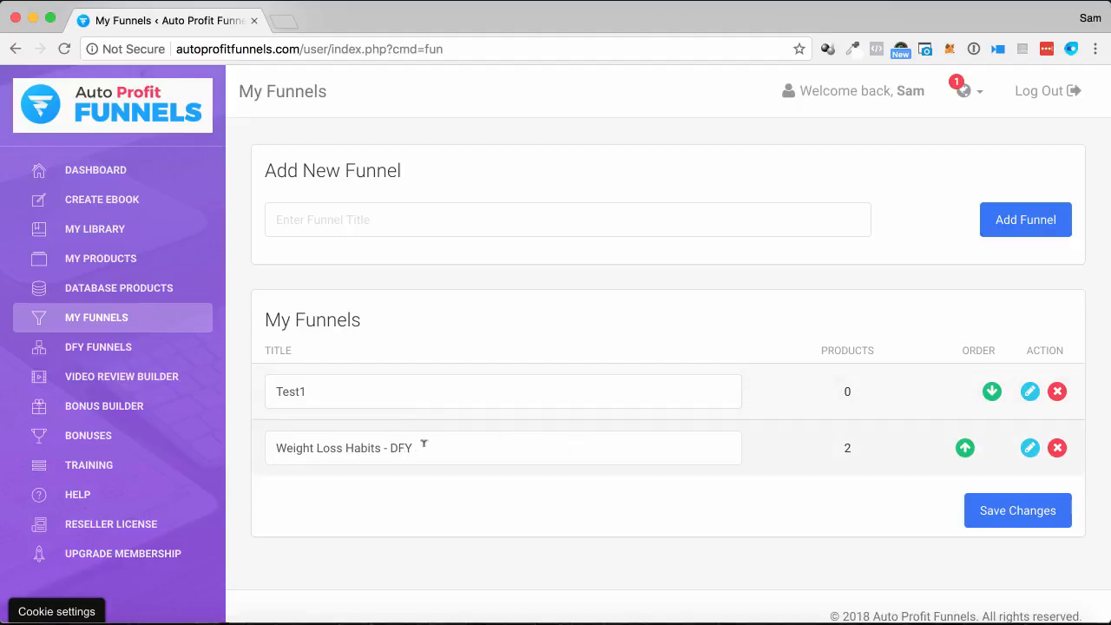
pyautogui.moveTo(97, 347)
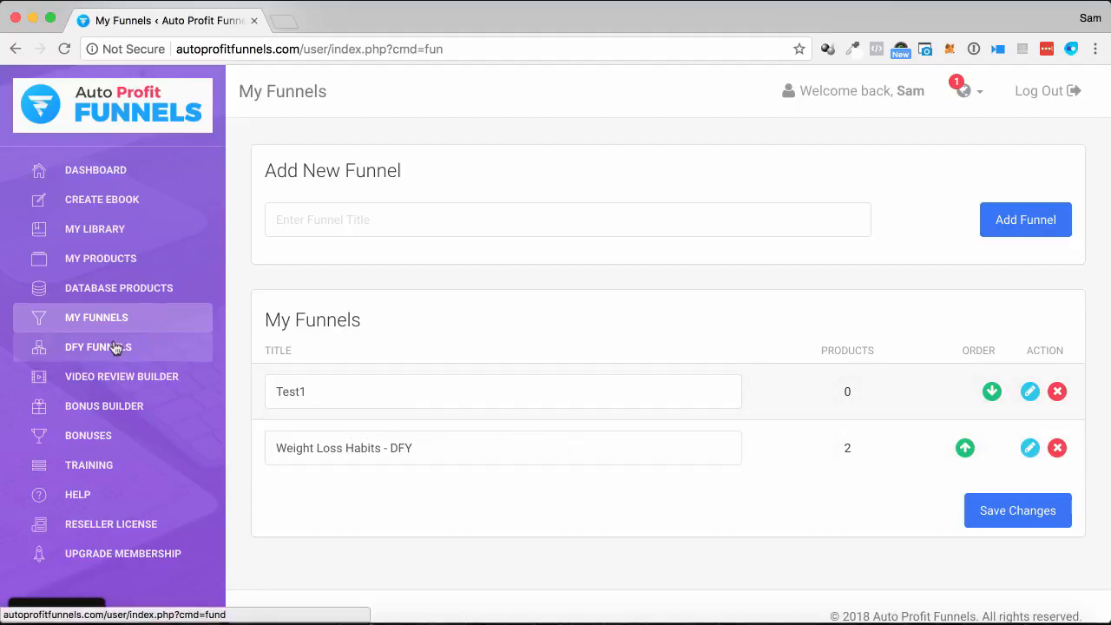
pyautogui.click(97, 347)
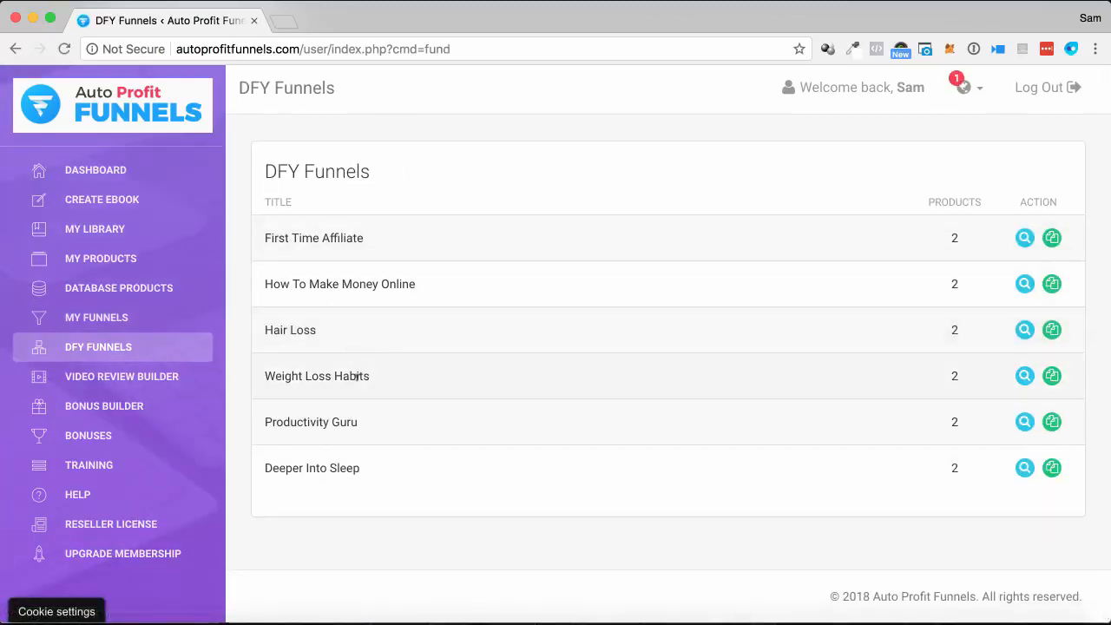
pyautogui.moveTo(902, 438)
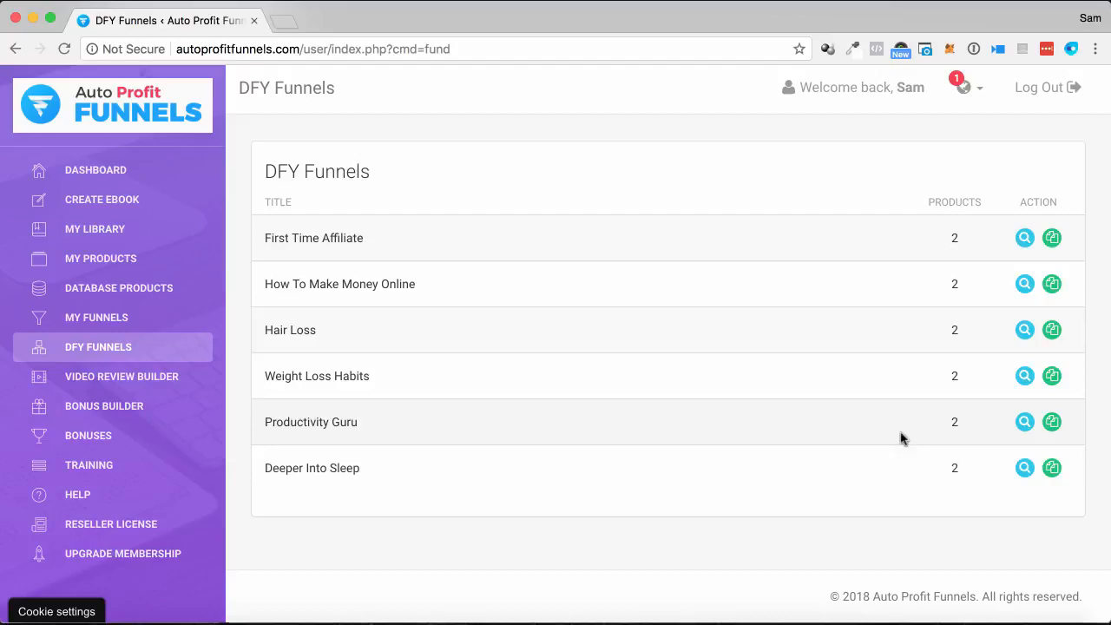
pyautogui.moveTo(1051, 330)
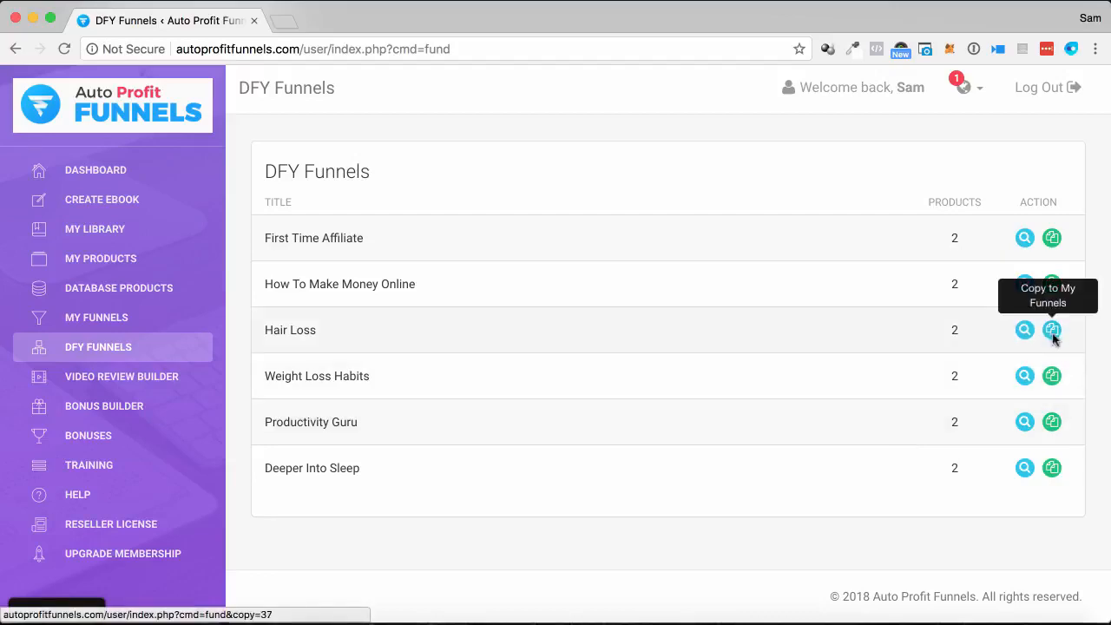
pyautogui.click(1052, 330)
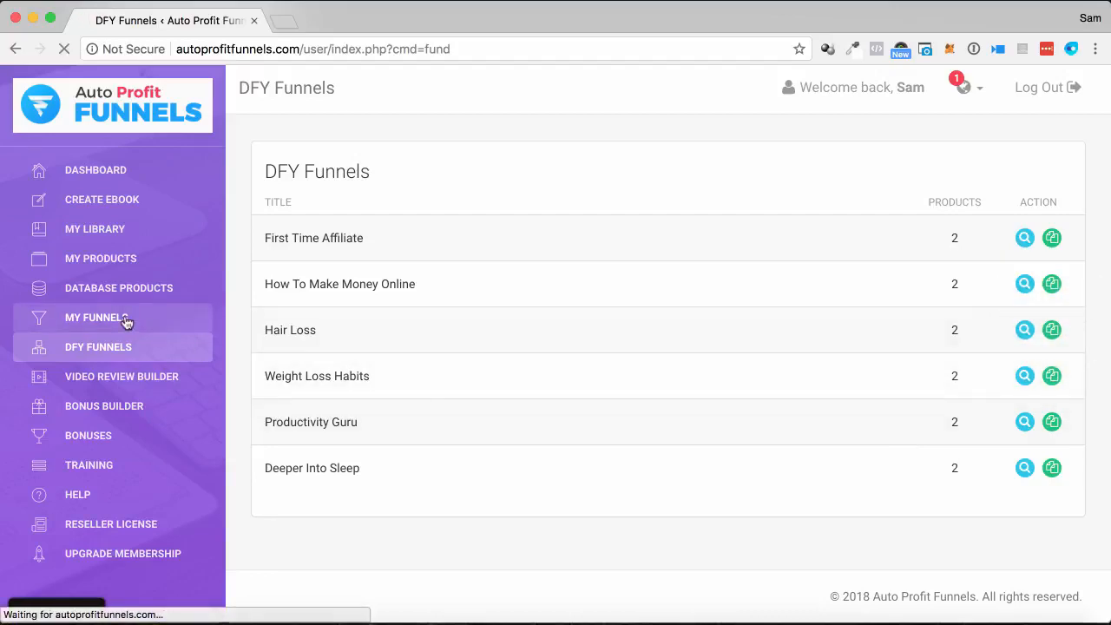
pyautogui.moveTo(386, 331)
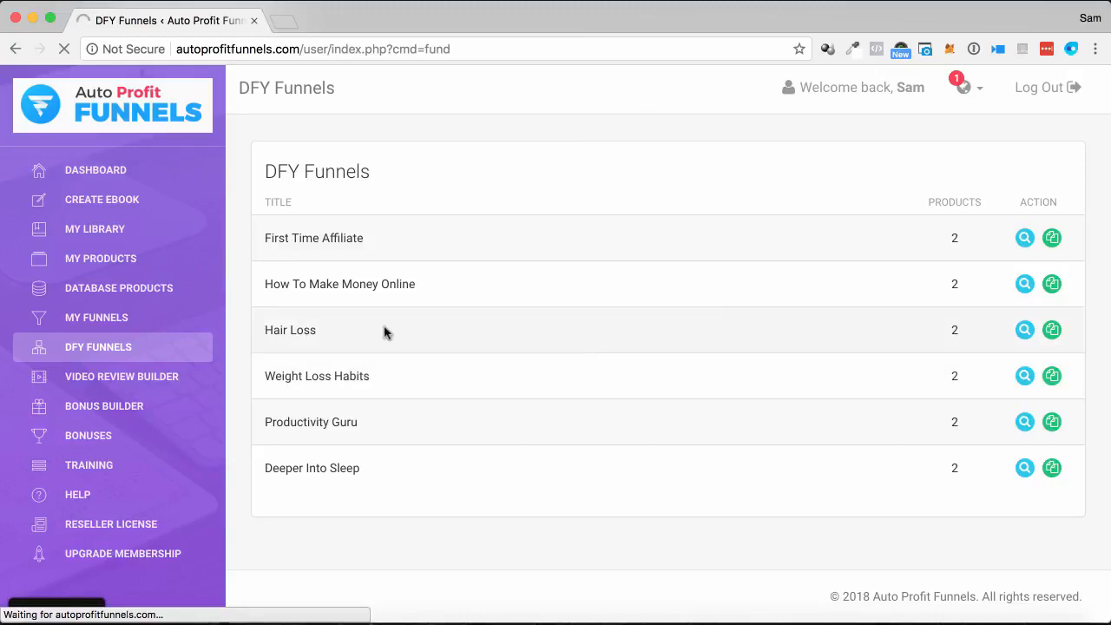
pyautogui.click(97, 316)
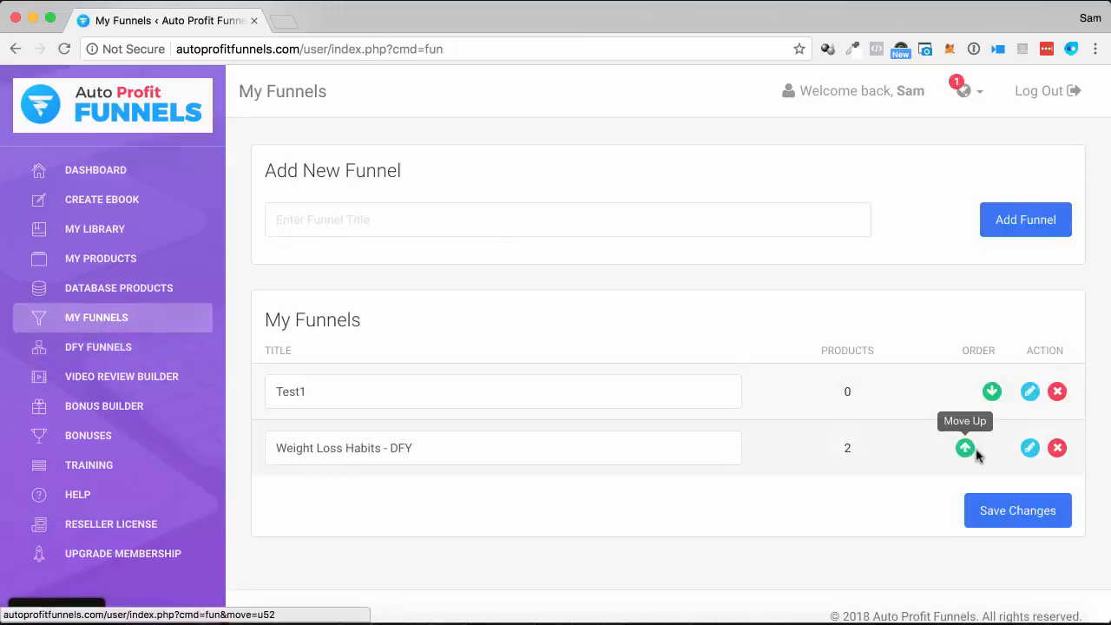
pyautogui.click(1029, 448)
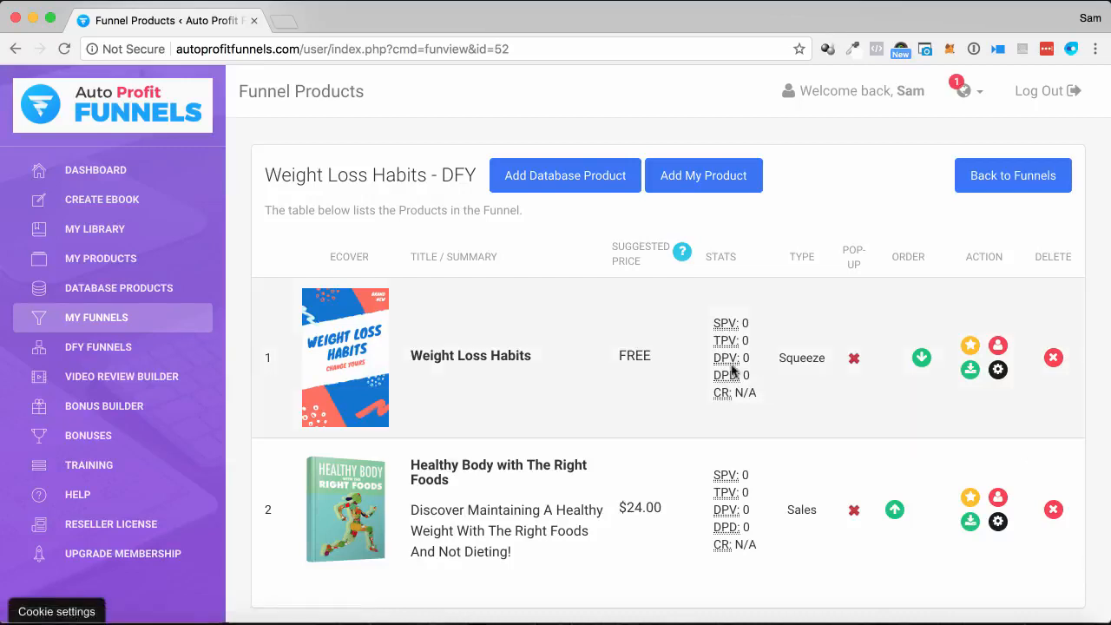
pyautogui.moveTo(328, 356)
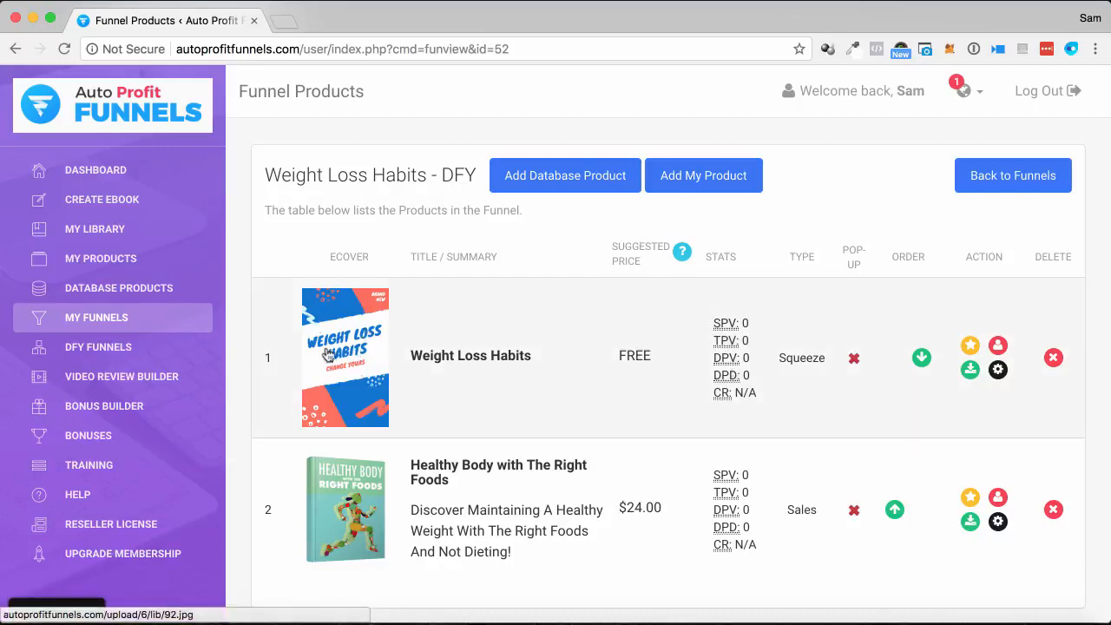
pyautogui.moveTo(347, 368)
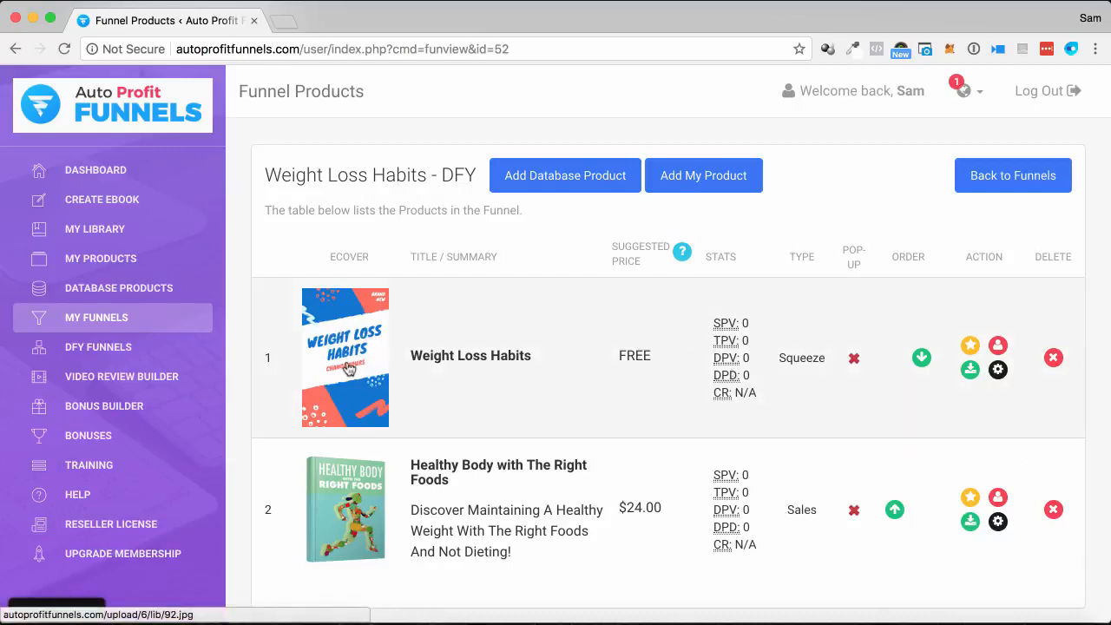
pyautogui.scroll(3)
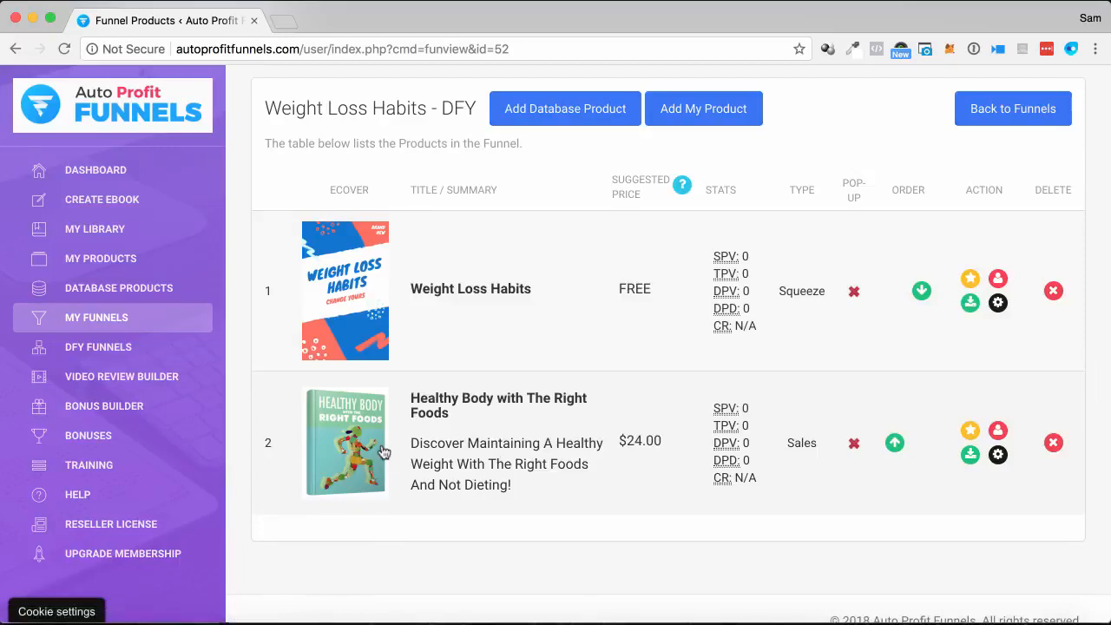
pyautogui.moveTo(271, 372)
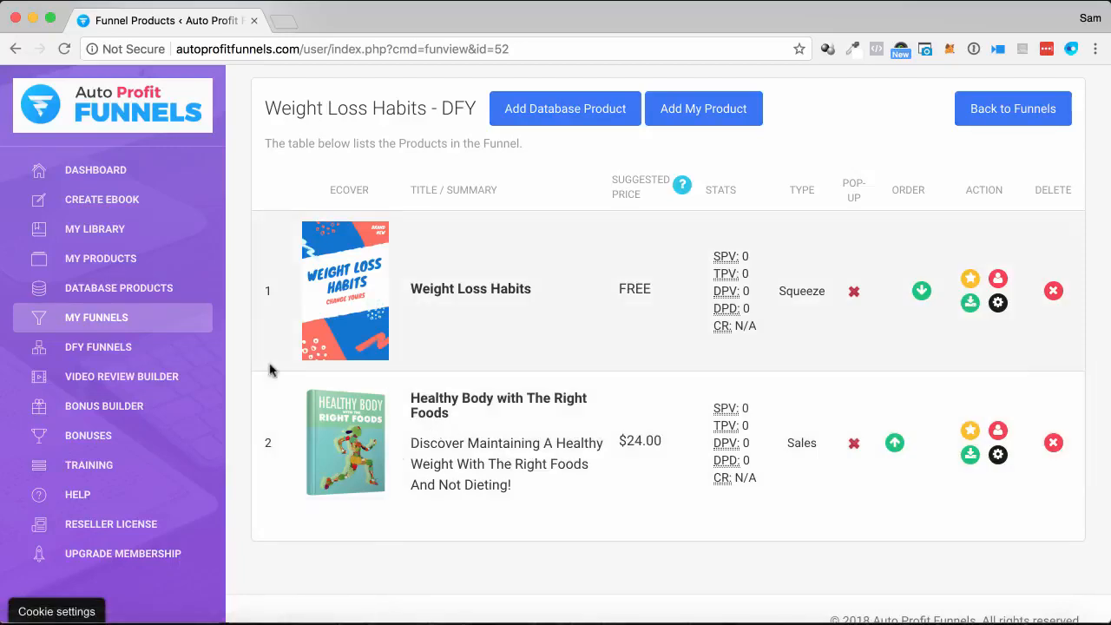
pyautogui.moveTo(368, 441)
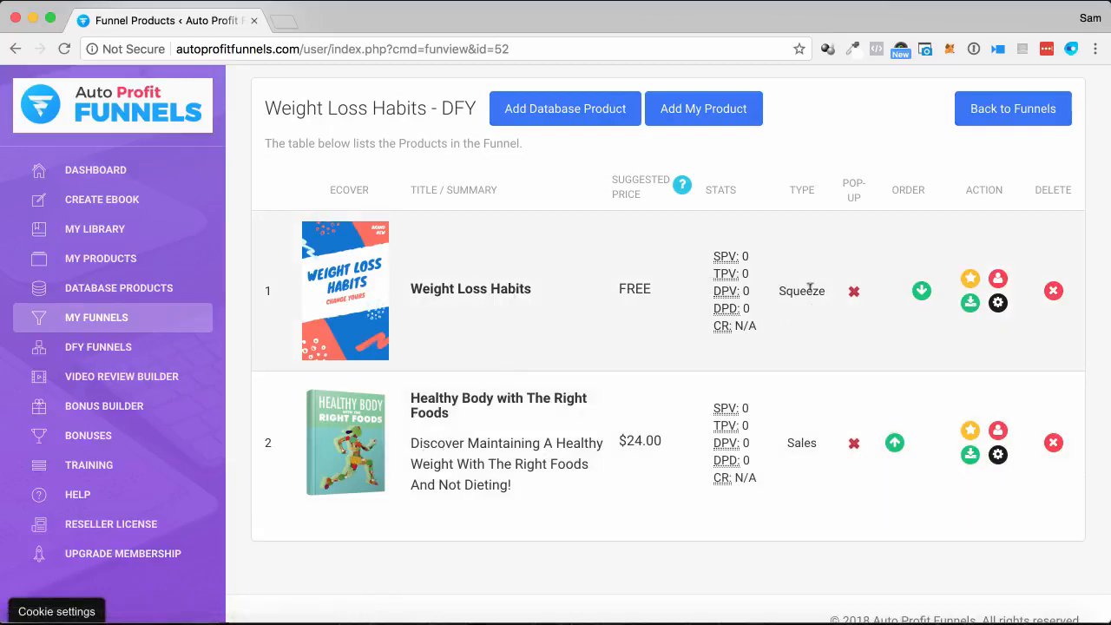
pyautogui.moveTo(373, 299)
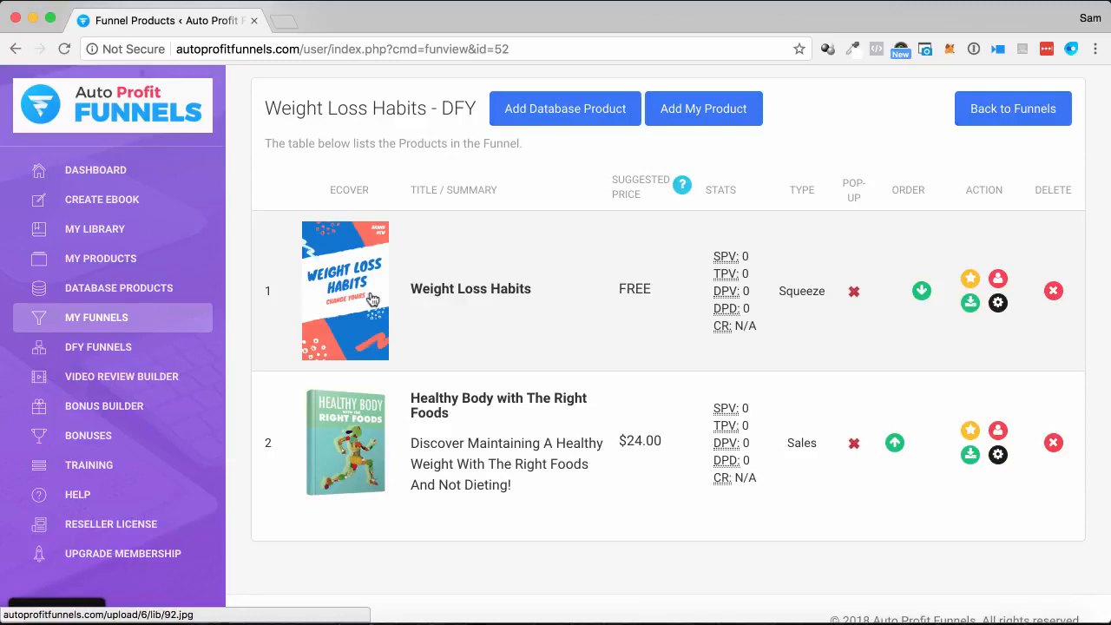
pyautogui.moveTo(375, 449)
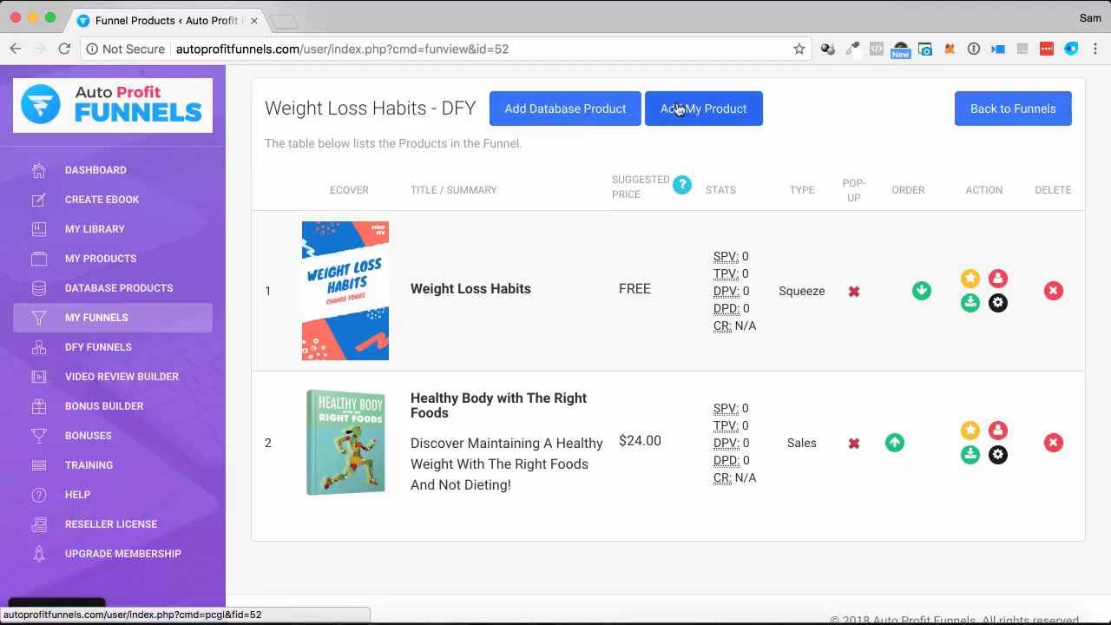
pyautogui.moveTo(703, 108)
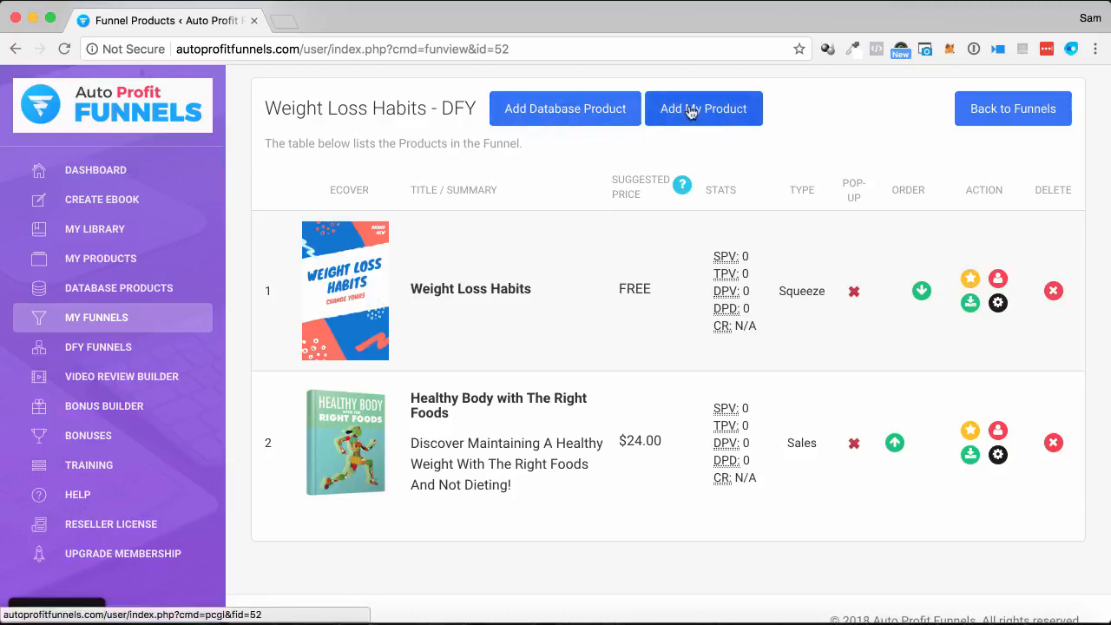
pyautogui.moveTo(829, 288)
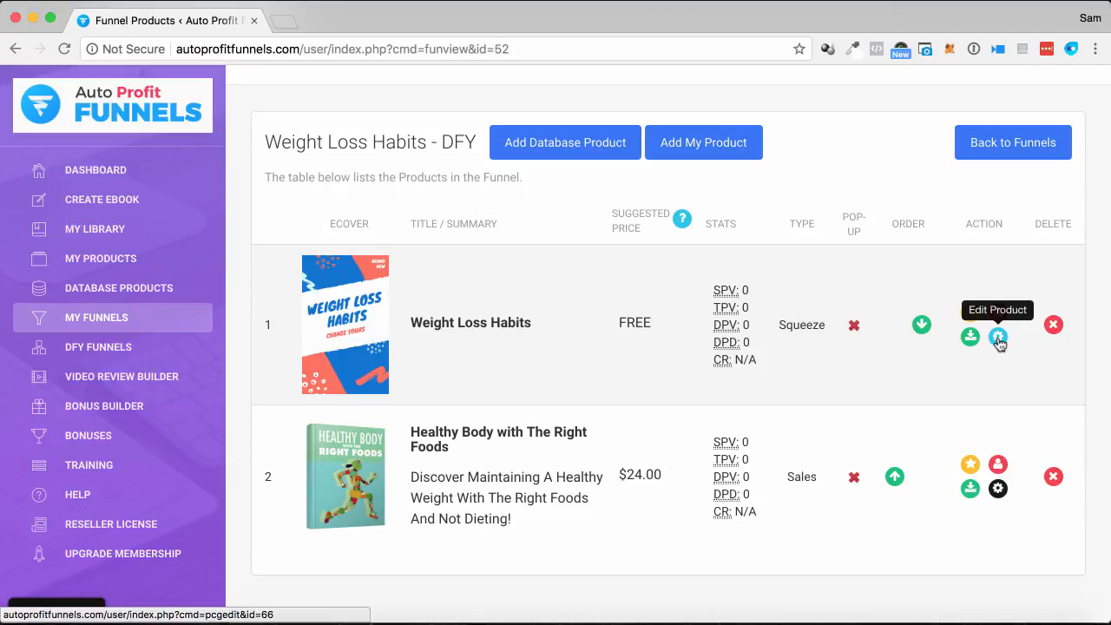
# Edit the Weight Loss Habits product and look through its download page content
pyautogui.click(998, 336)
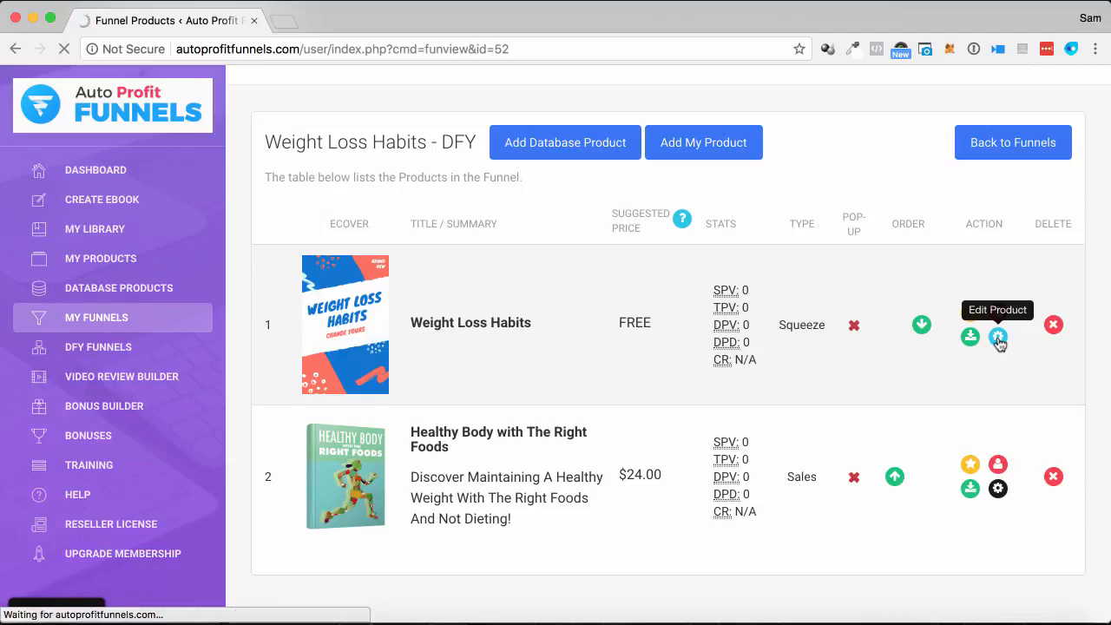
pyautogui.click(998, 337)
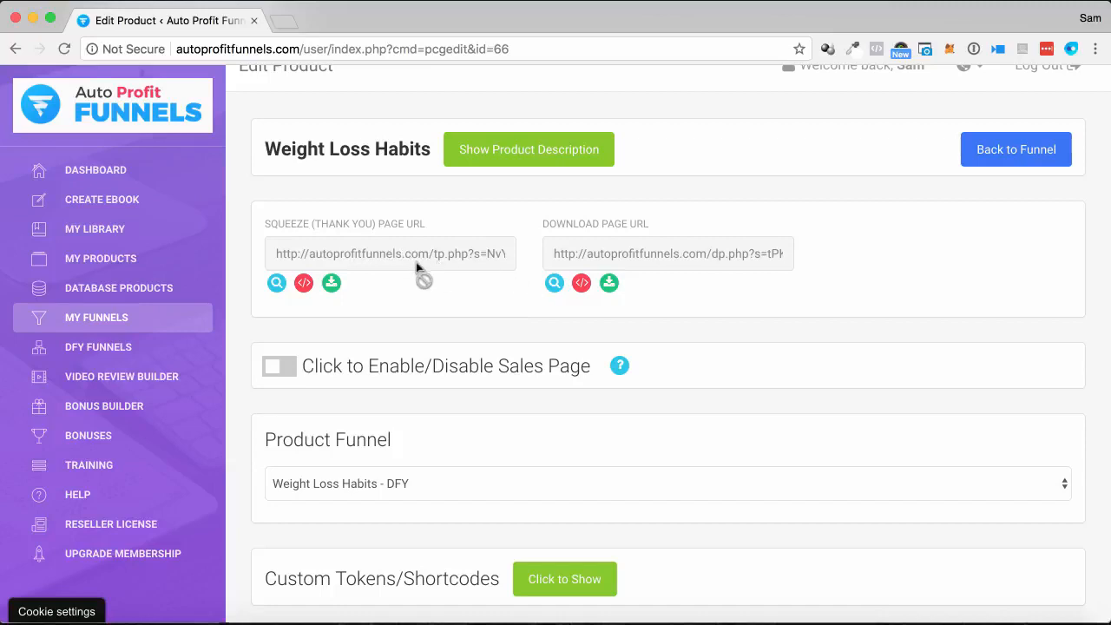
pyautogui.moveTo(625, 261)
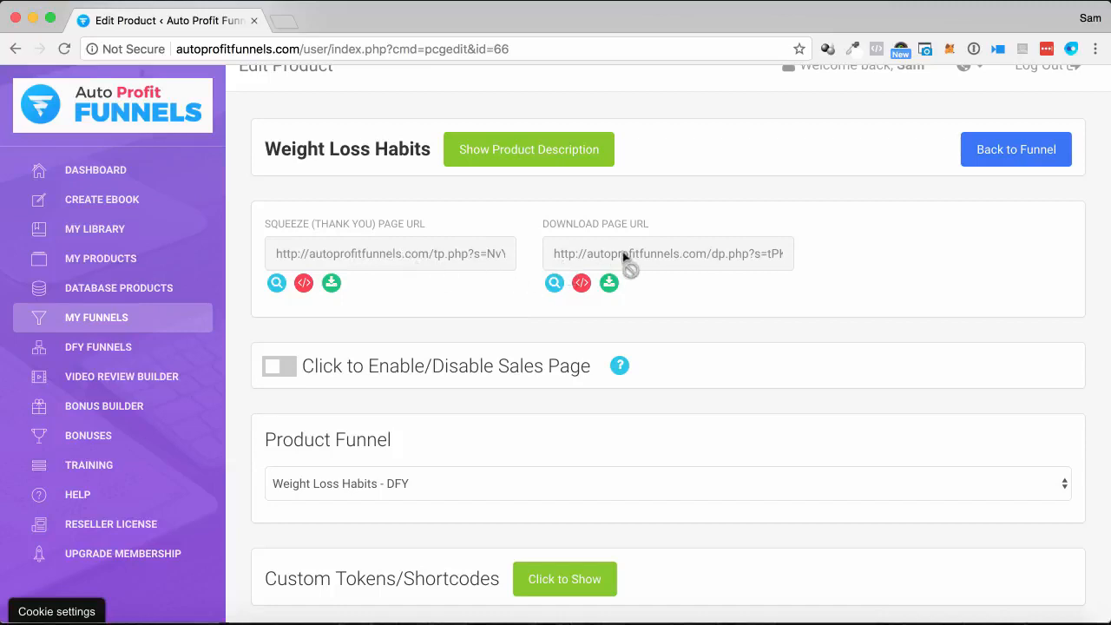
pyautogui.scroll(-3)
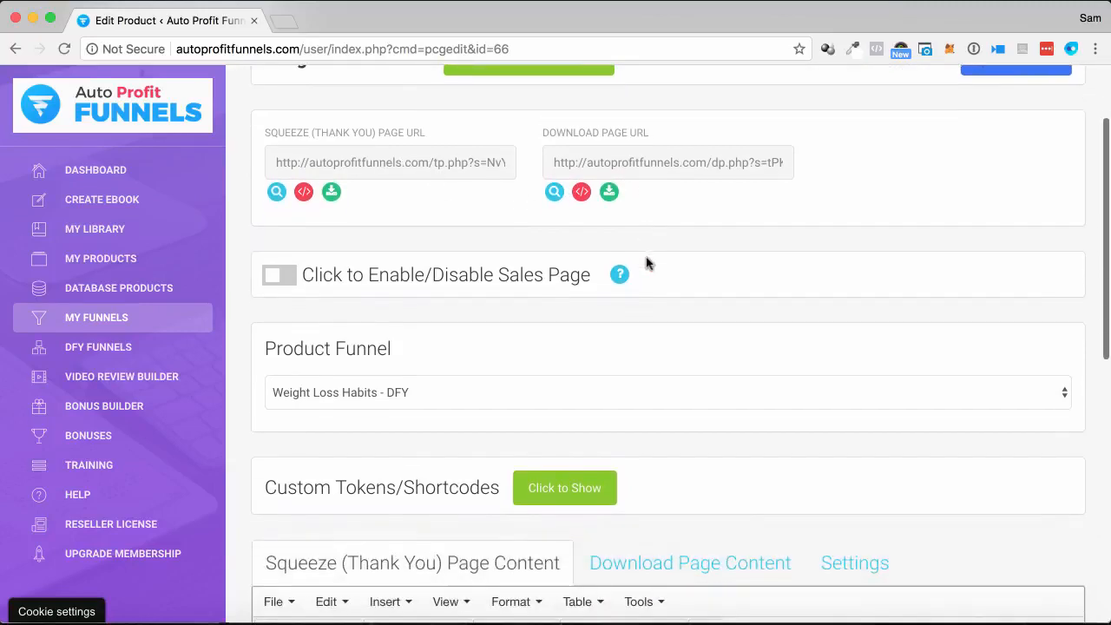
pyautogui.scroll(-3)
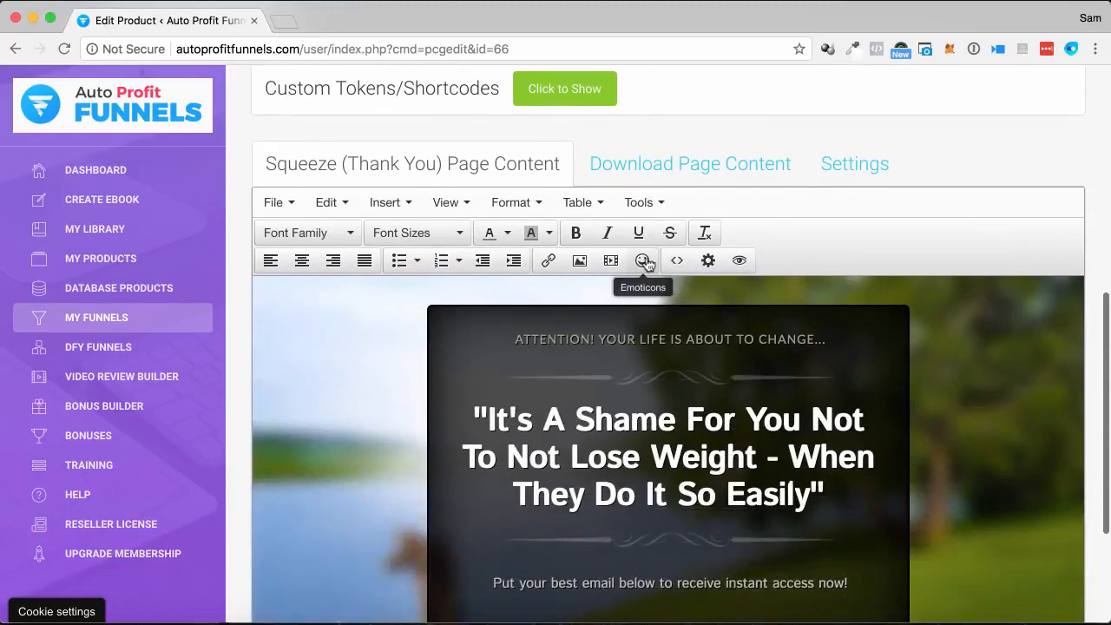
pyautogui.scroll(-3)
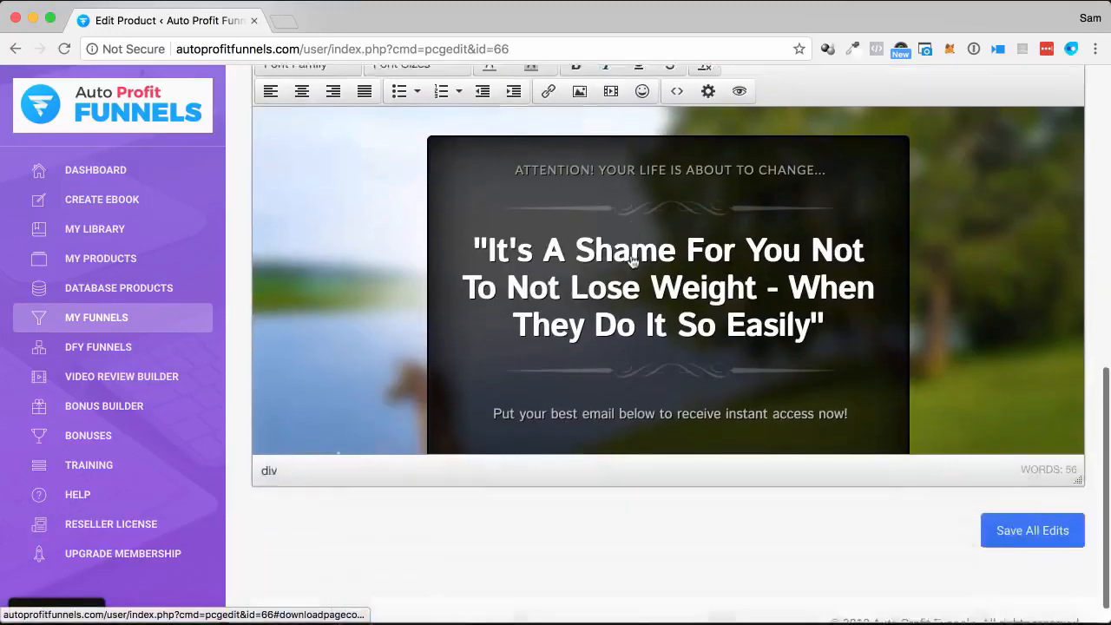
pyautogui.scroll(3)
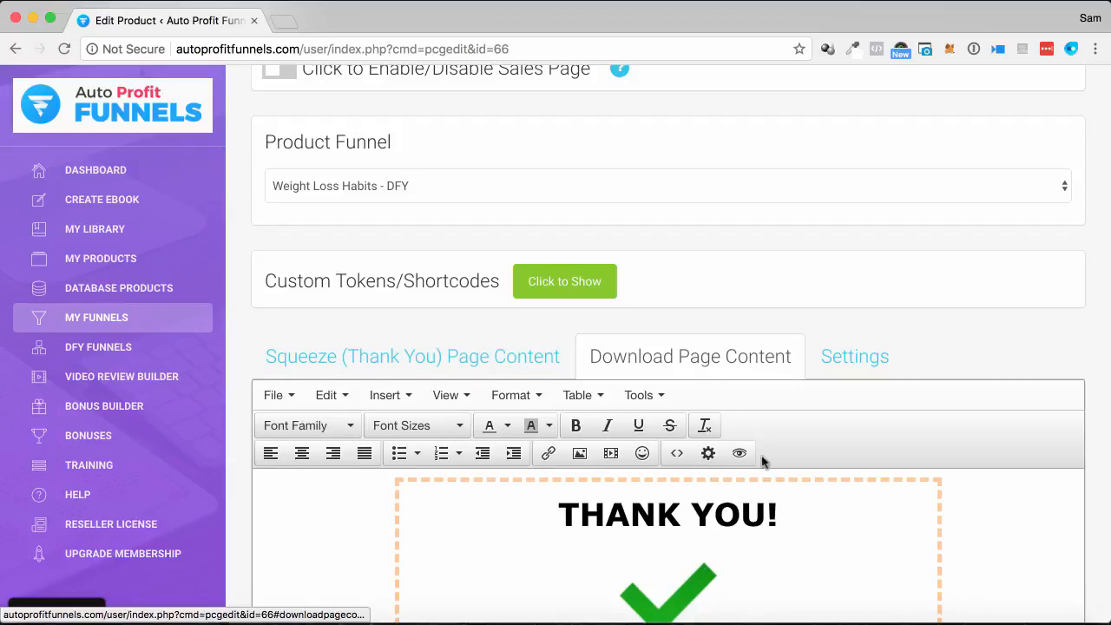
# Review the product's Settings, including the autoresponder form code field
pyautogui.click(853, 356)
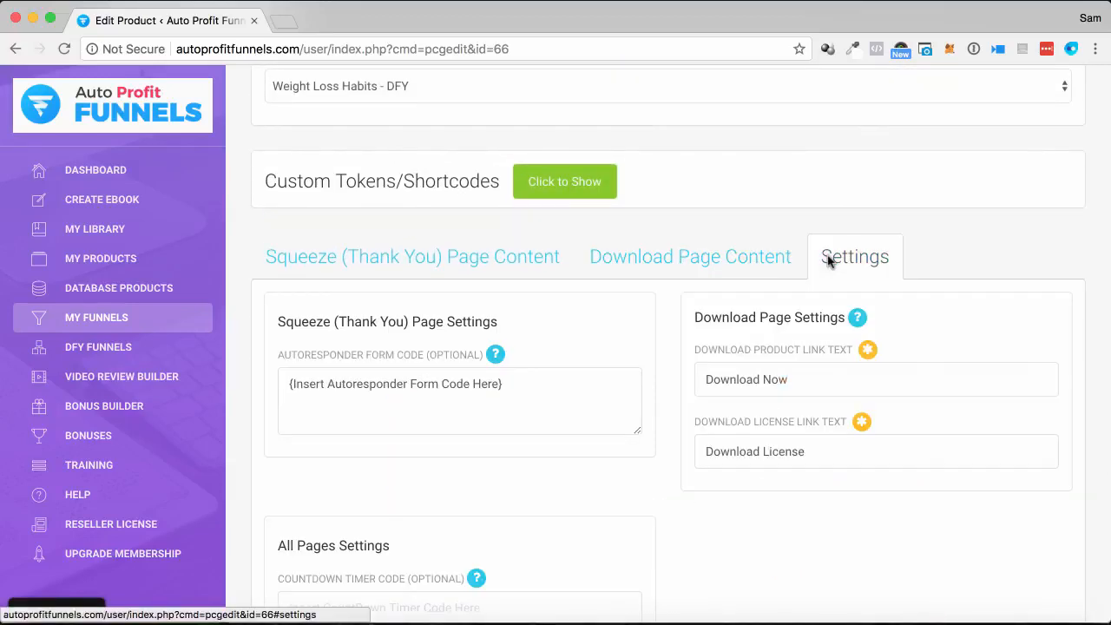
pyautogui.moveTo(814, 288)
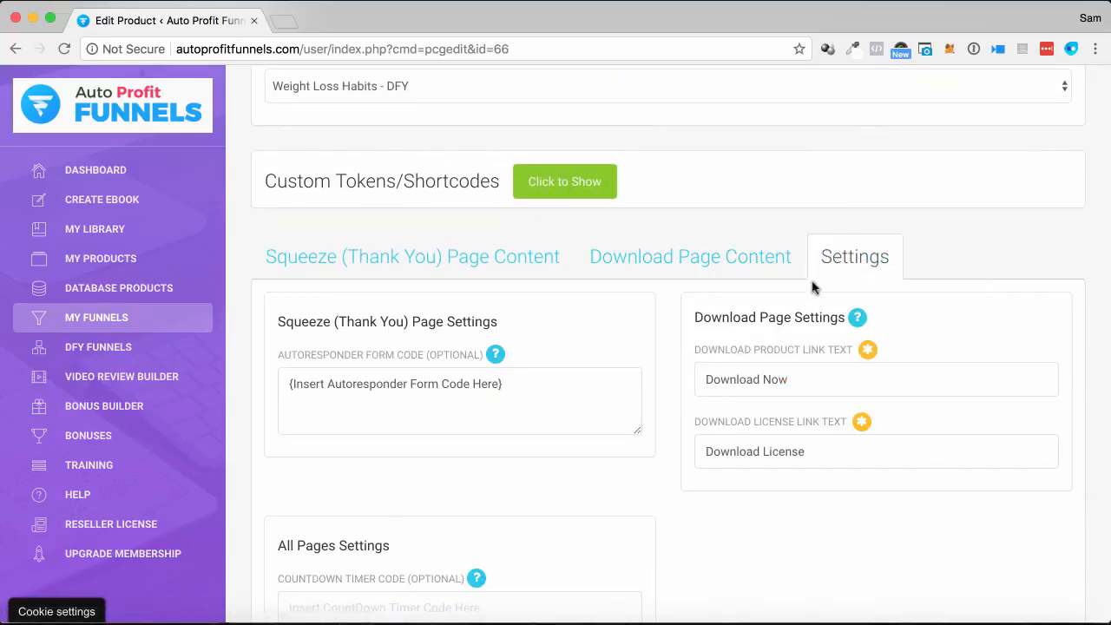
pyautogui.click(460, 399)
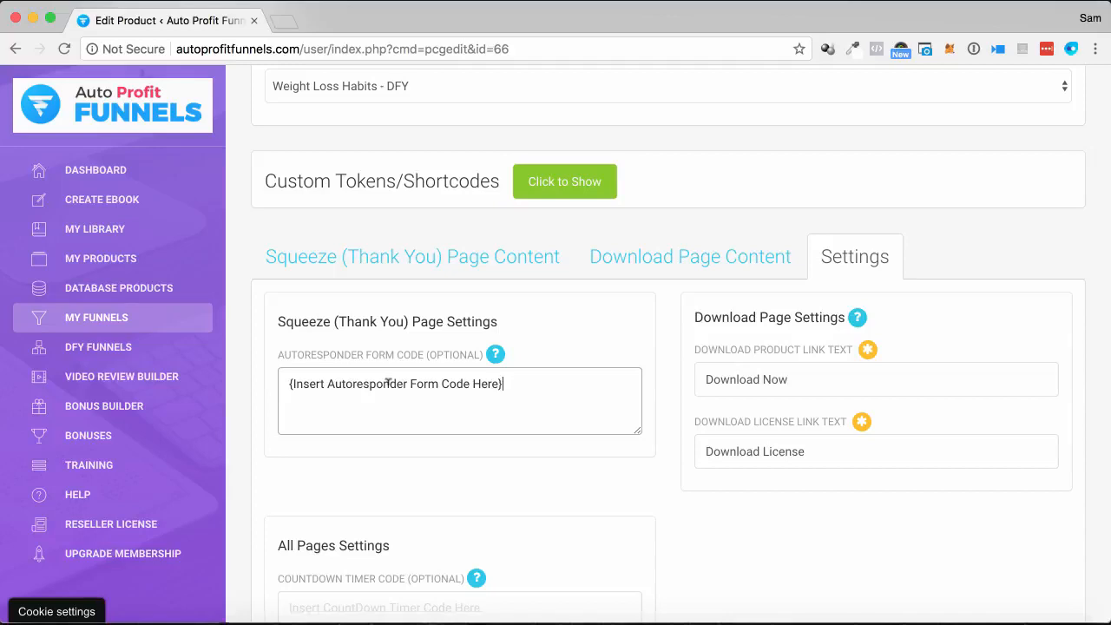
pyautogui.scroll(-3)
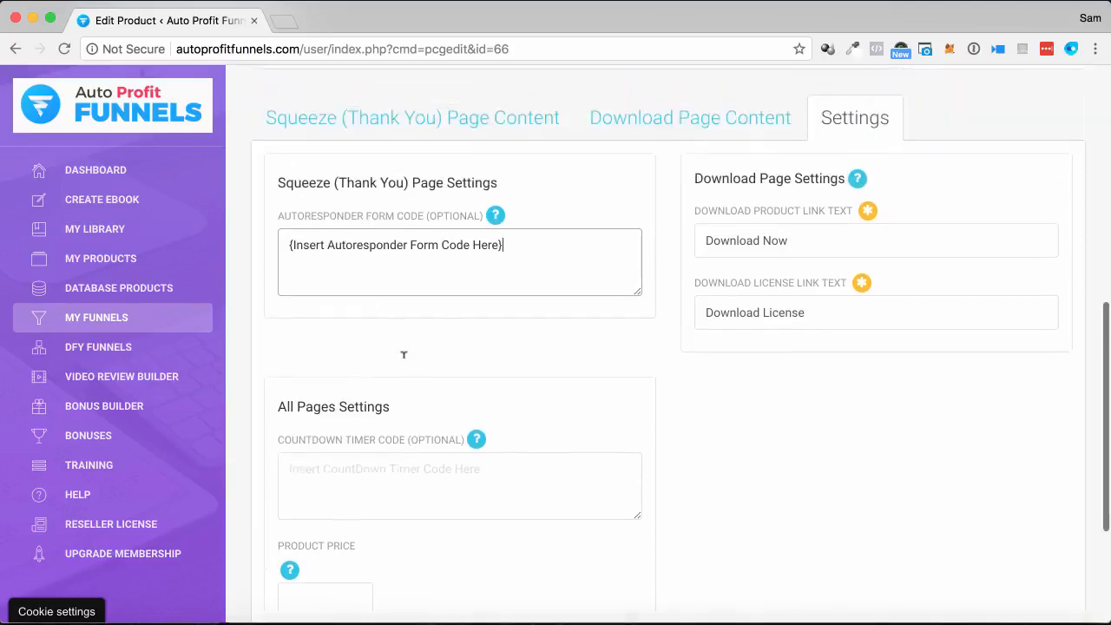
pyautogui.scroll(3)
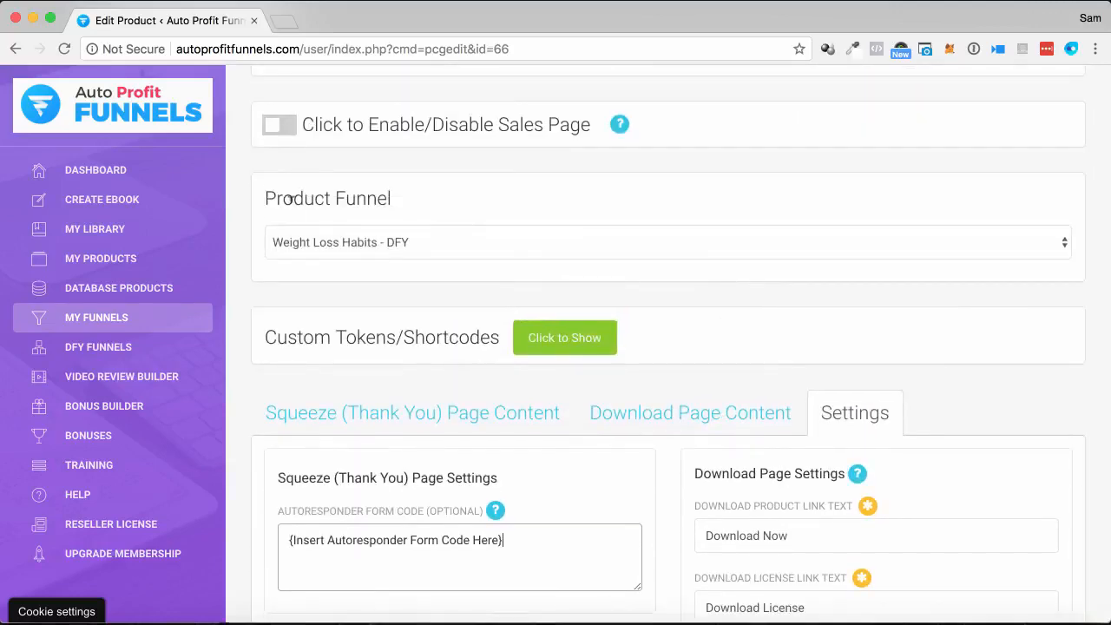
pyautogui.scroll(3)
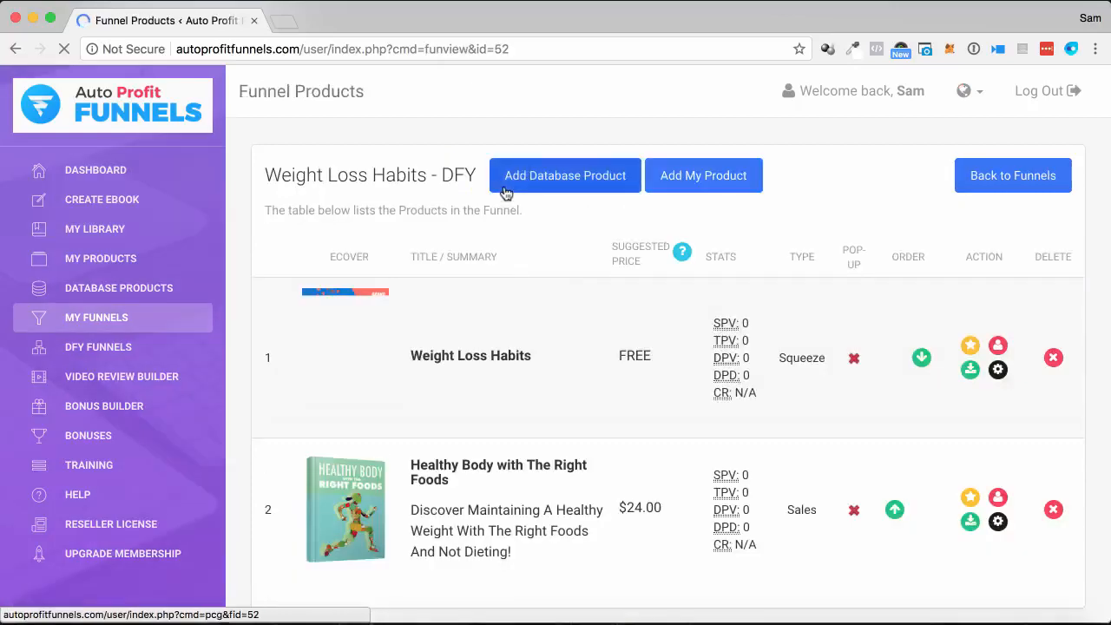
# Edit the Healthy Body with The Right Foods product and read through its sales page content
pyautogui.scroll(-3)
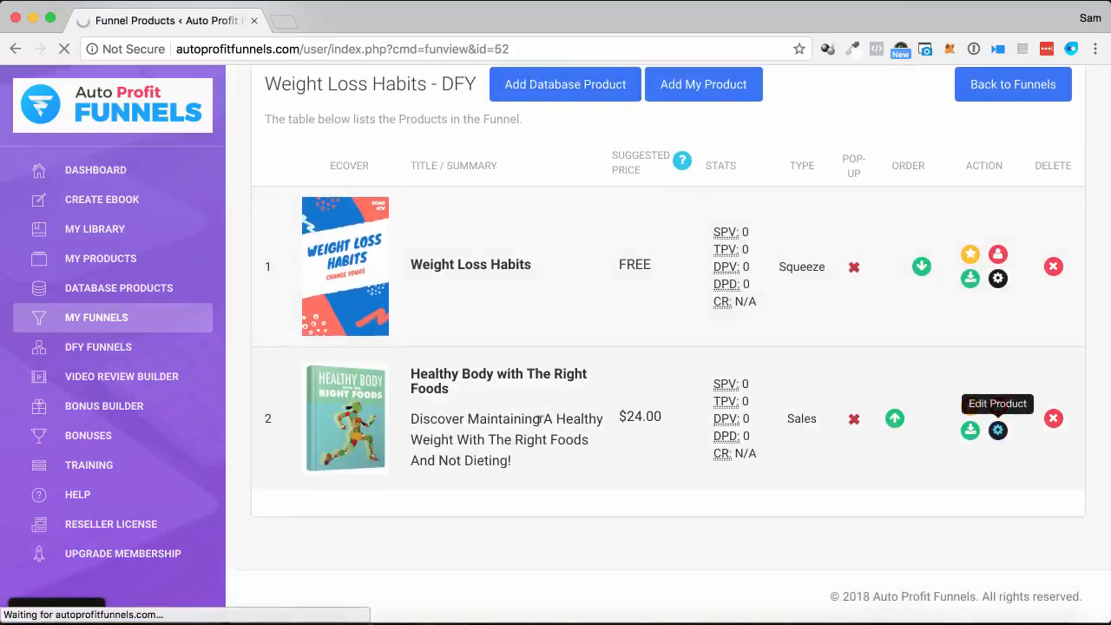
pyautogui.click(996, 430)
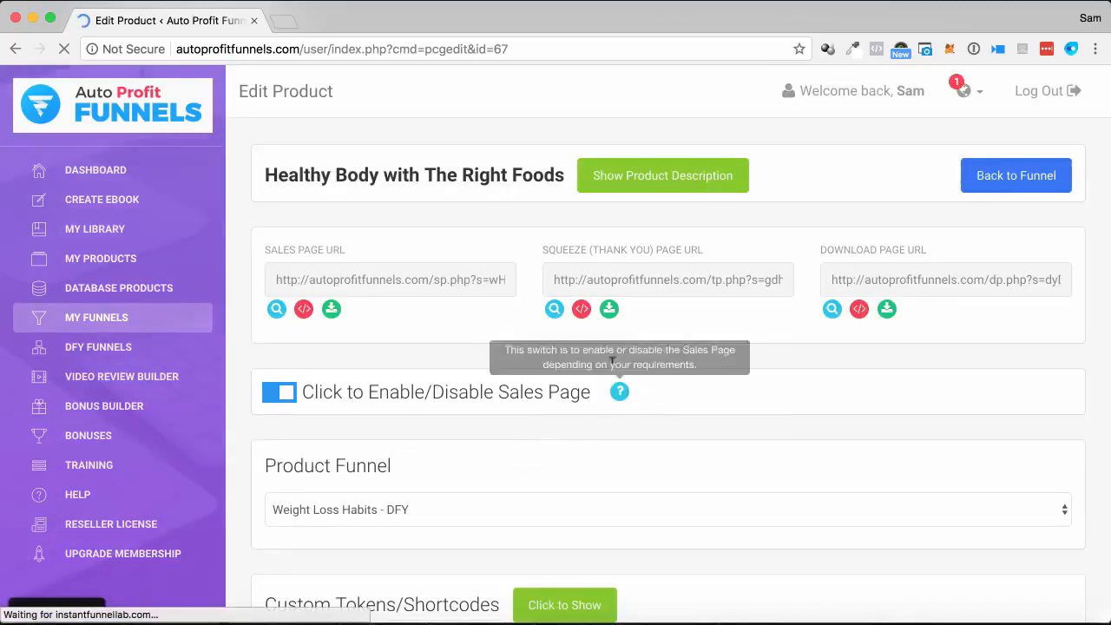
pyautogui.scroll(-3)
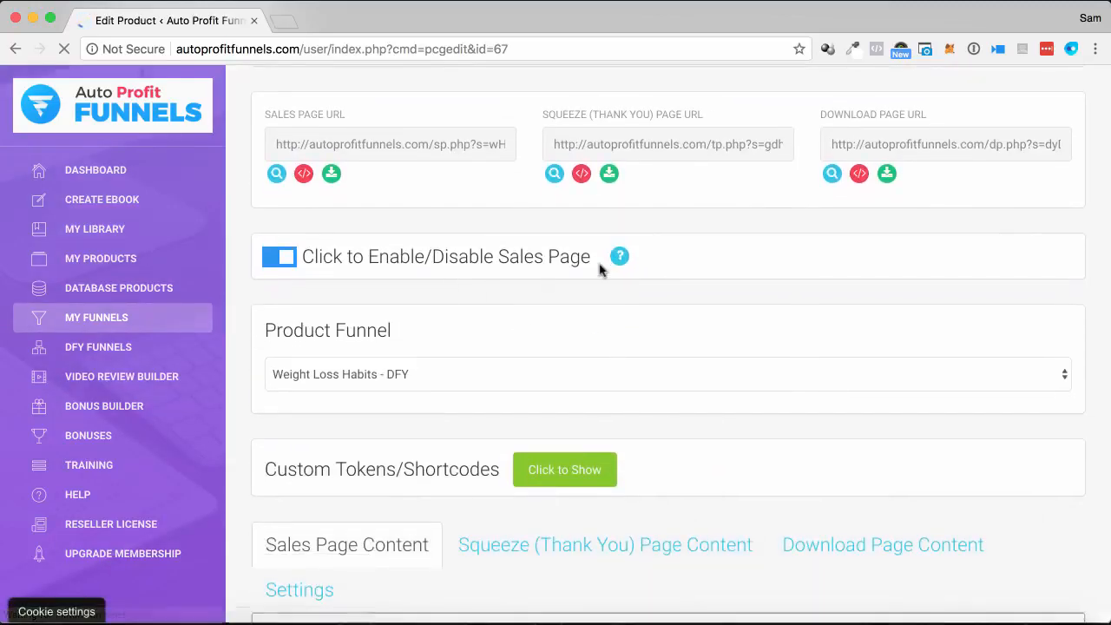
pyautogui.scroll(-3)
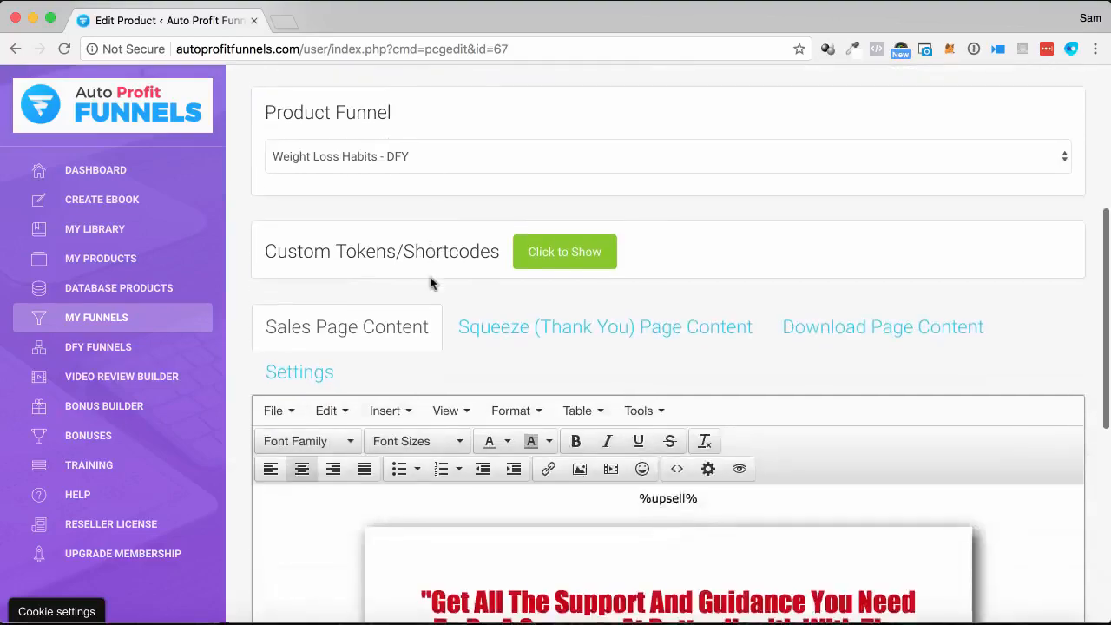
pyautogui.scroll(-3)
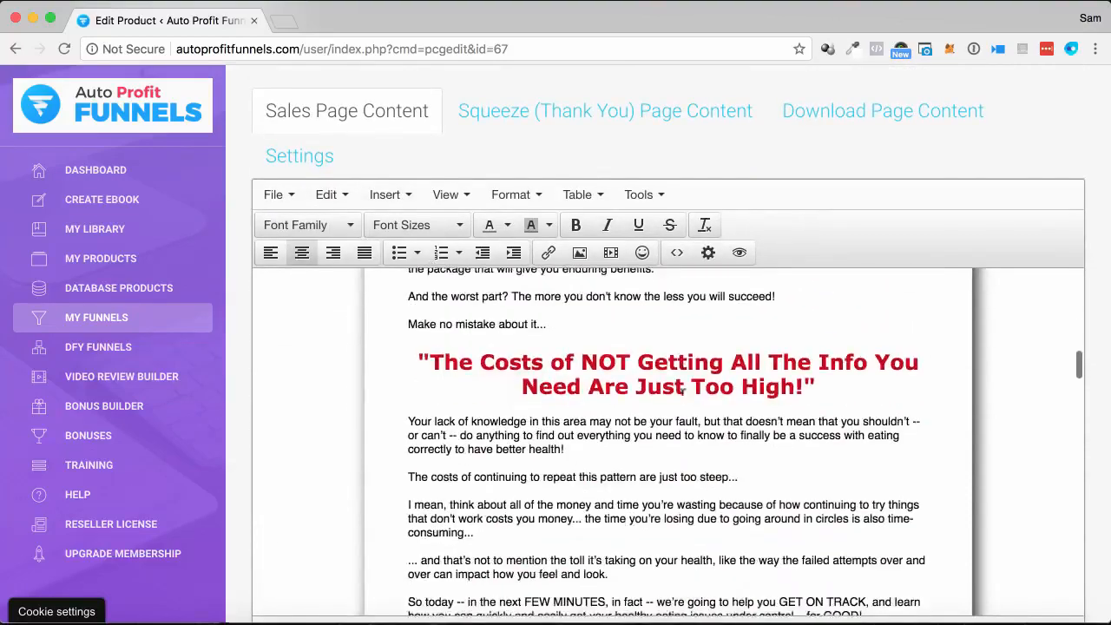
pyautogui.scroll(-3)
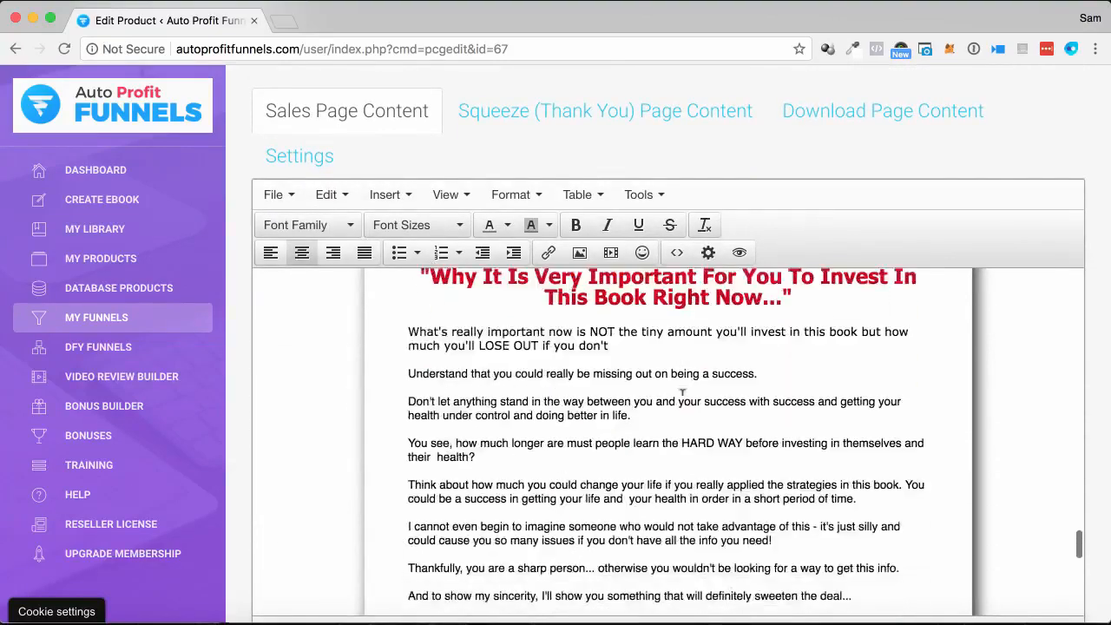
pyautogui.scroll(3)
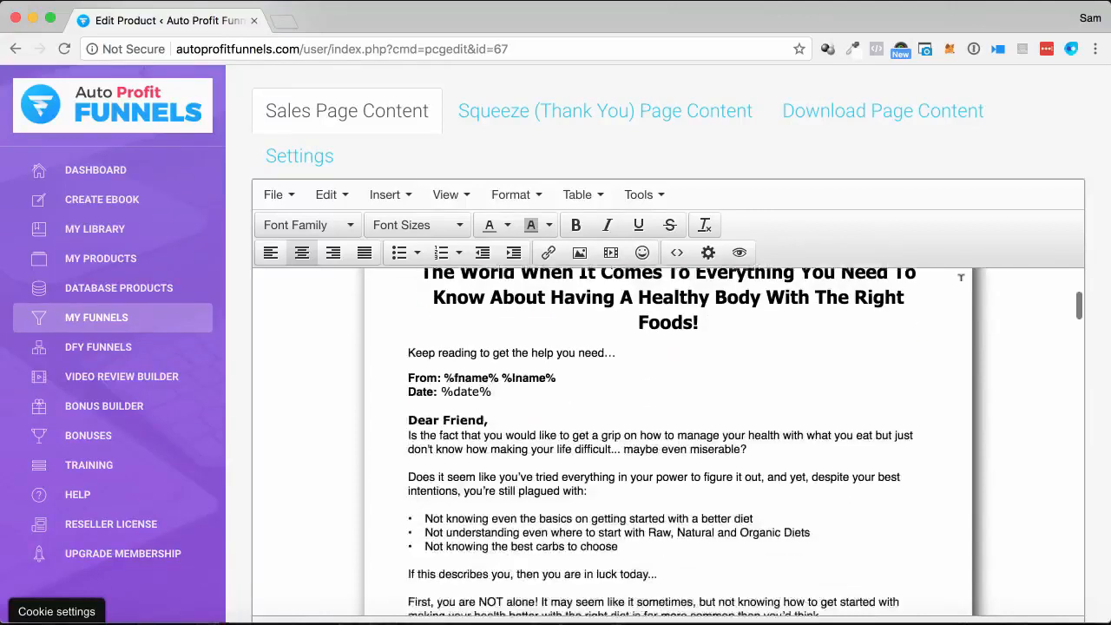
pyautogui.scroll(3)
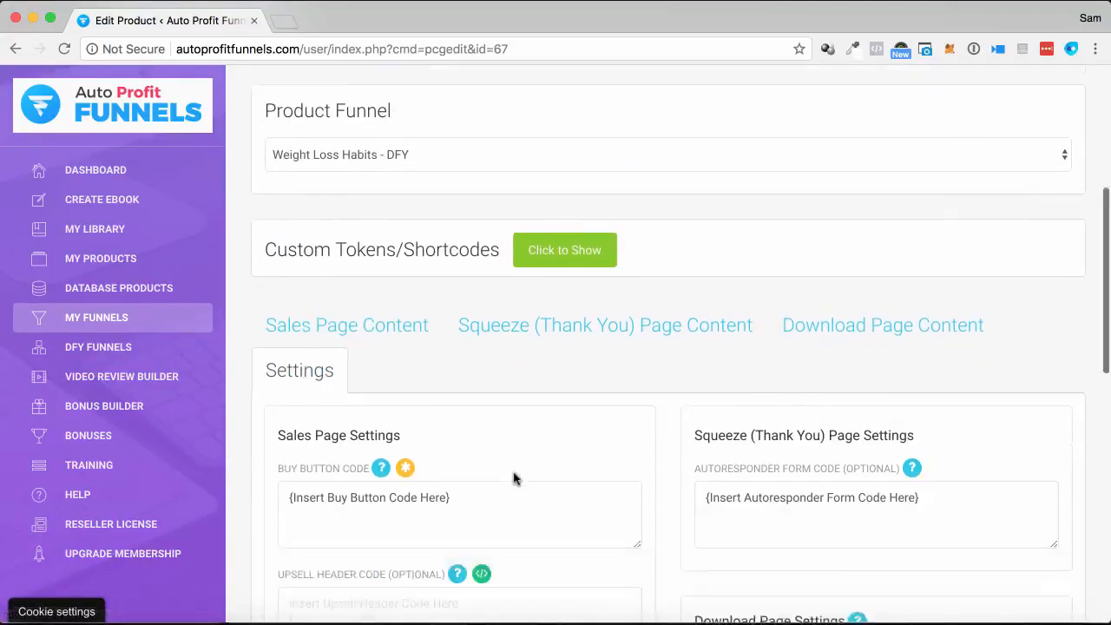
# Review the settings down to the $24.00 price and save all edits
pyautogui.scroll(-3)
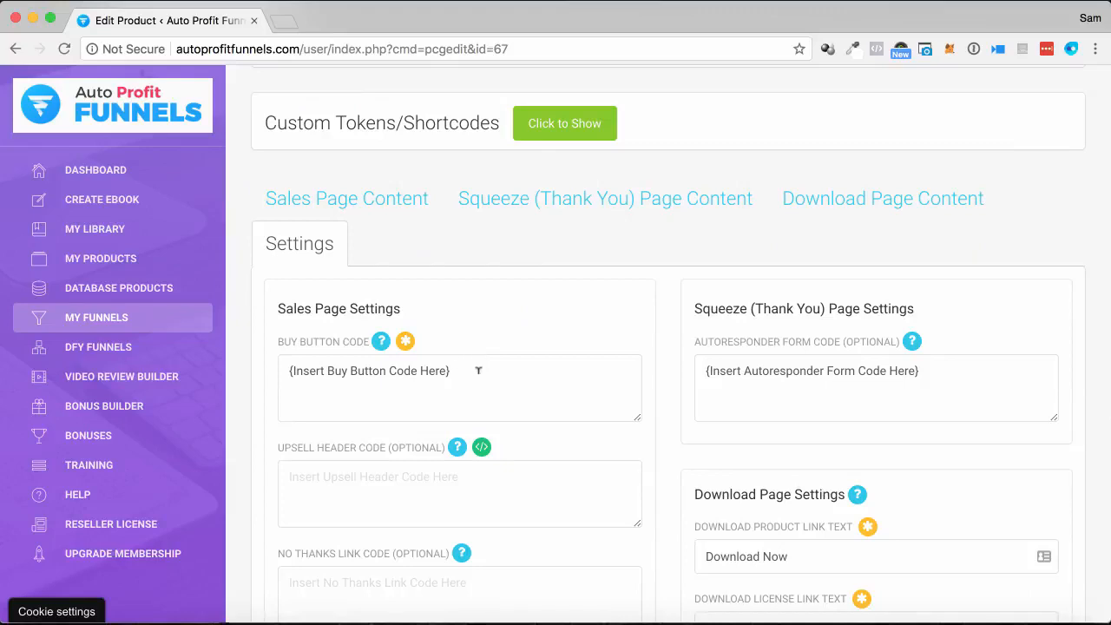
pyautogui.moveTo(469, 381)
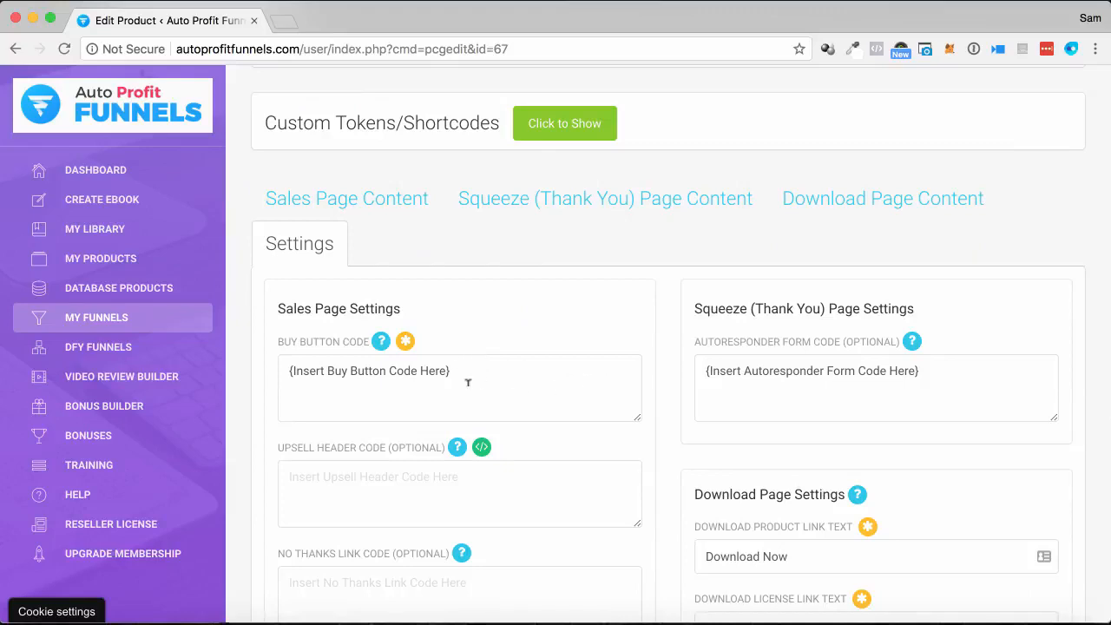
pyautogui.scroll(-3)
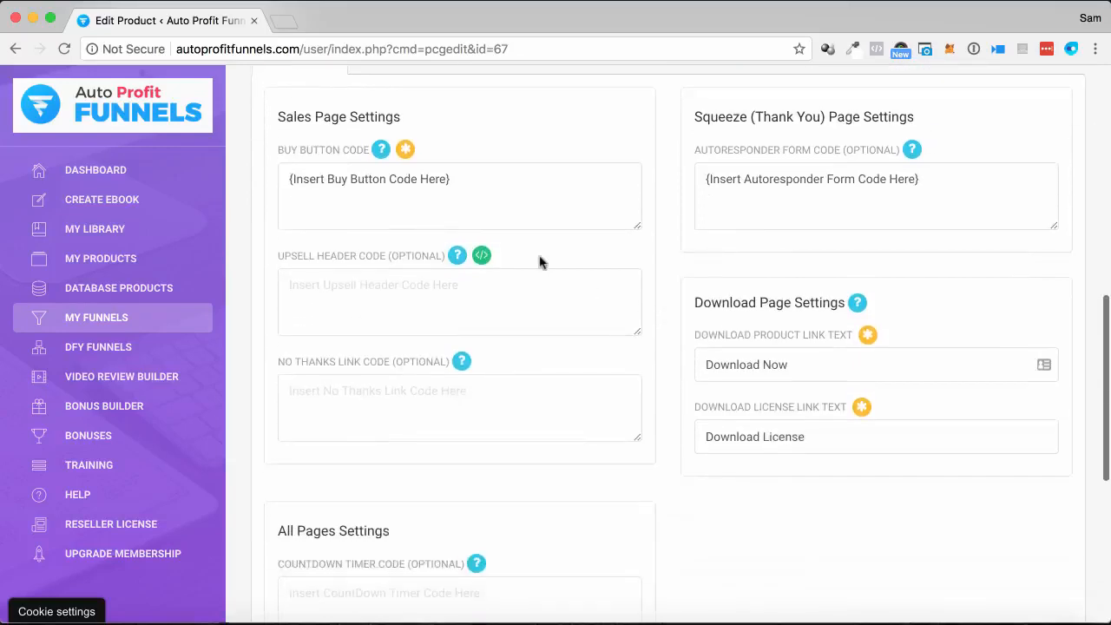
pyautogui.moveTo(677, 451)
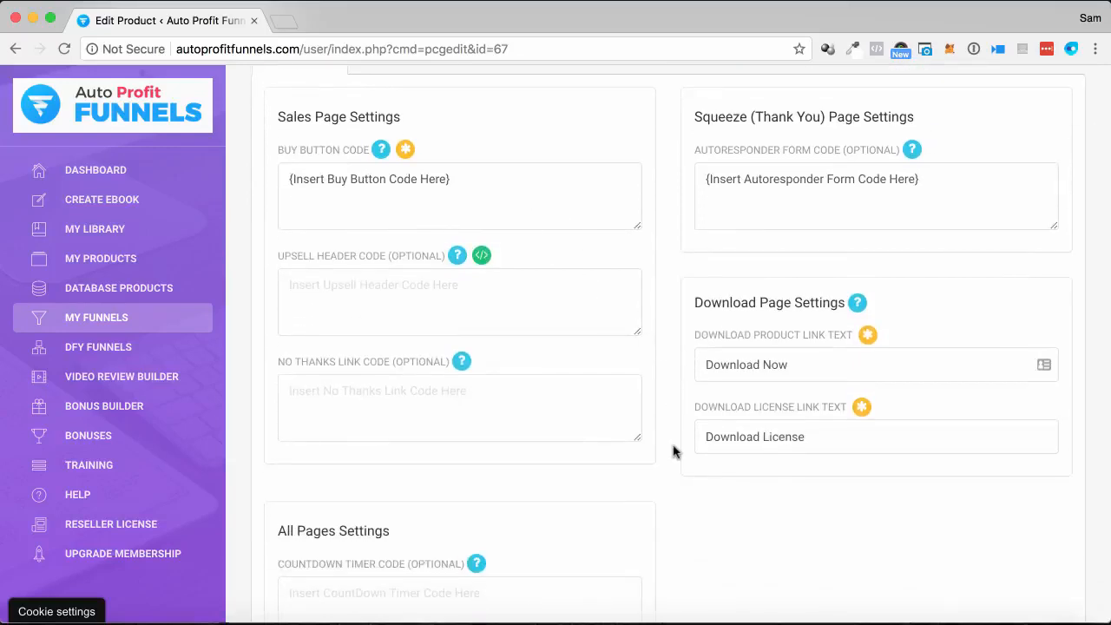
pyautogui.scroll(-3)
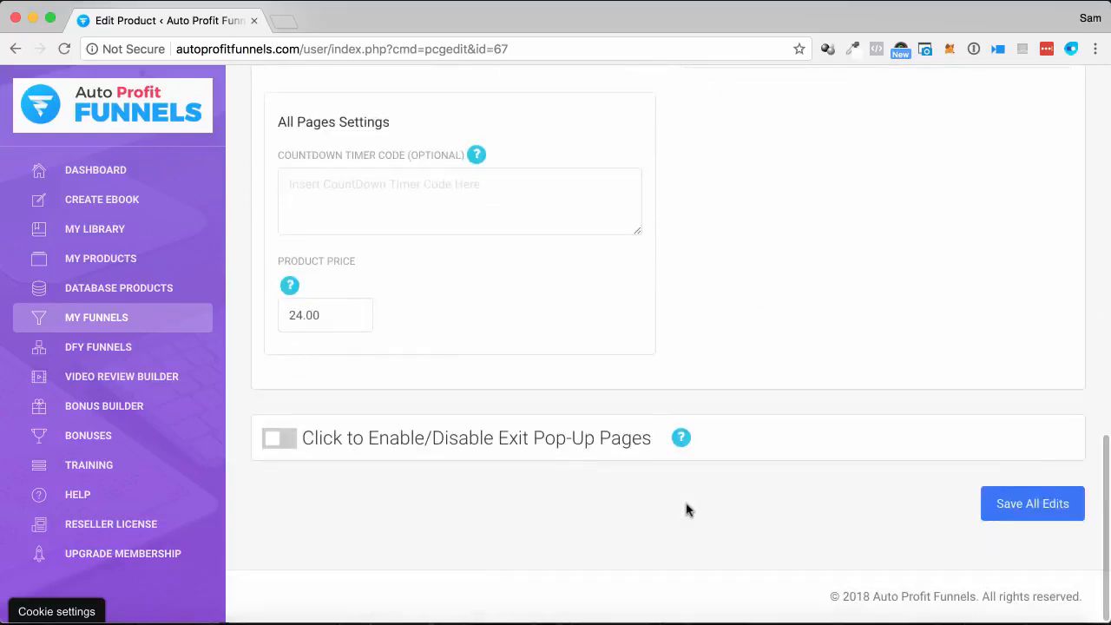
pyautogui.click(1030, 504)
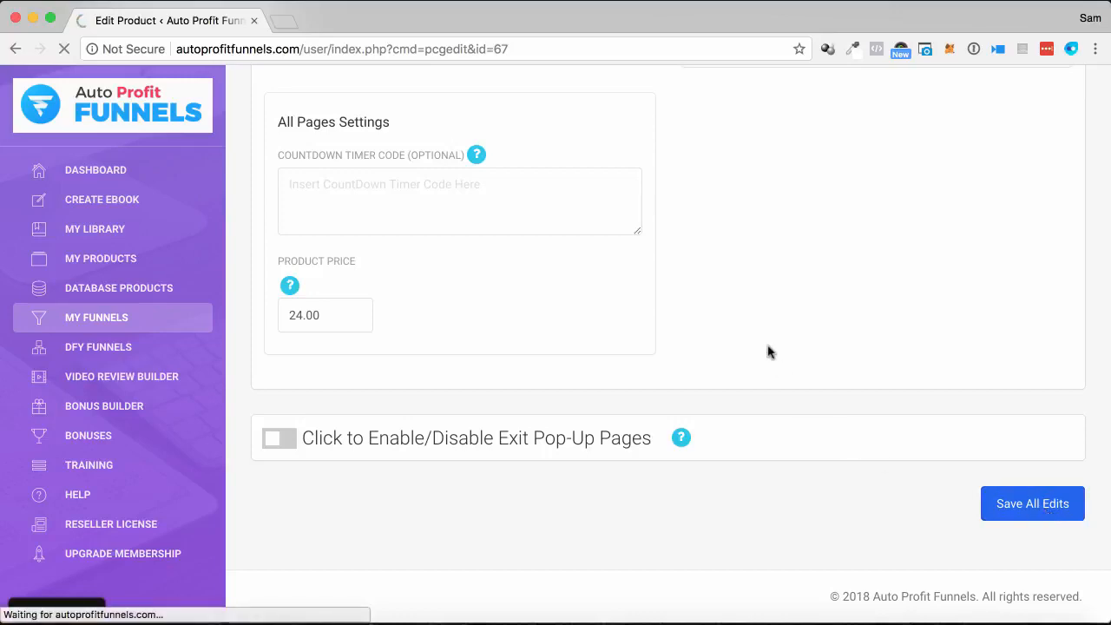
# View the hosted sales page of the saved Healthy Body with The Right Foods product
pyautogui.click(1031, 503)
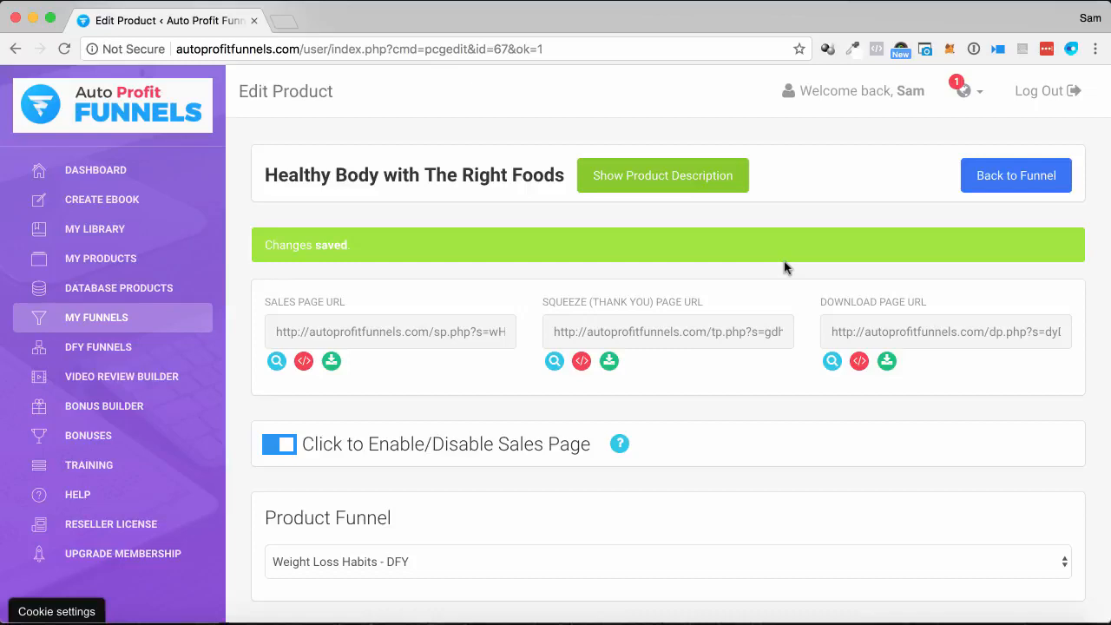
pyautogui.moveTo(514, 337)
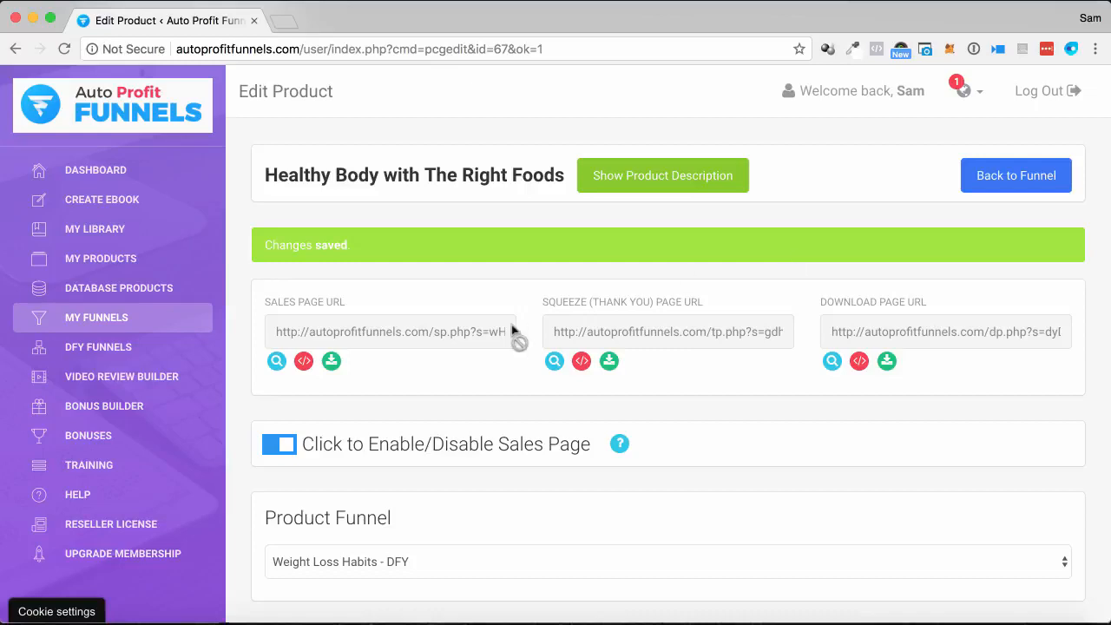
pyautogui.moveTo(330, 360)
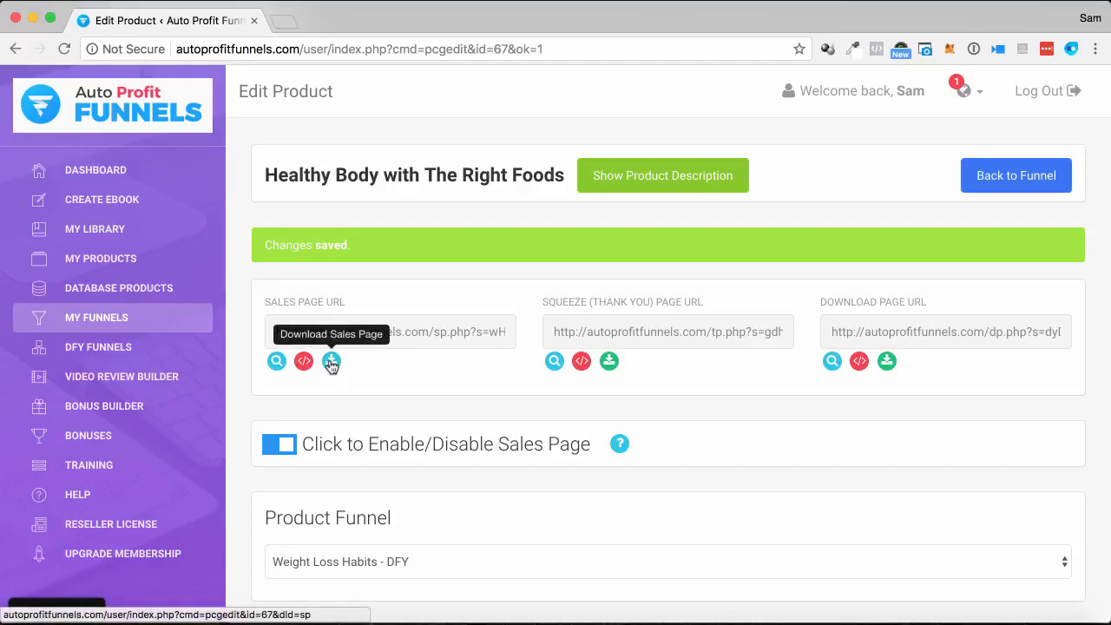
pyautogui.moveTo(304, 361)
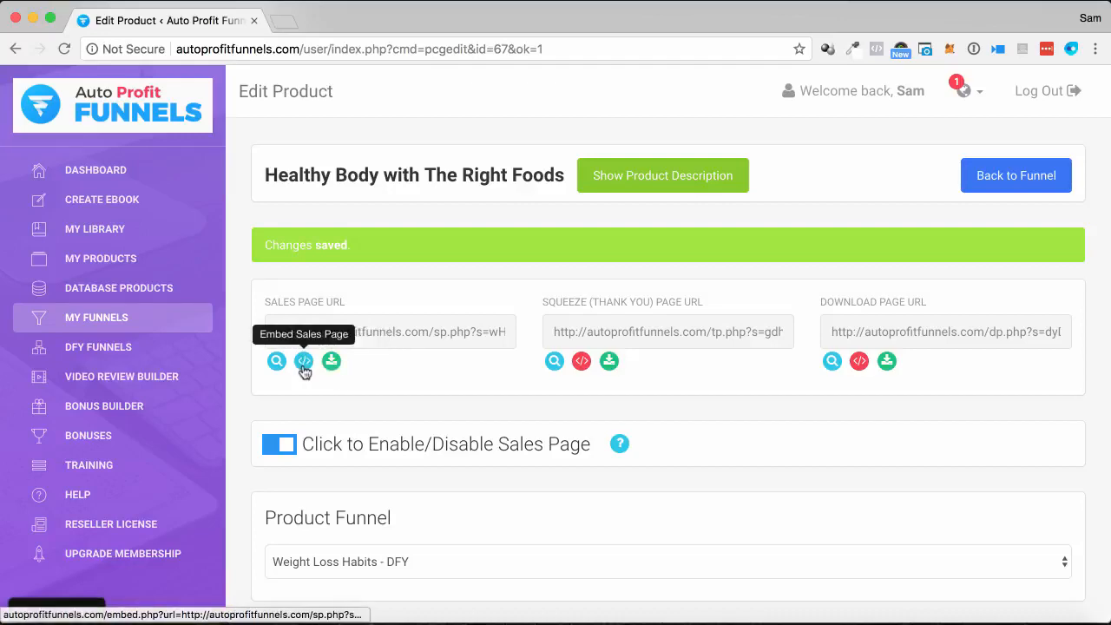
pyautogui.click(276, 361)
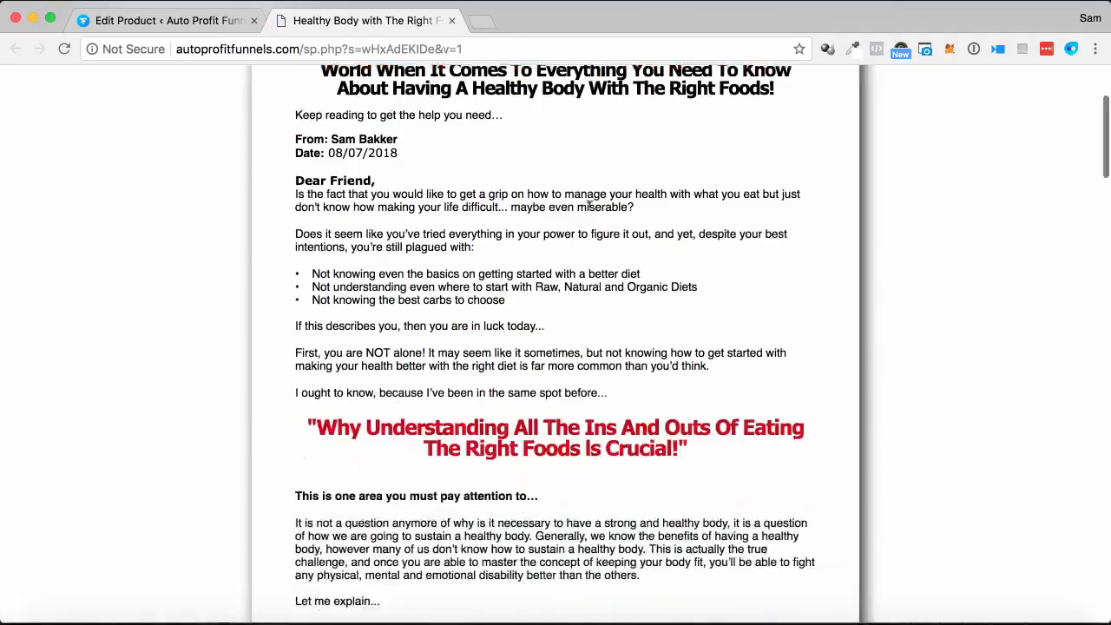
# Scroll down the Healthy Body sales page to read through its content
pyautogui.scroll(-3)
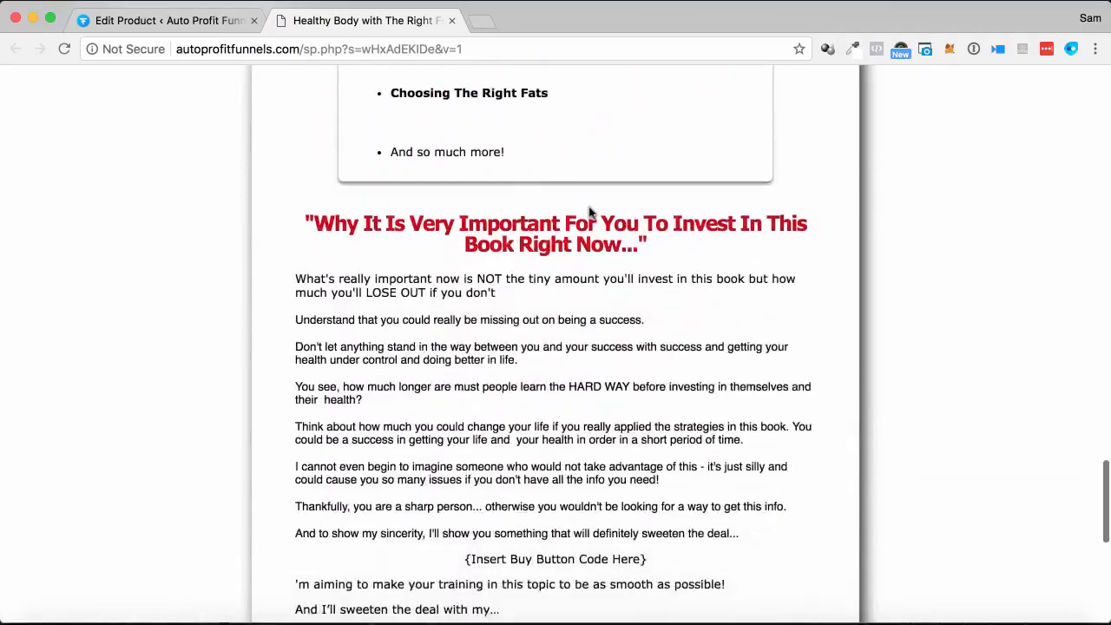
pyautogui.scroll(-3)
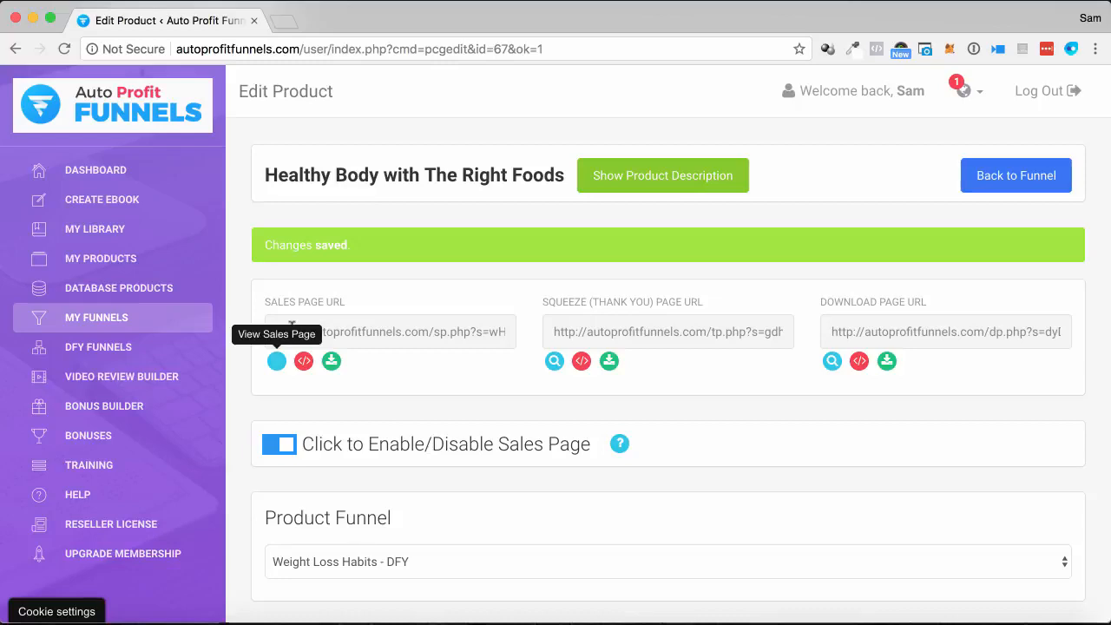
pyautogui.moveTo(450, 208)
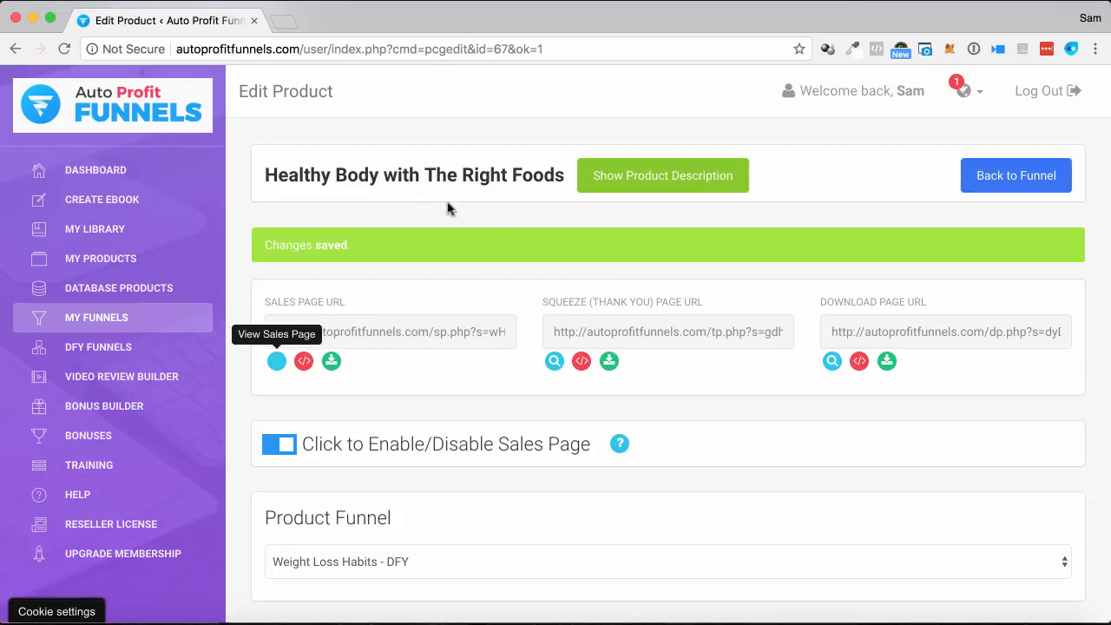
pyautogui.moveTo(147, 259)
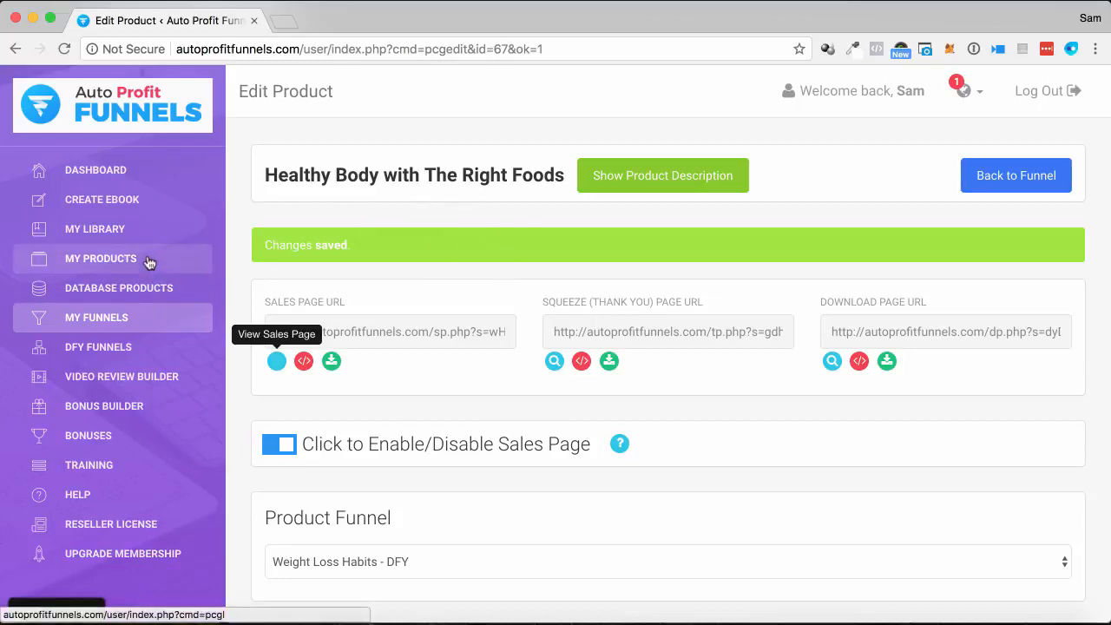
pyautogui.moveTo(153, 208)
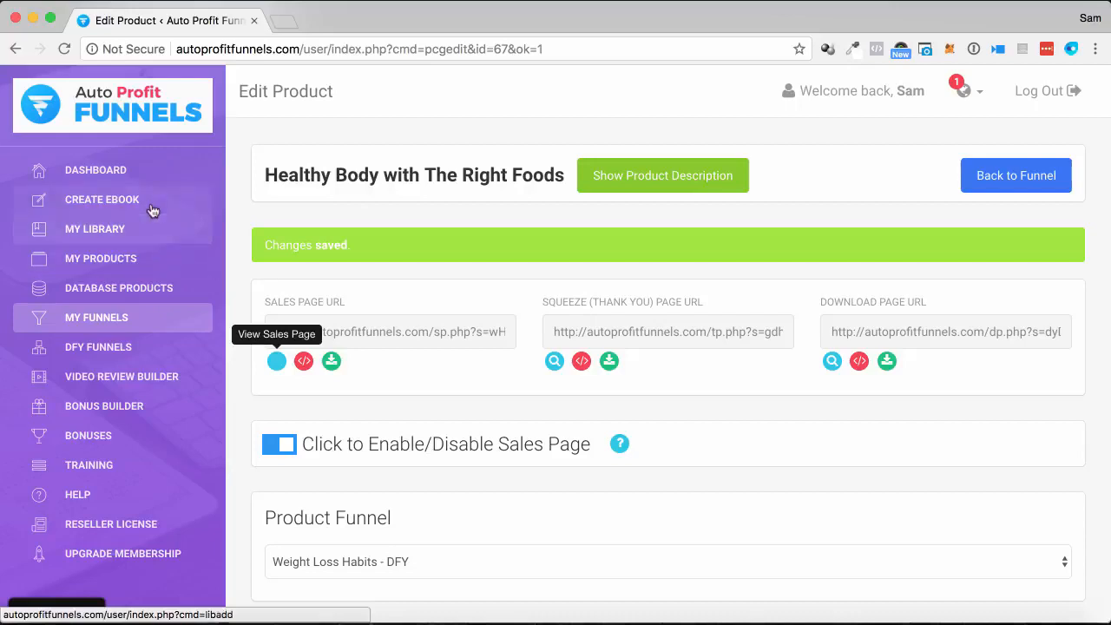
pyautogui.moveTo(143, 205)
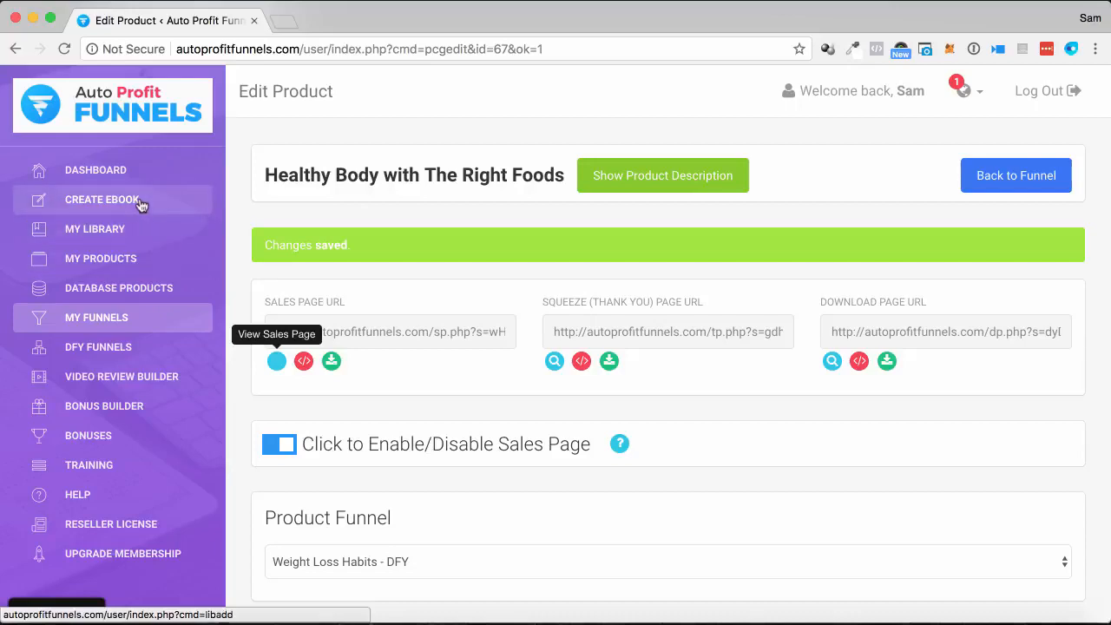
pyautogui.moveTo(345, 274)
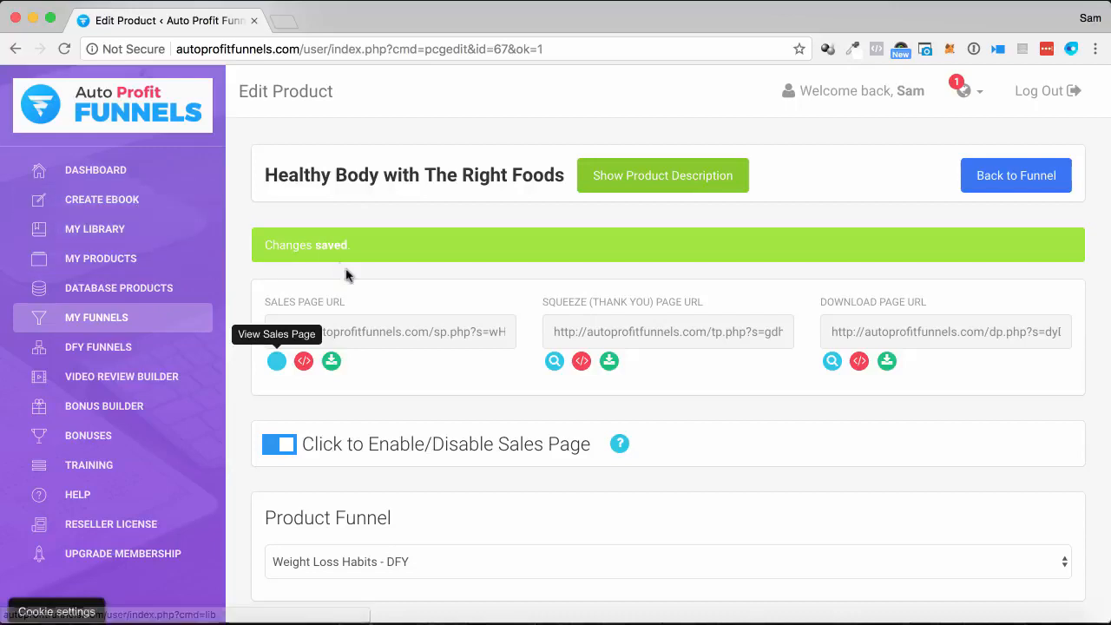
pyautogui.moveTo(368, 286)
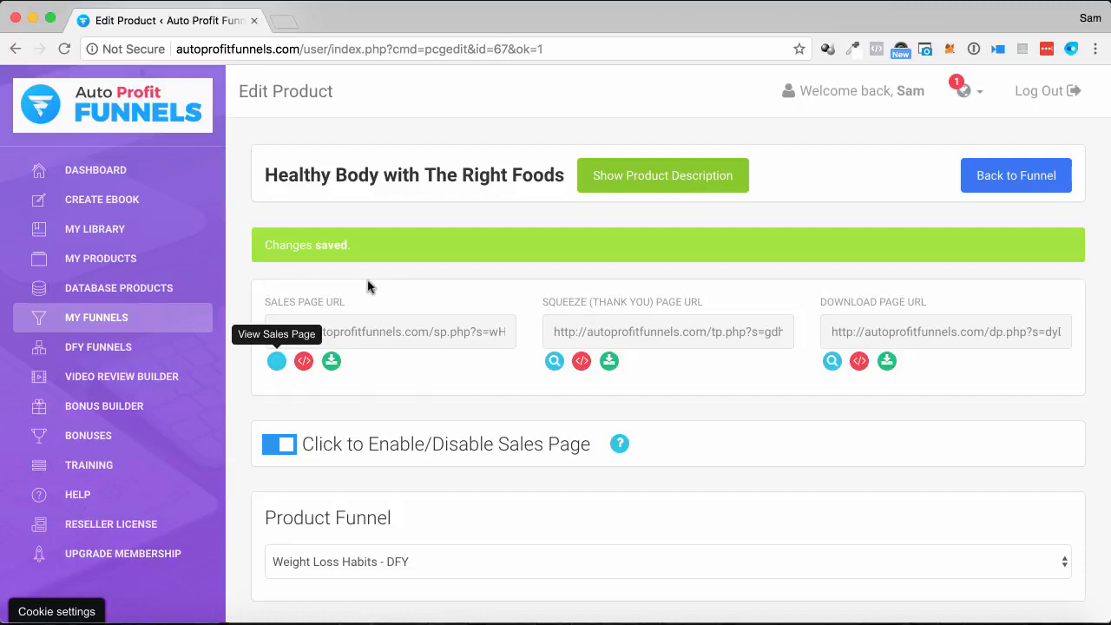
pyautogui.moveTo(361, 257)
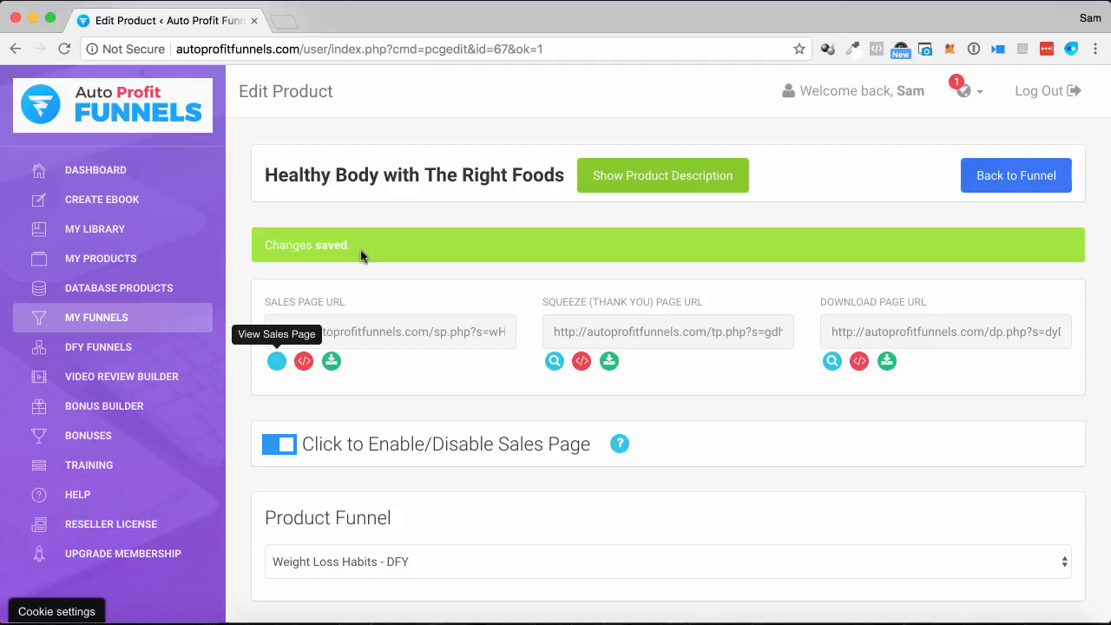
pyautogui.moveTo(278, 469)
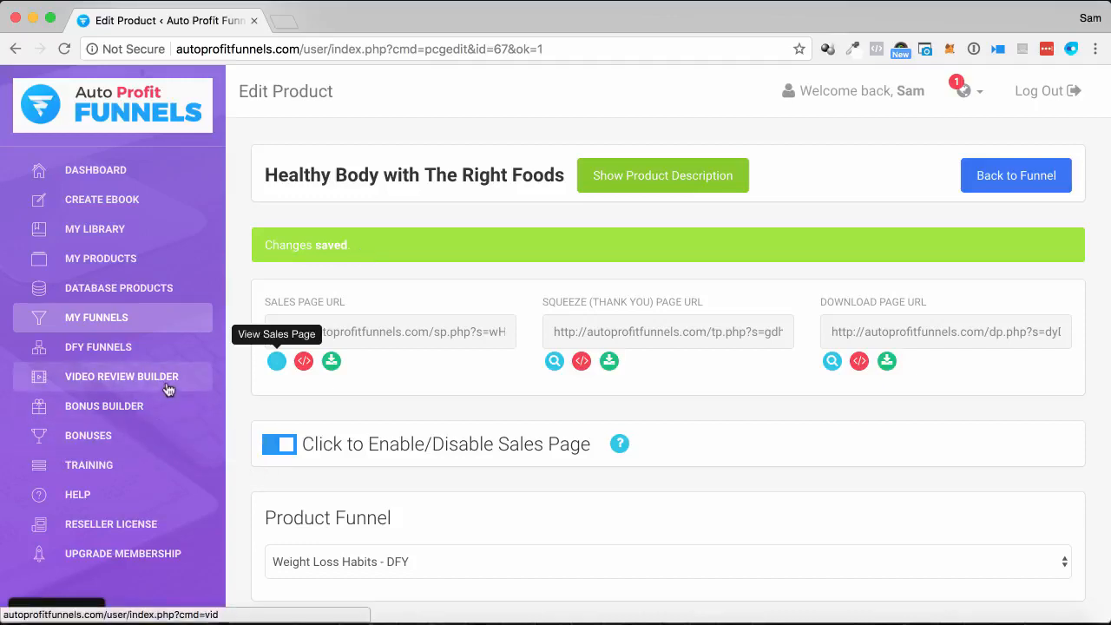
pyautogui.moveTo(132, 408)
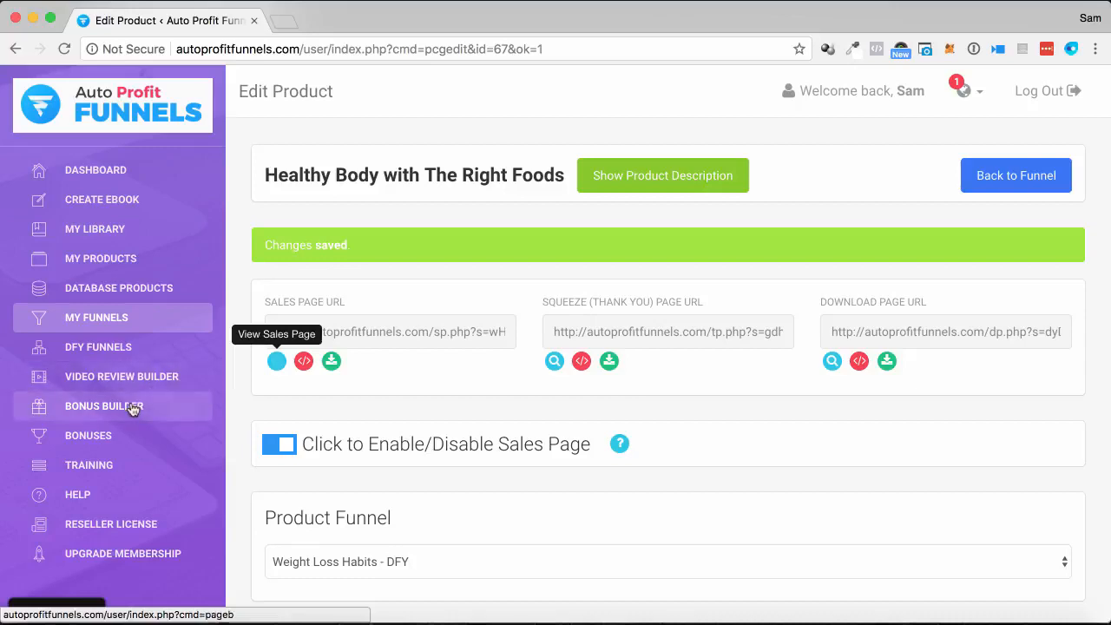
pyautogui.moveTo(222, 455)
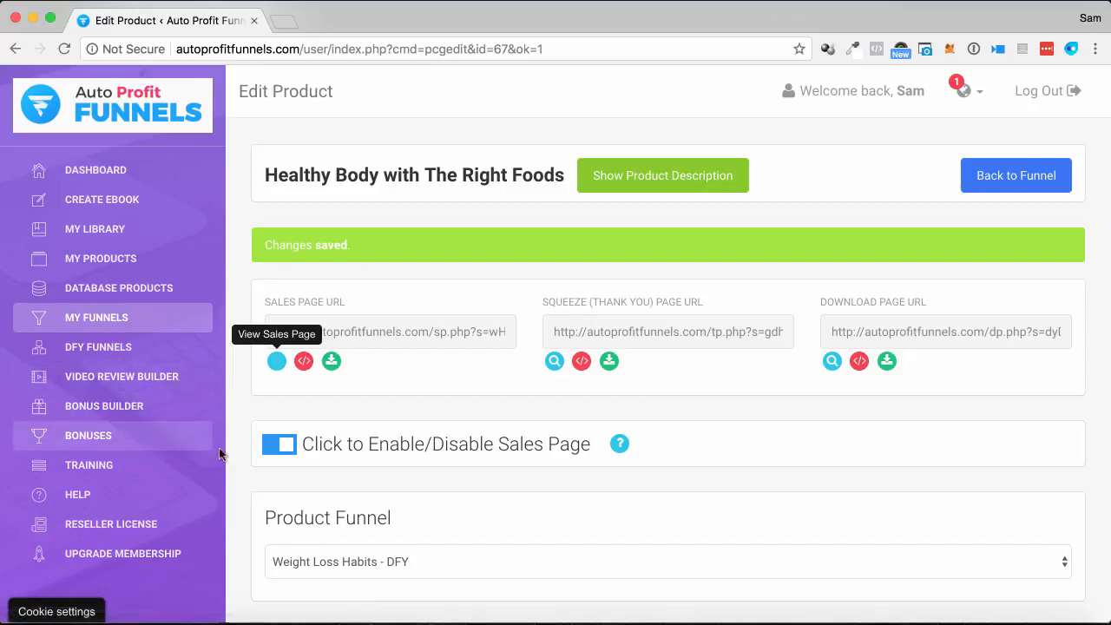